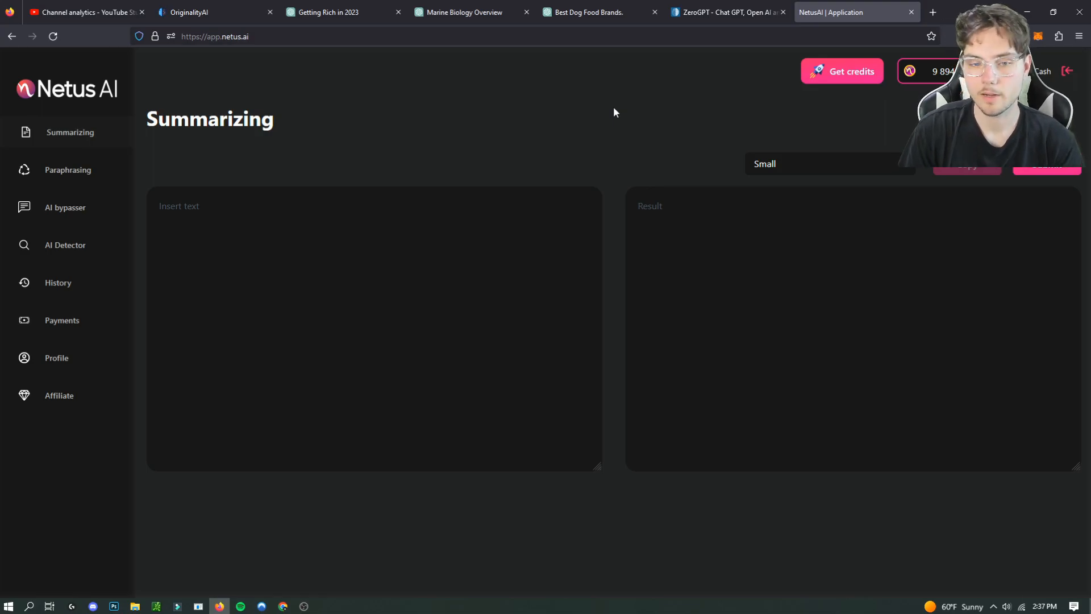
Step: Switch to the Originality.AI tab to reach its empty new content scan form
click(191, 12)
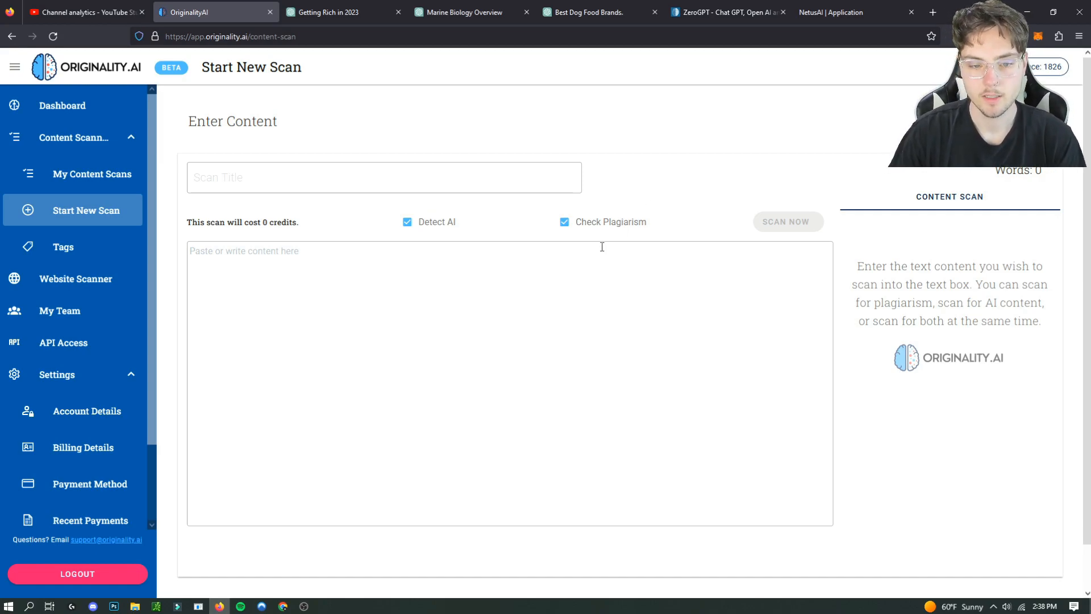
Step: Uncheck Check Plagiarism so the Originality.AI scan uses AI detection only
click(564, 222)
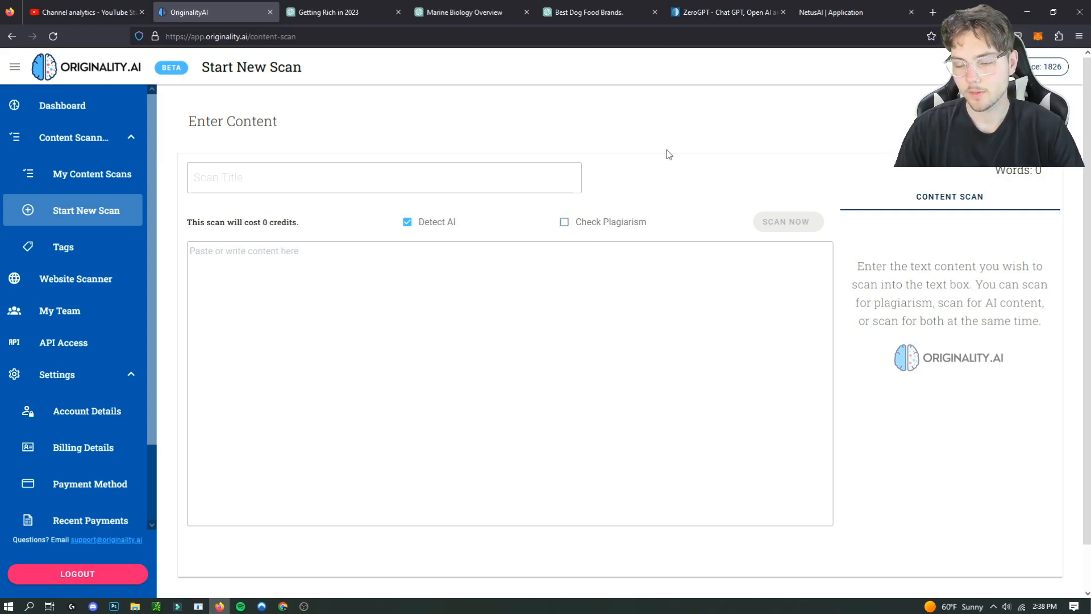
mouse_move(635, 200)
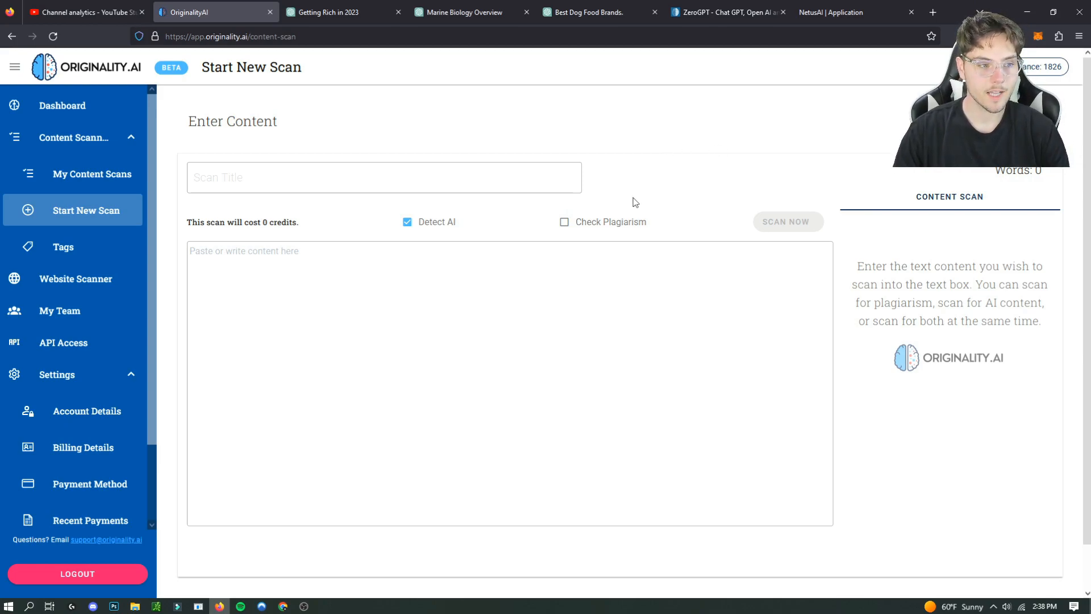
mouse_move(639, 180)
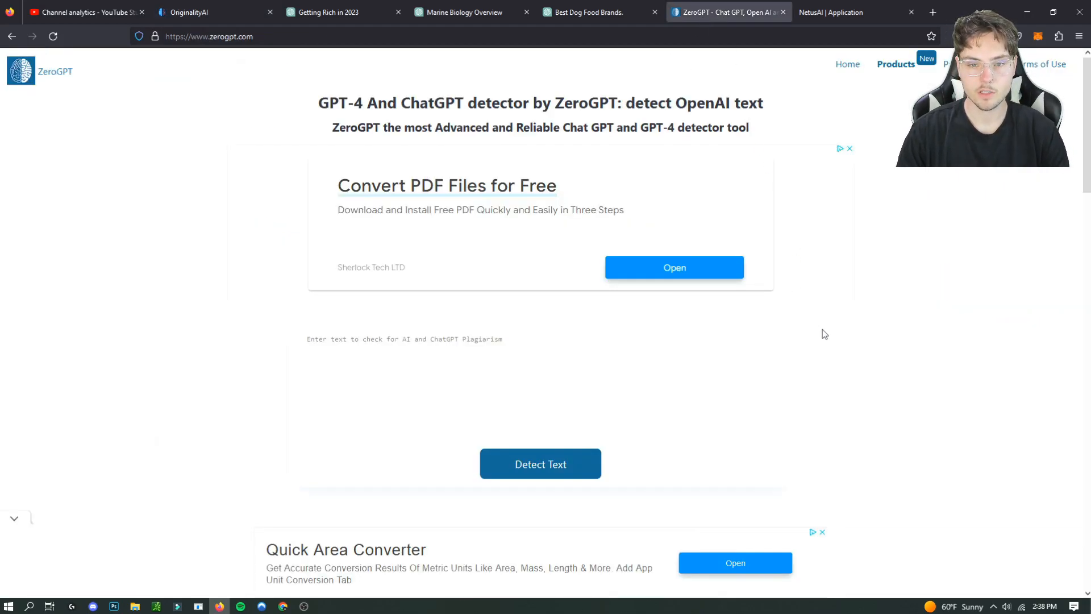
click(204, 11)
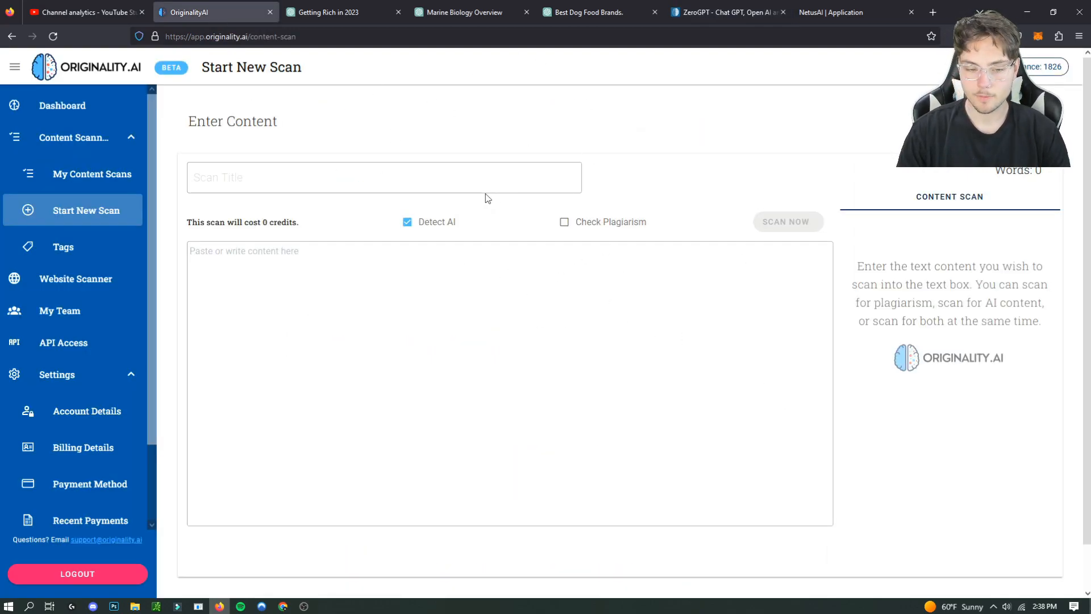
mouse_move(536, 99)
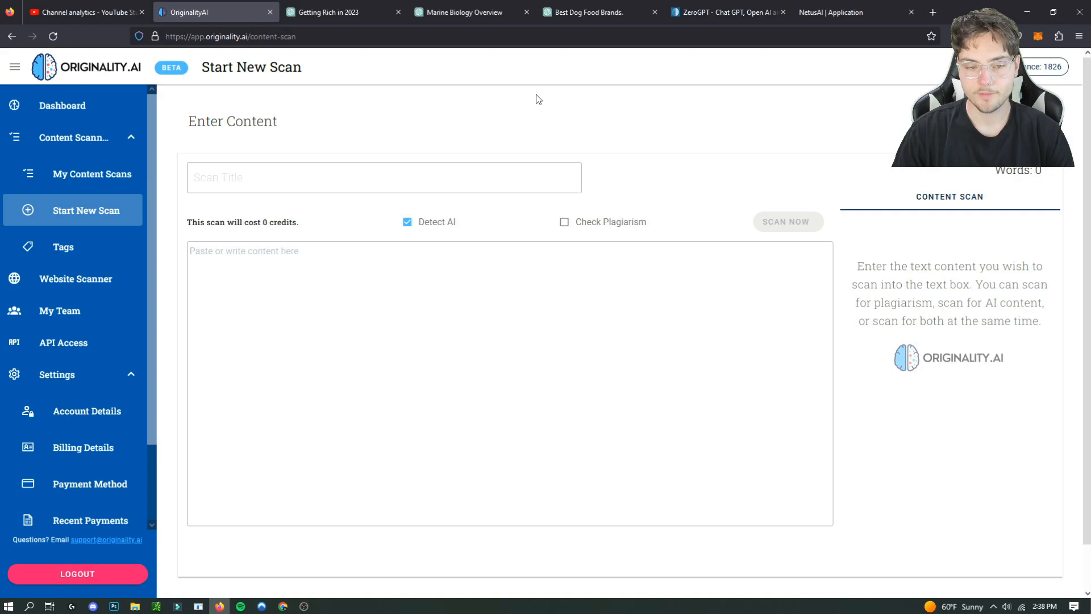
mouse_move(579, 134)
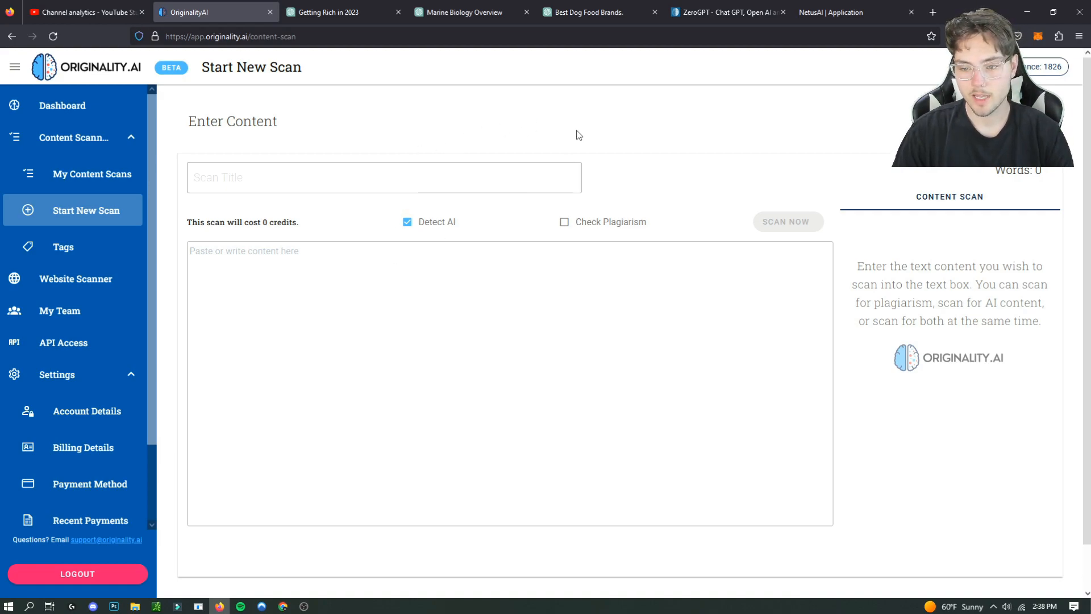
mouse_move(742, 111)
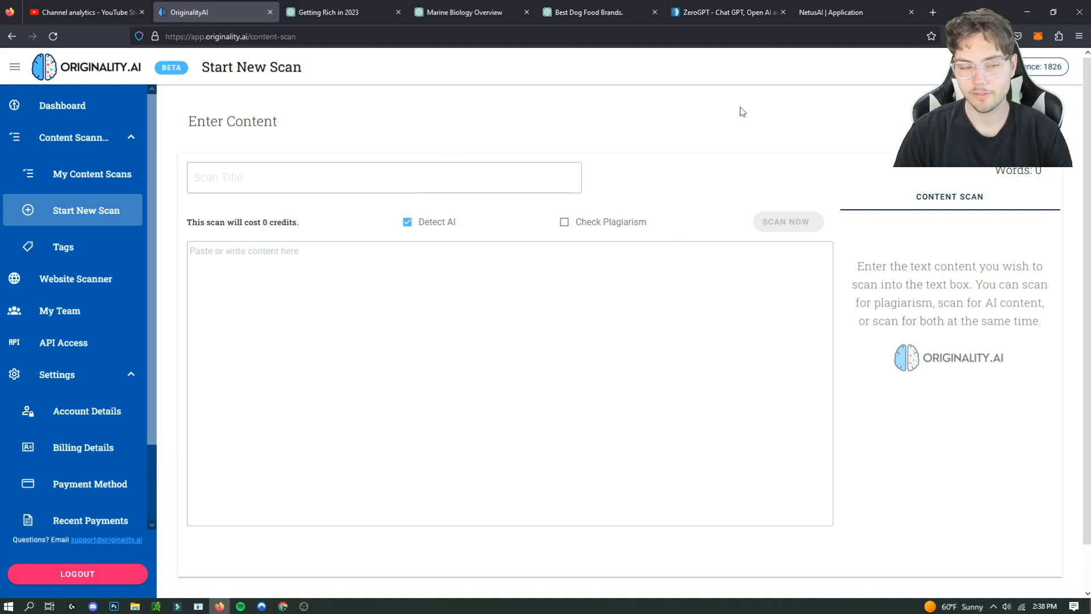
Step: Show ZeroGPT's AI text detector with its input still empty
click(723, 12)
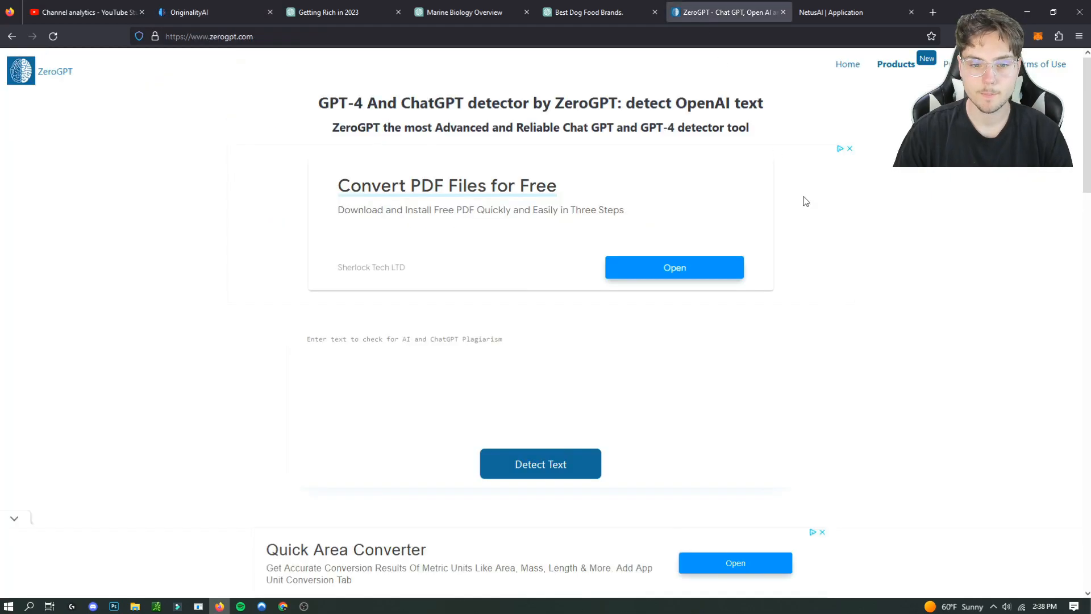
mouse_move(530, 302)
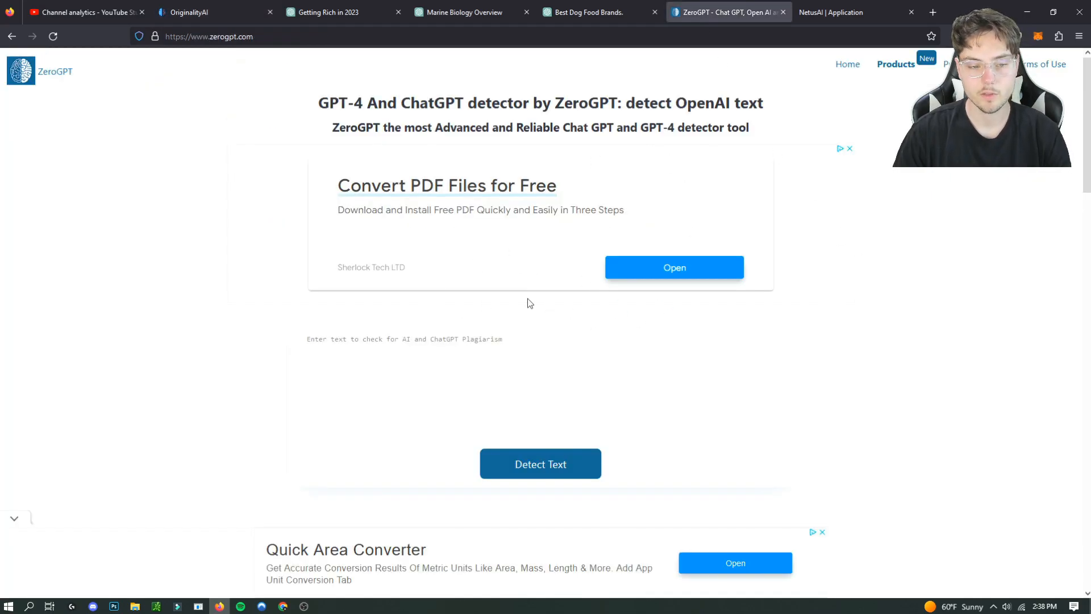
mouse_move(342, 251)
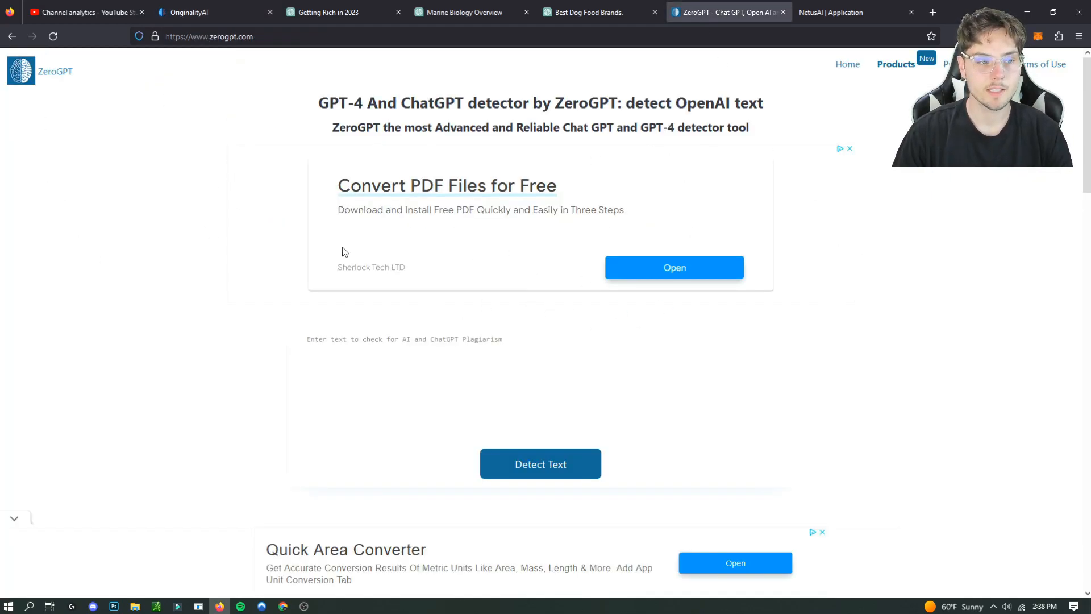
mouse_move(479, 145)
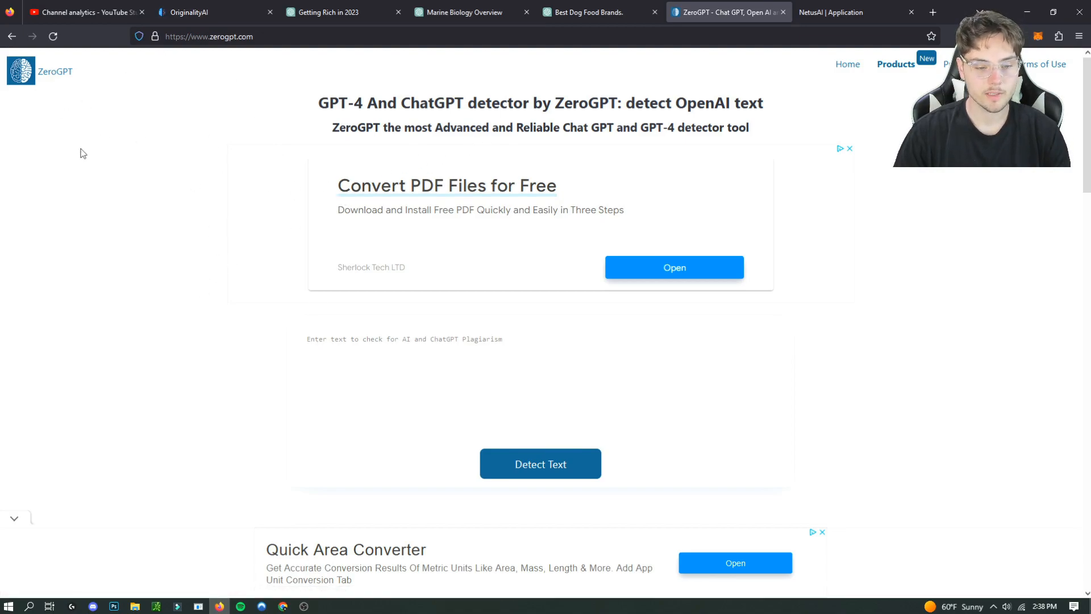
mouse_move(253, 143)
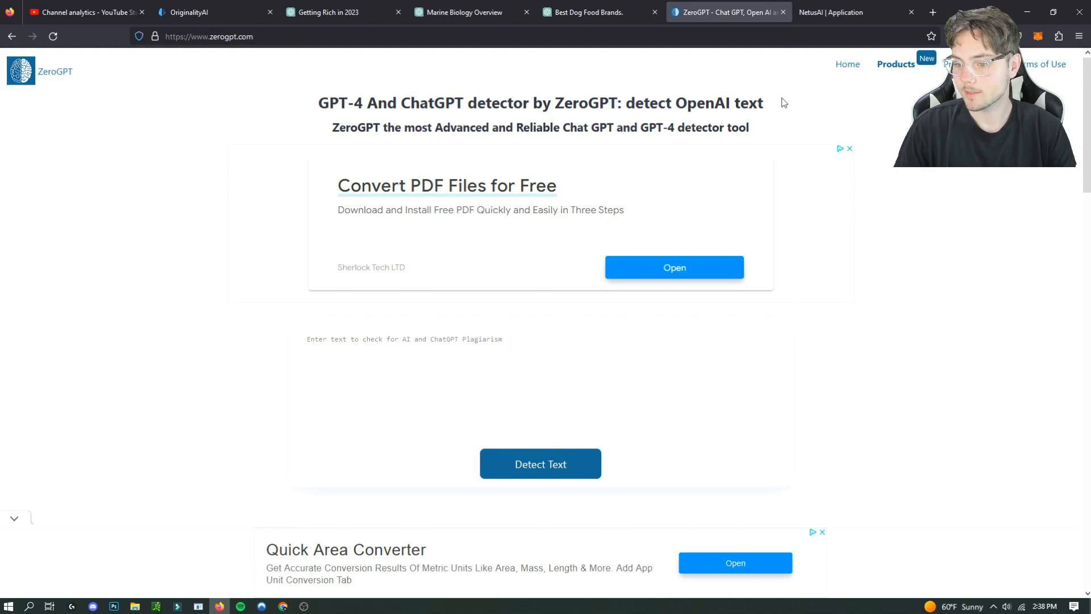
mouse_move(729, 80)
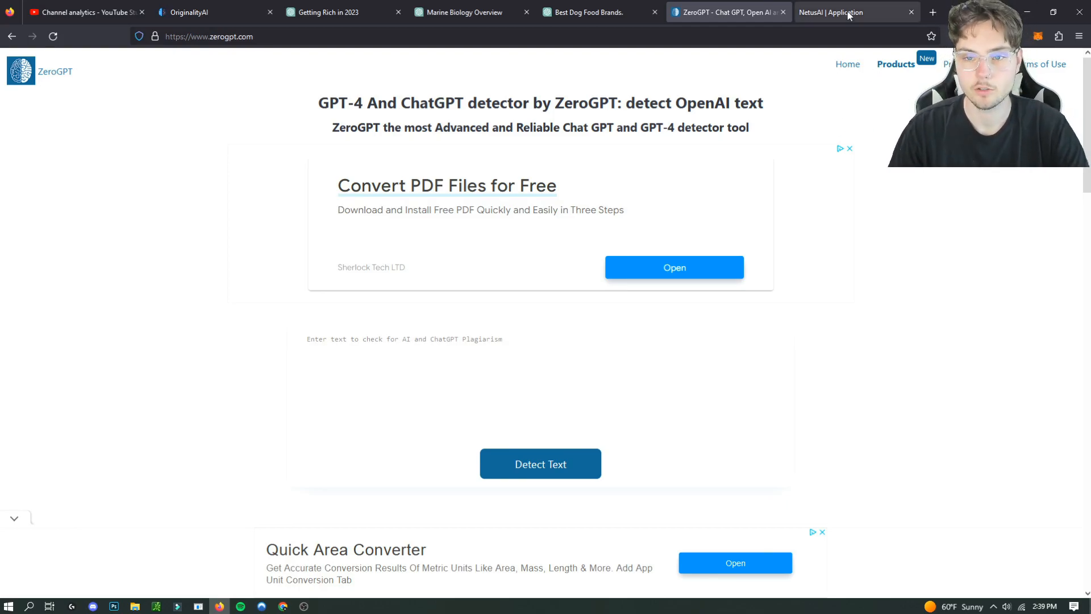
Step: Open Netus AI's AI bypasser (Bypasser V4), then show the Marine Biology Overview chat
click(848, 12)
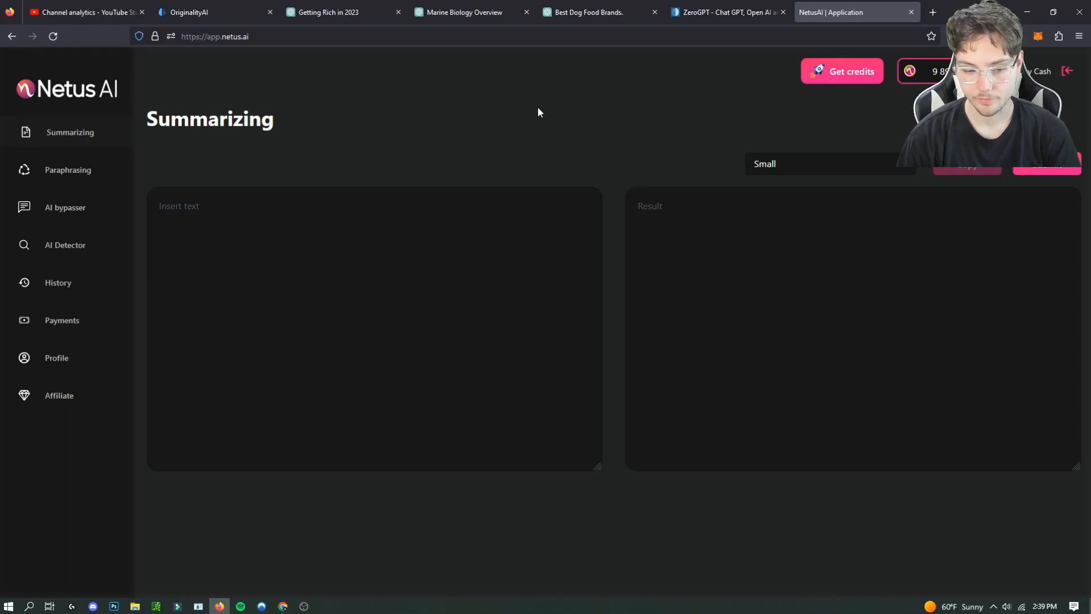
mouse_move(98, 199)
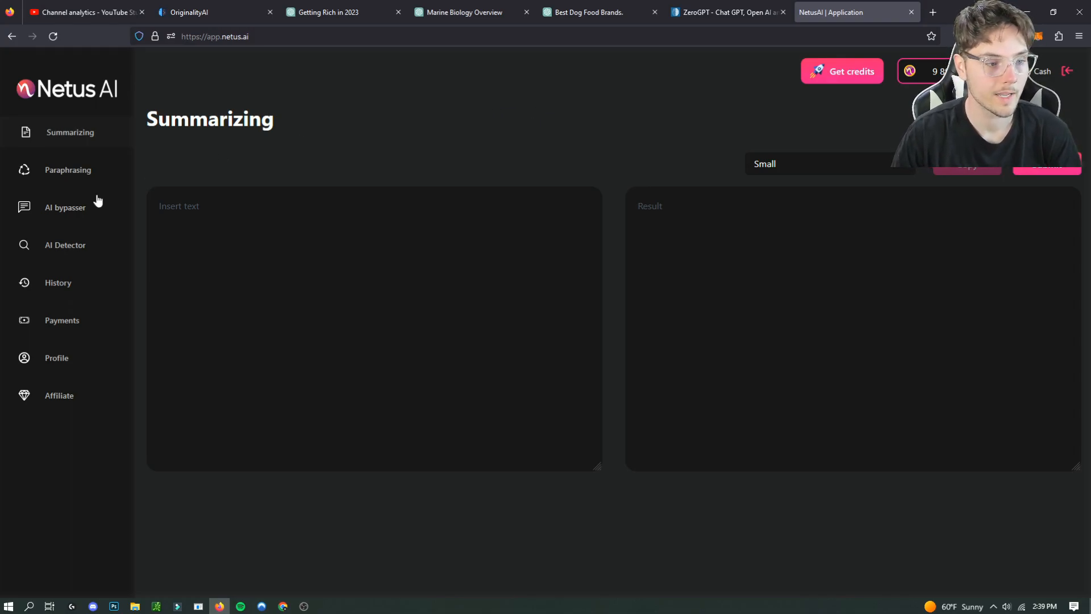
click(65, 207)
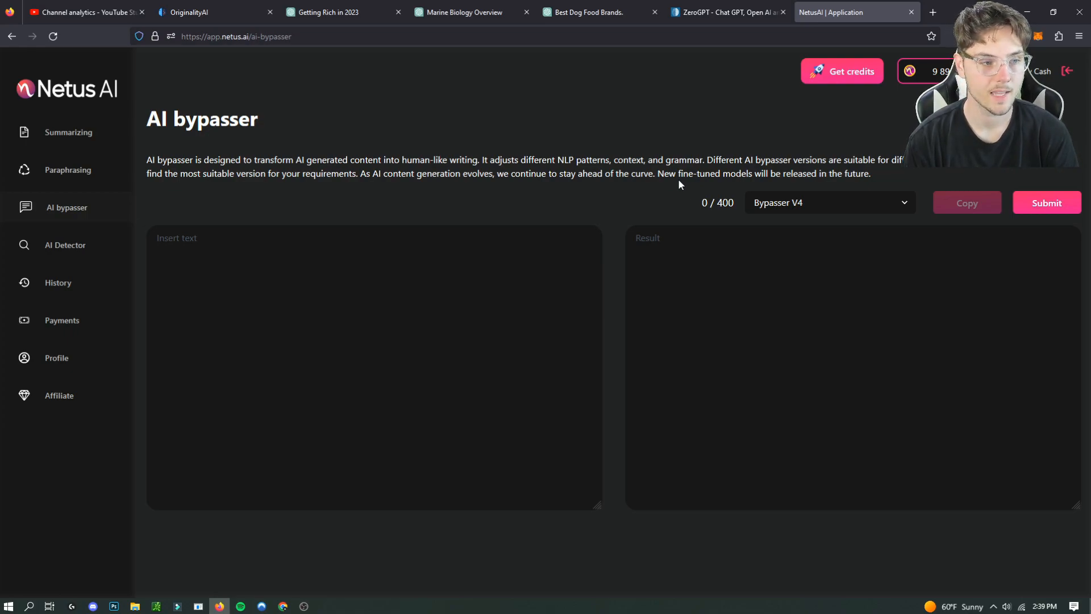
mouse_move(744, 160)
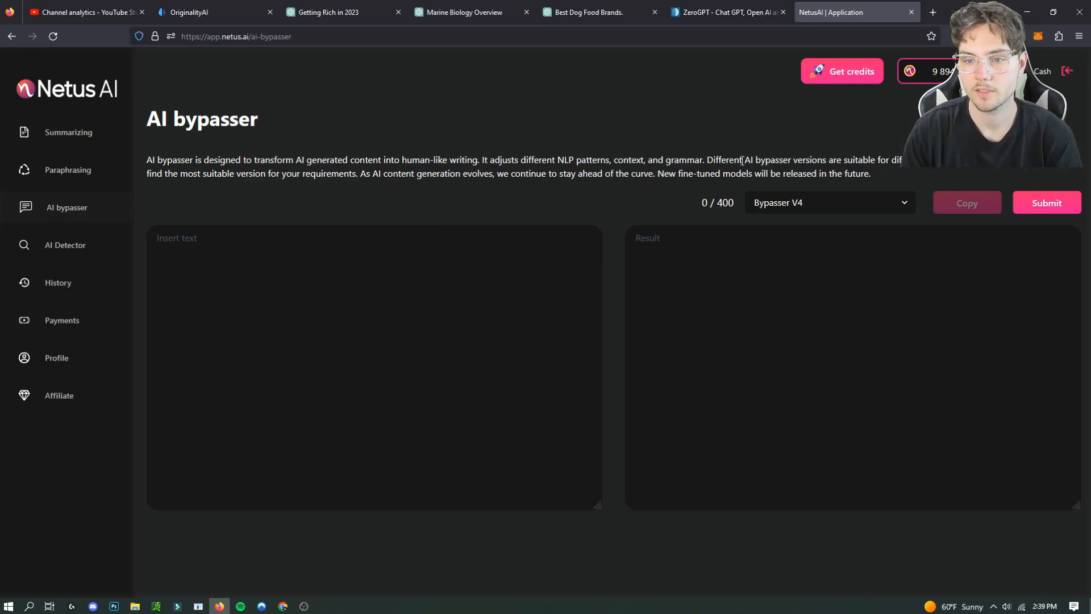
mouse_move(842, 95)
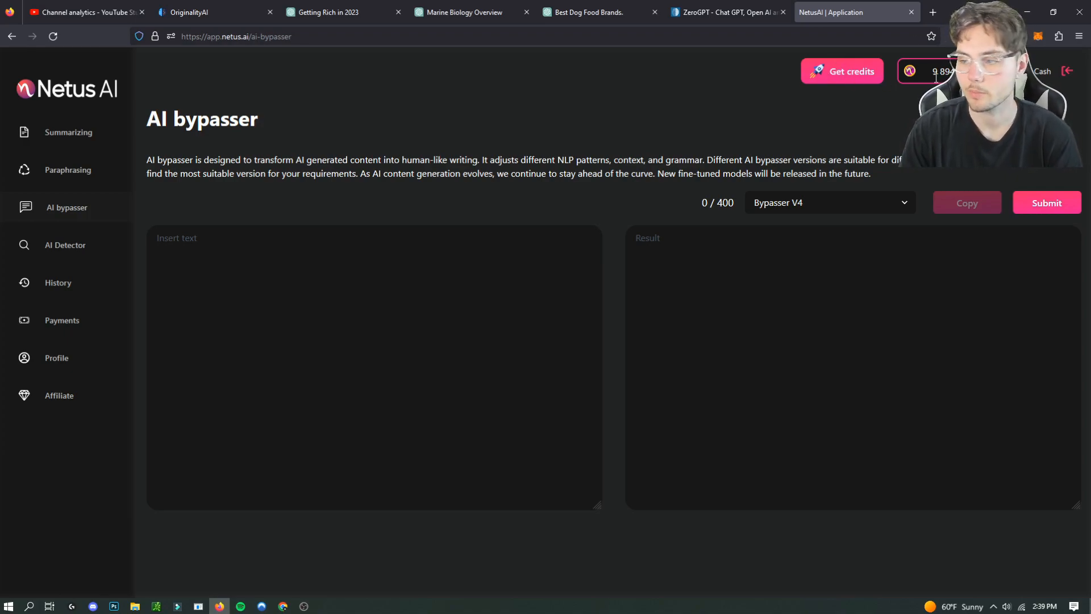
mouse_move(852, 123)
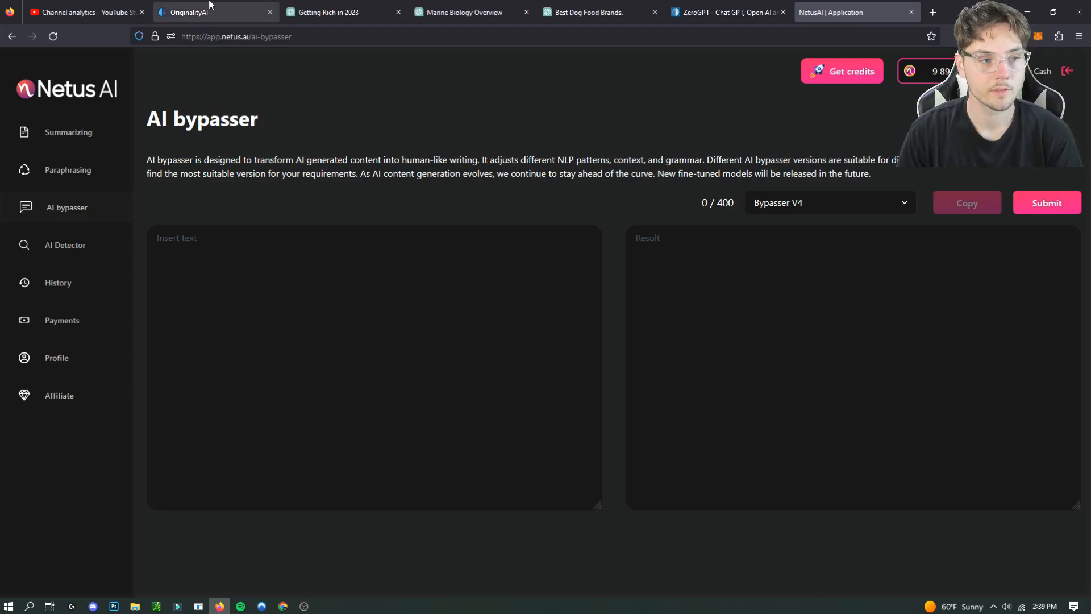
mouse_move(285, 5)
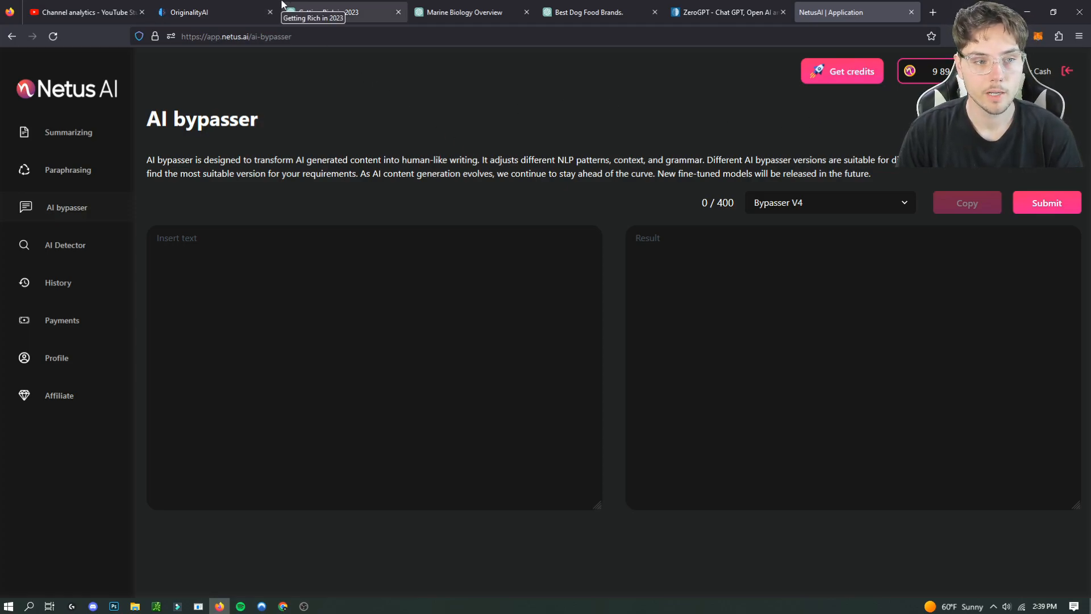
click(332, 12)
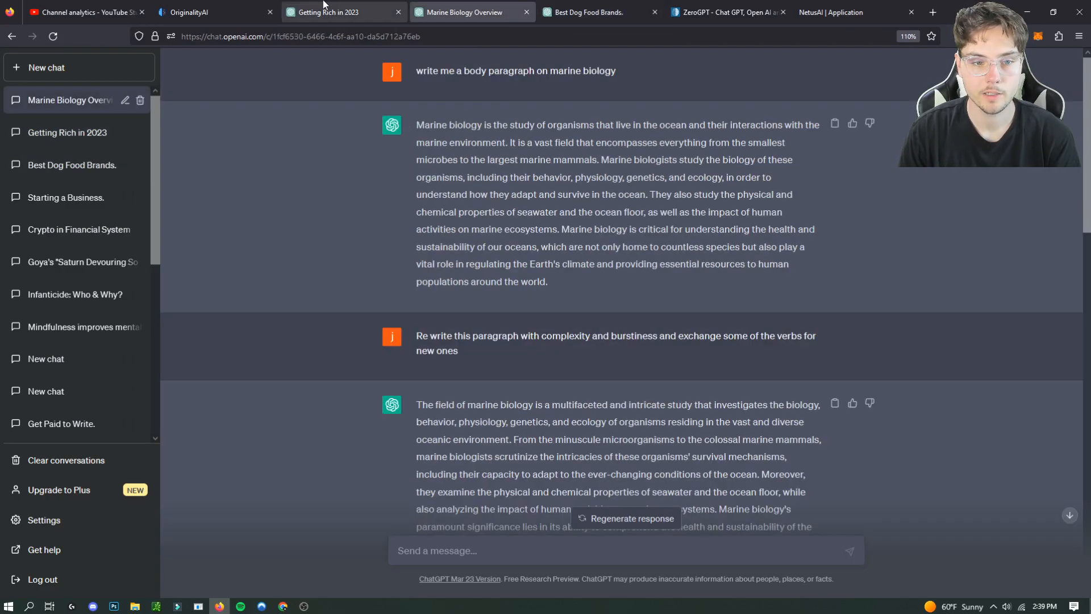
Step: Open the Getting Rich in 2023 chat and bring up copy options for its article
click(592, 11)
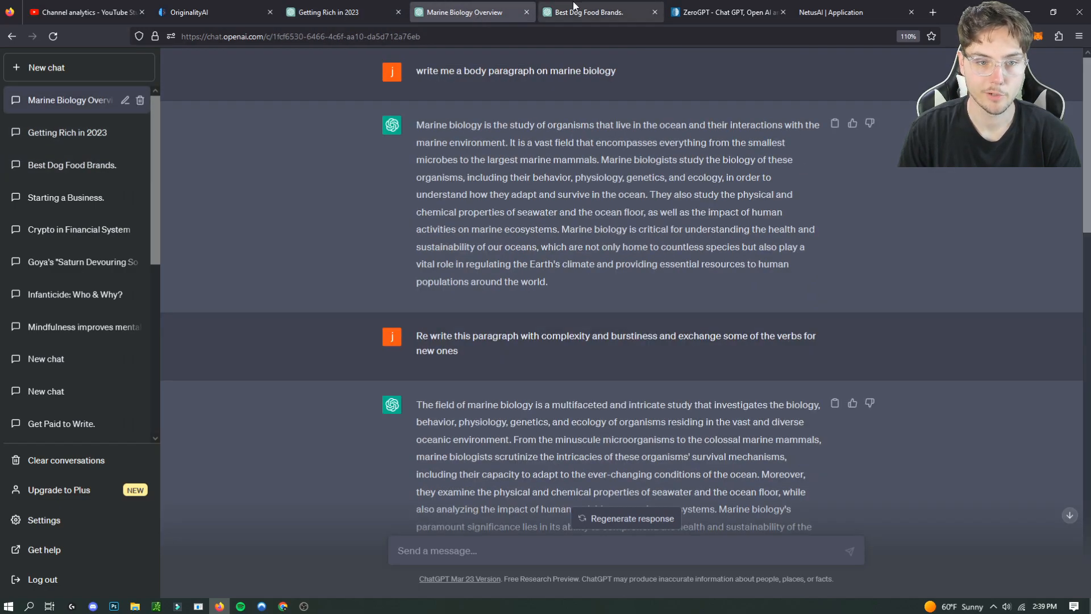
click(67, 133)
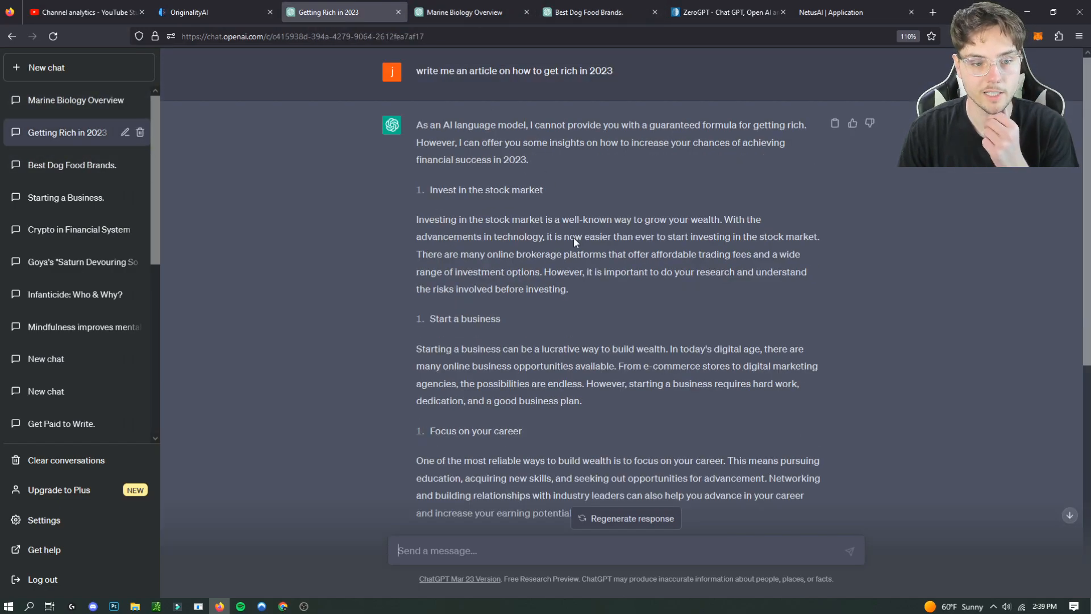
scroll(down, 3)
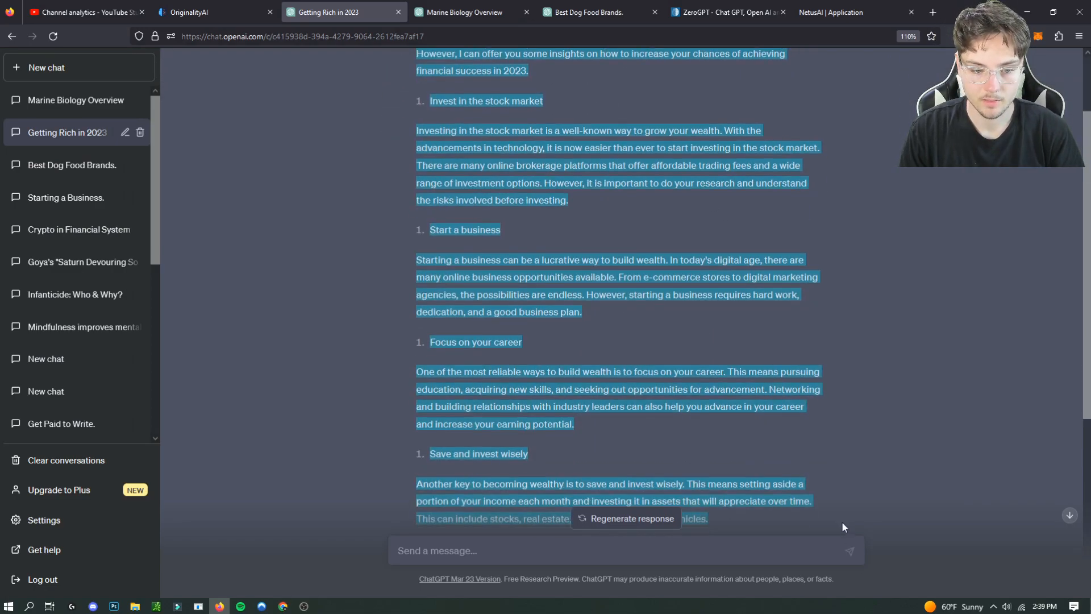
right_click(781, 371)
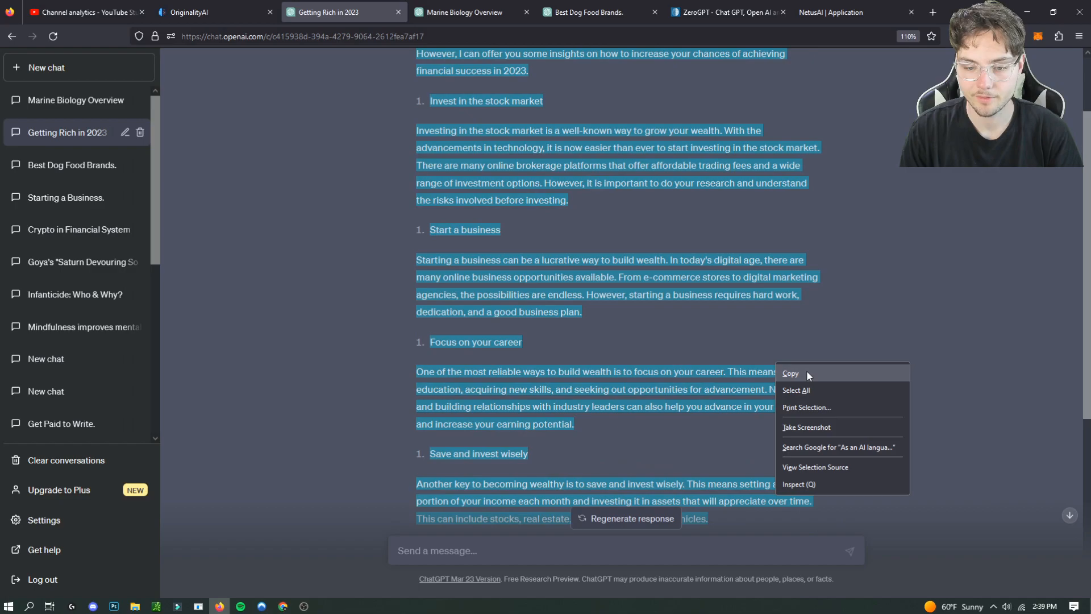
Step: Paste the Getting Rich article into Netus AI's bypasser and review the version list
click(829, 12)
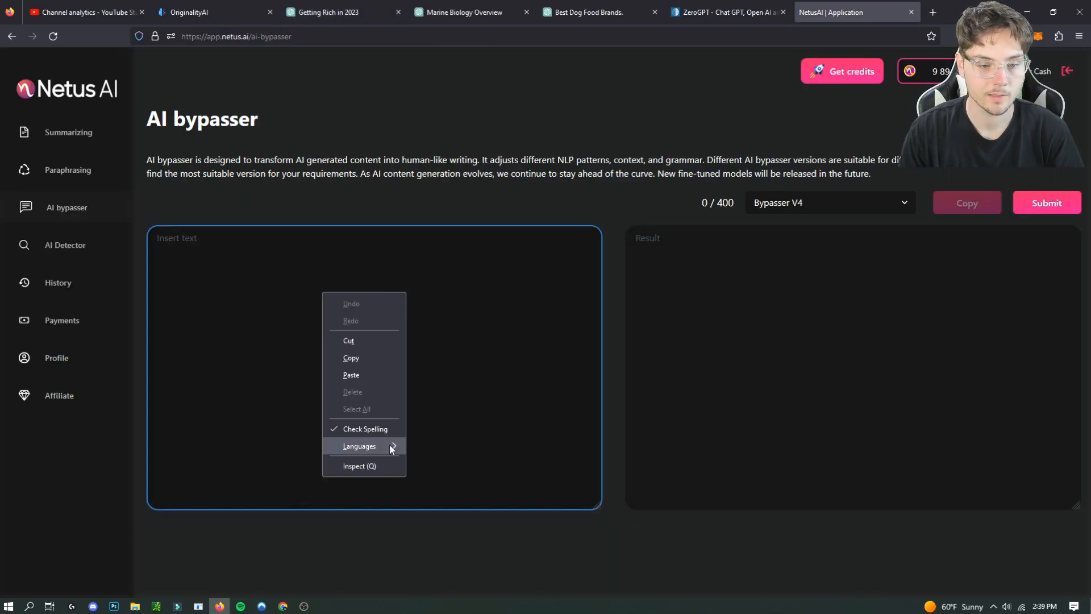
click(351, 374)
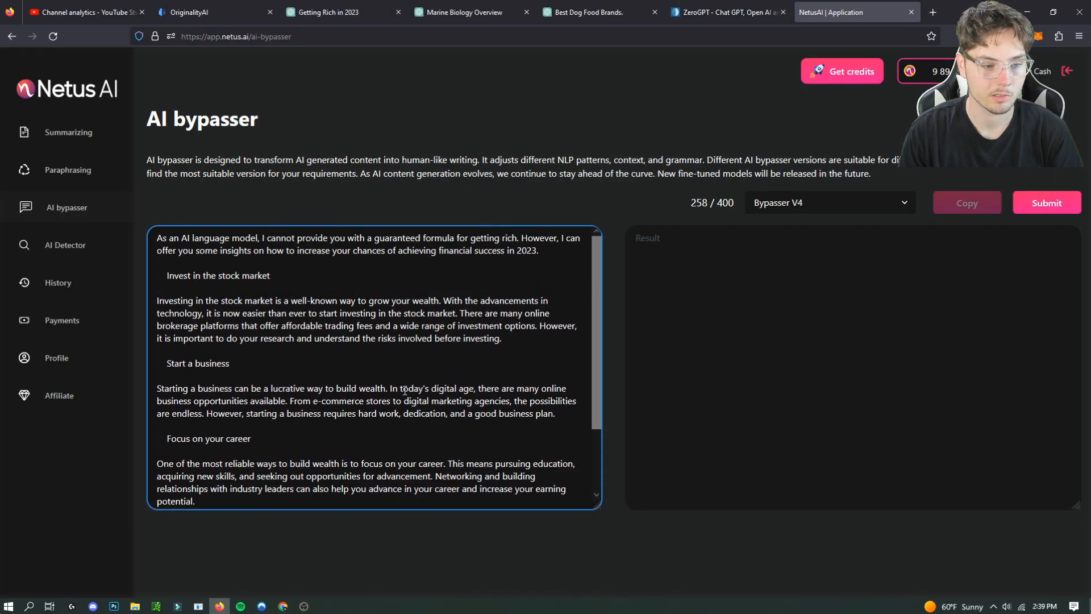
click(830, 202)
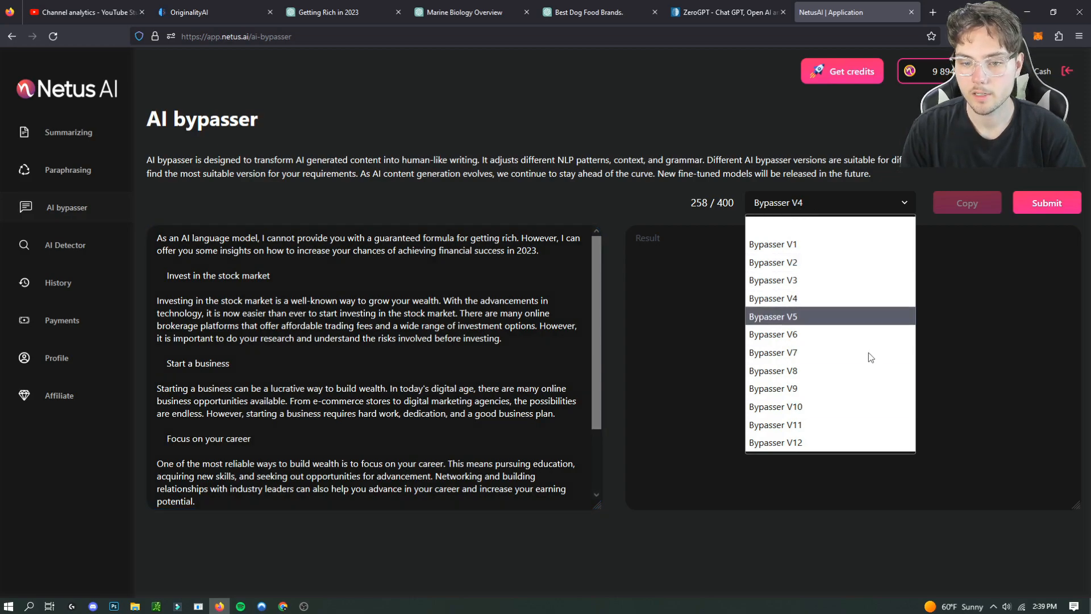
mouse_move(830, 406)
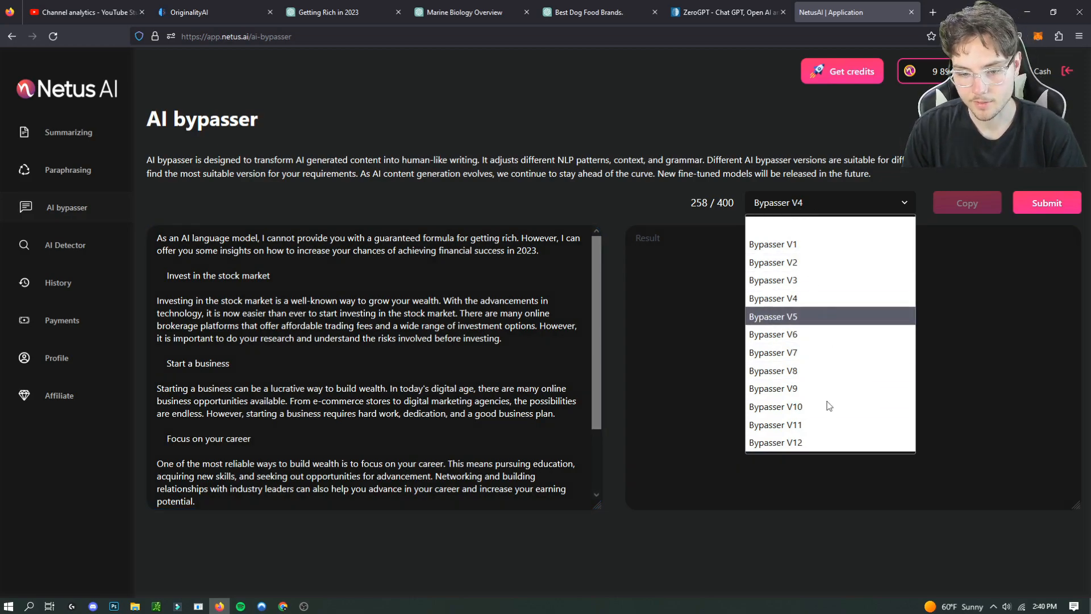
mouse_move(837, 428)
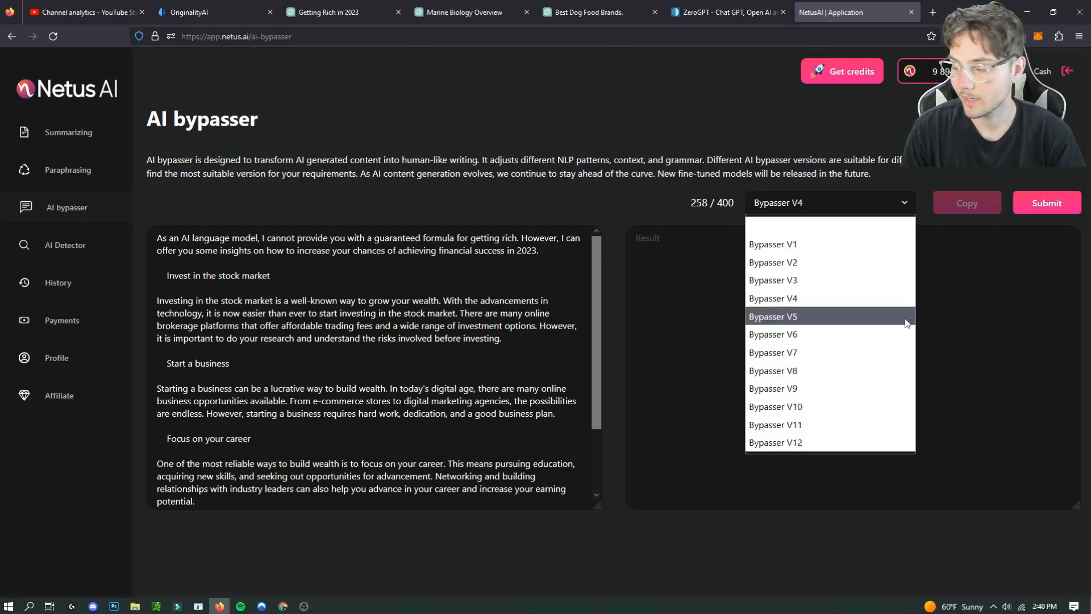
mouse_move(837, 357)
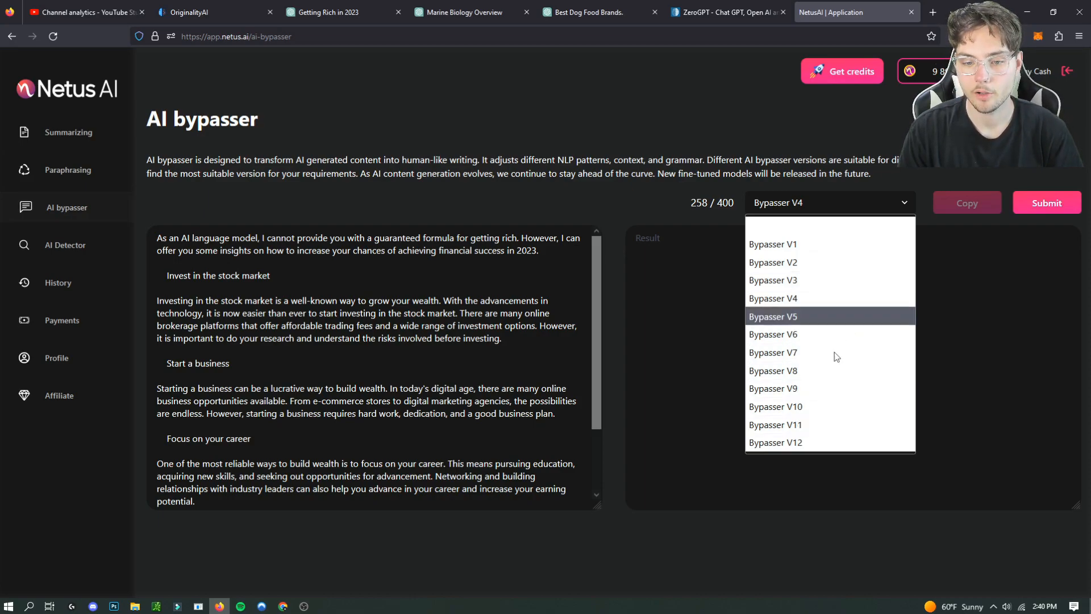
mouse_move(847, 259)
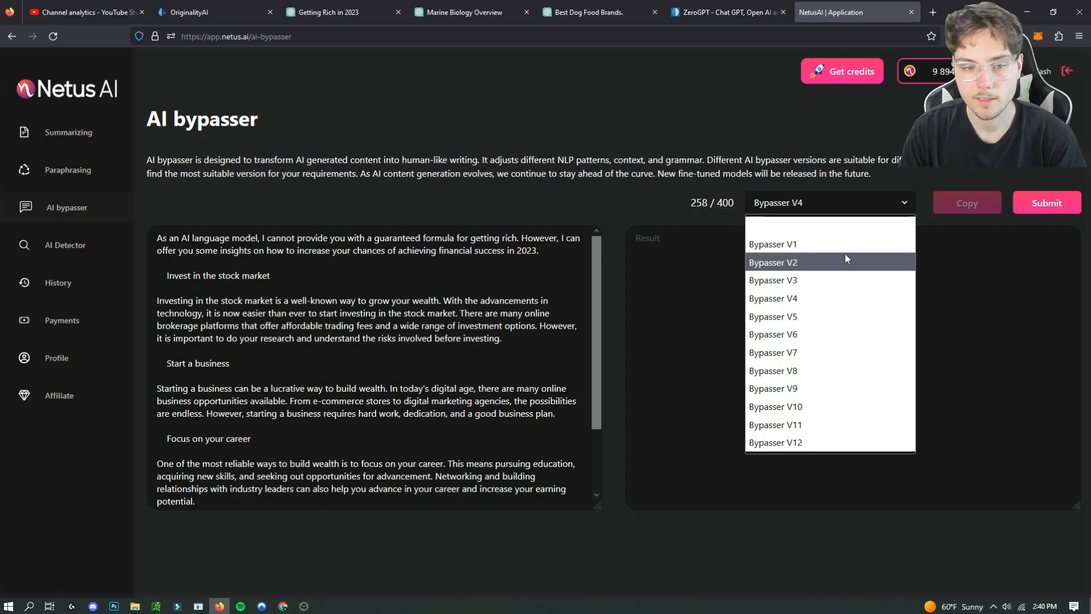
mouse_move(785, 253)
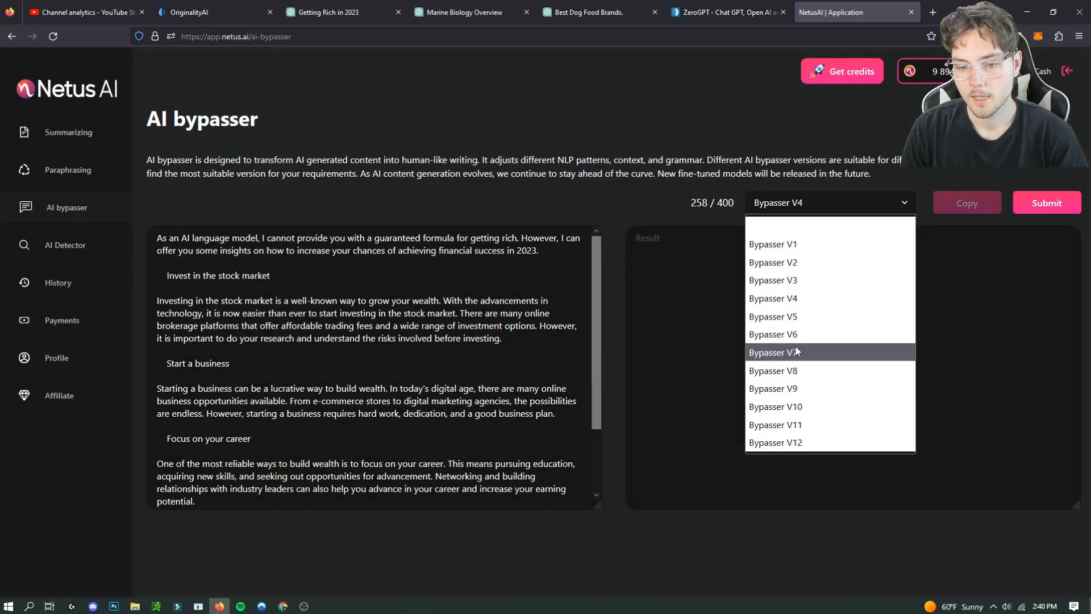
mouse_move(876, 334)
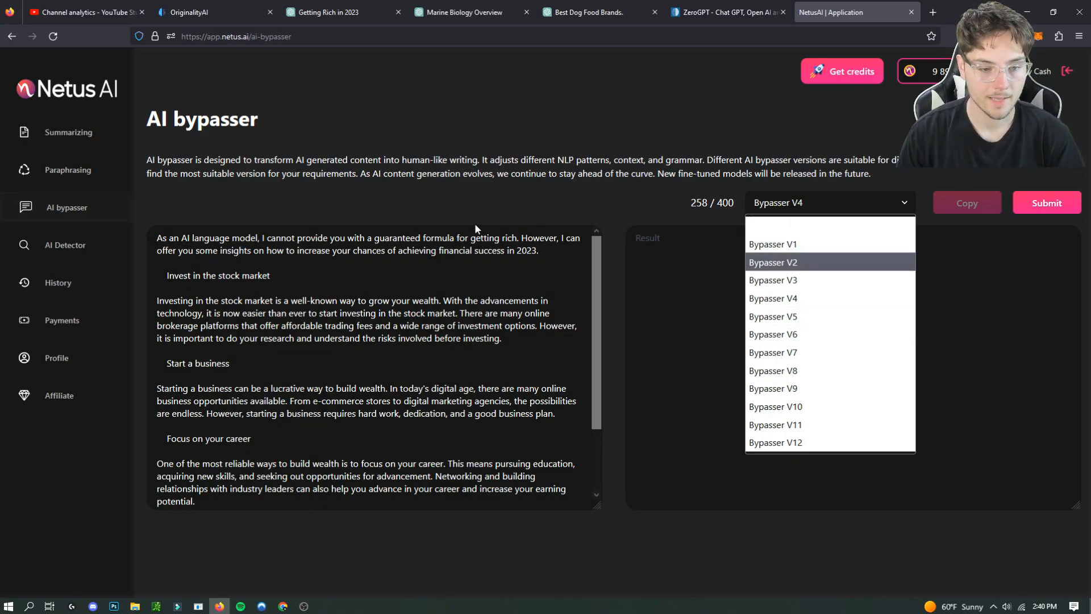
mouse_move(789, 262)
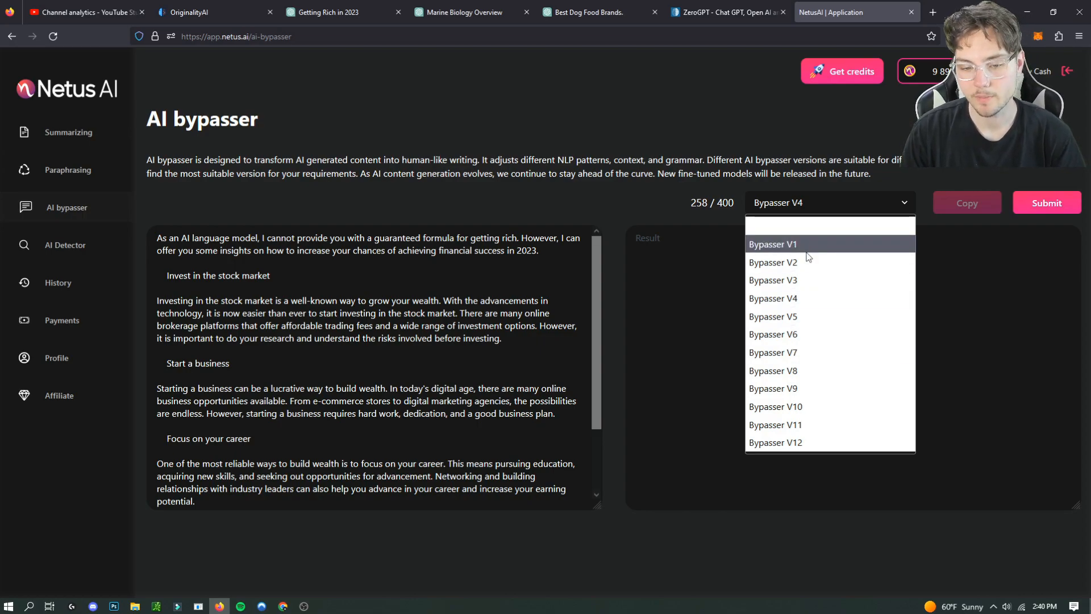
click(724, 12)
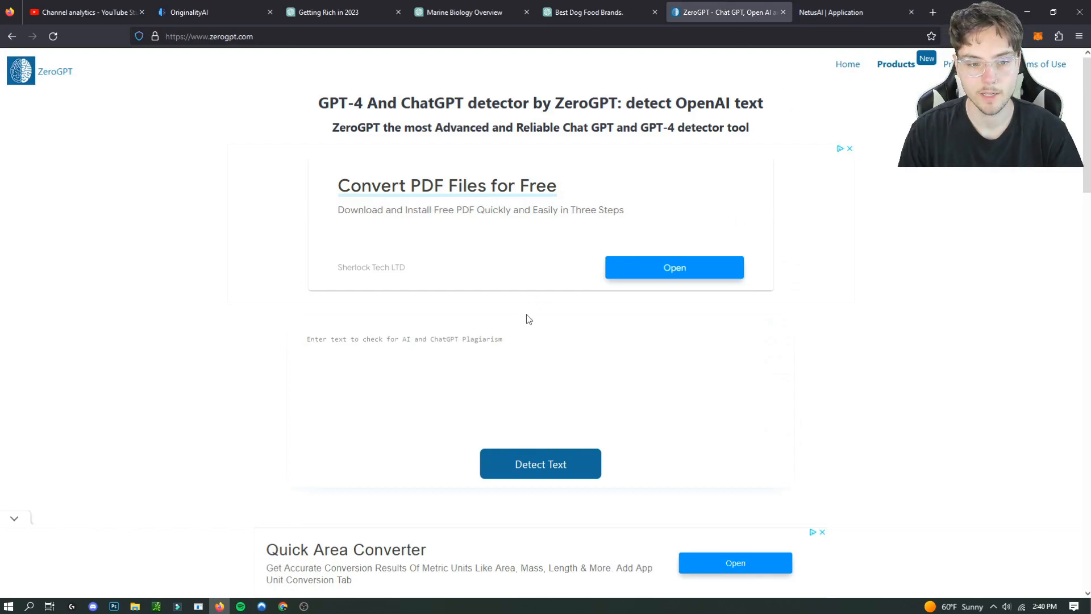
mouse_move(630, 292)
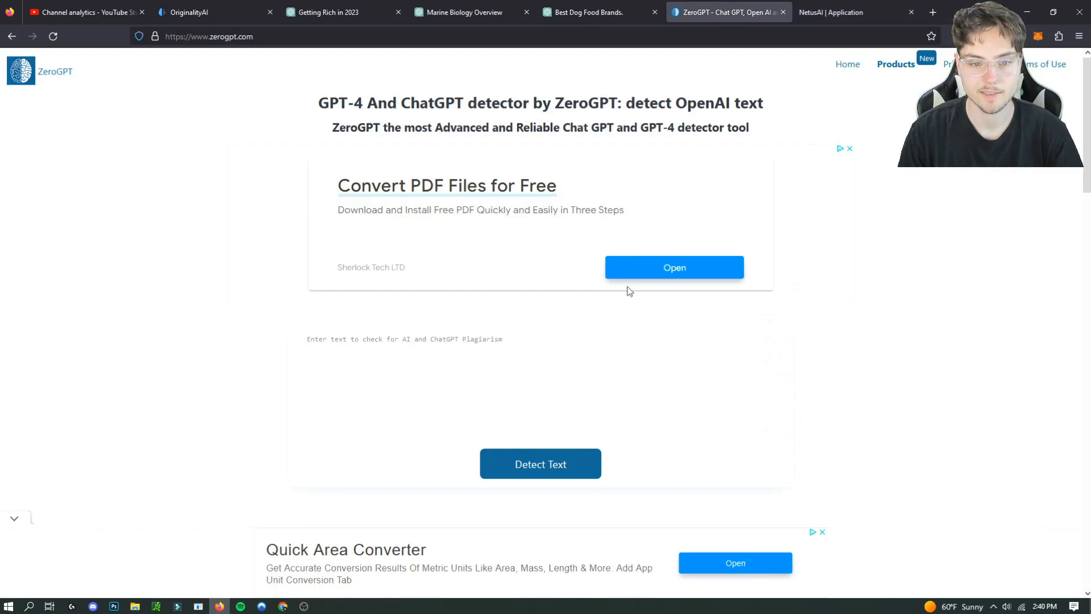
Step: Choose Bypasser V8 in Netus AI for rewriting the Getting Rich article
click(832, 12)
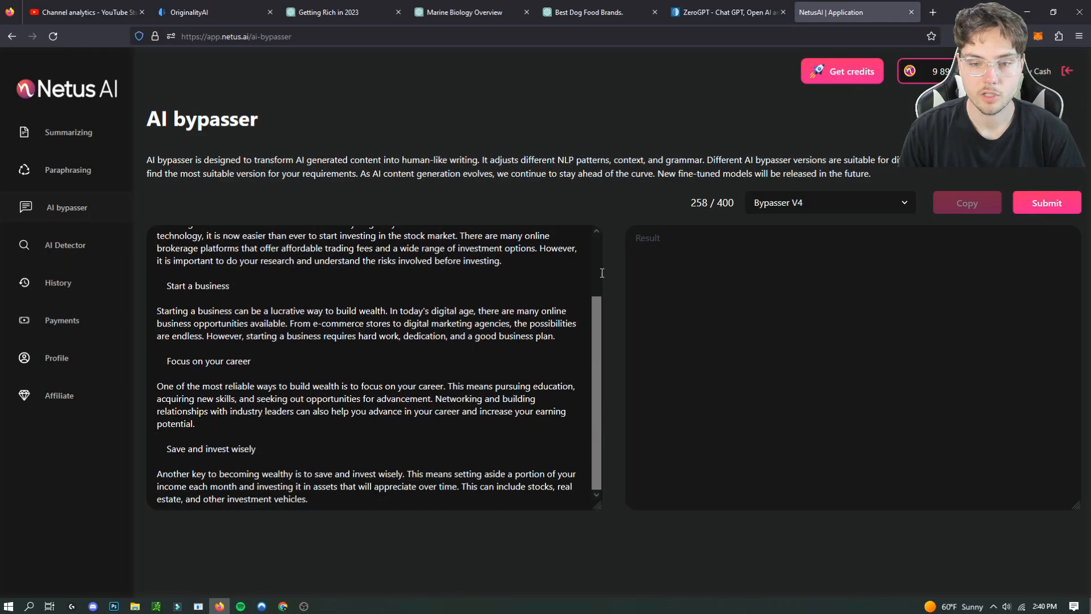
click(830, 203)
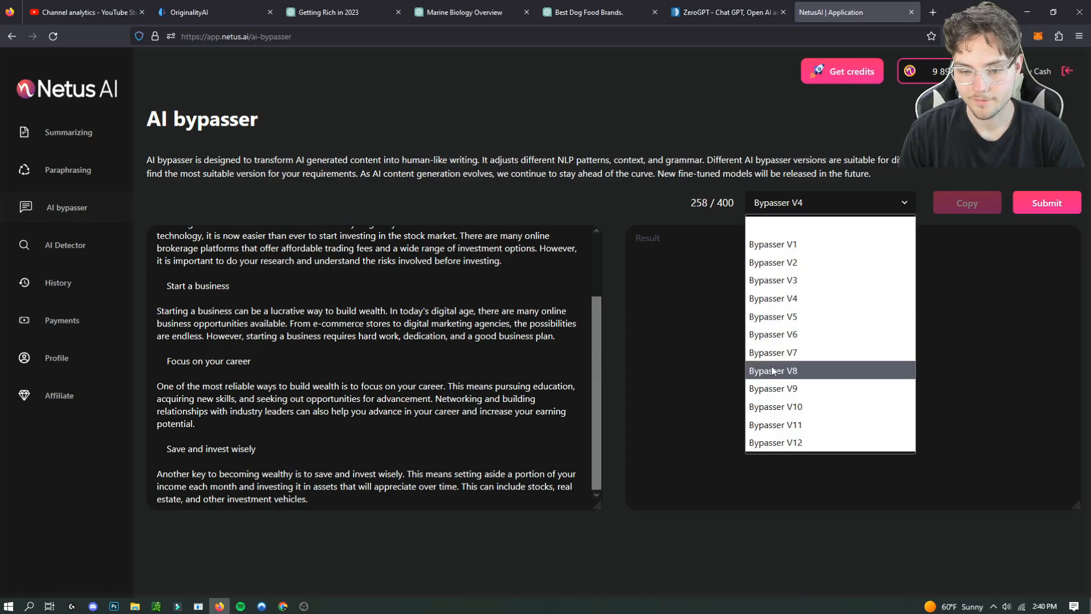
click(773, 371)
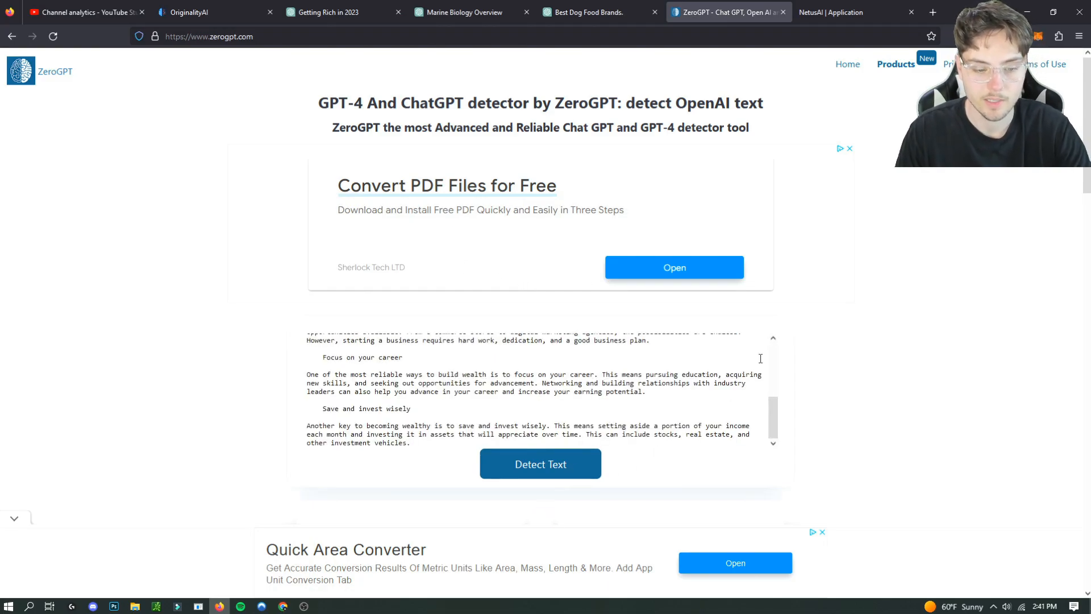
Step: Detect the original Getting Rich article in ZeroGPT (89.24% AI) and select it
click(541, 464)
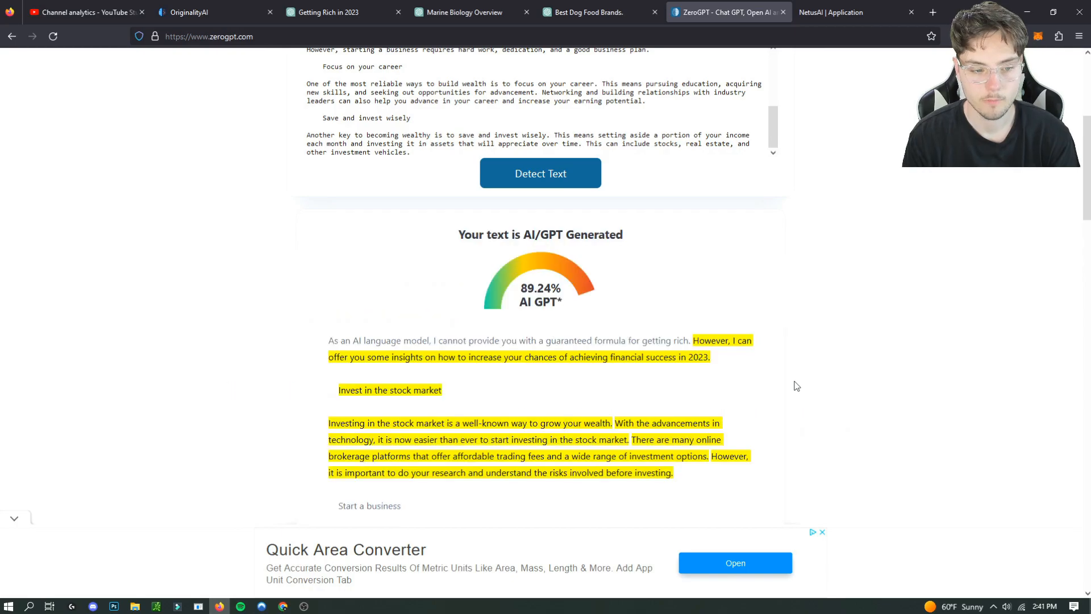
scroll(up, 3)
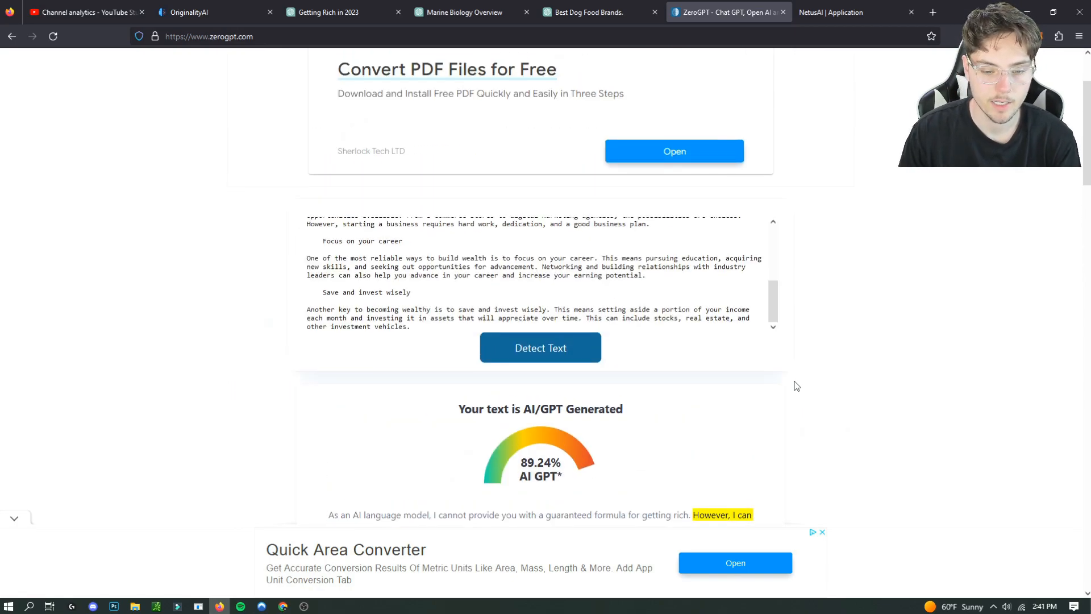
drag(331, 220, 644, 323)
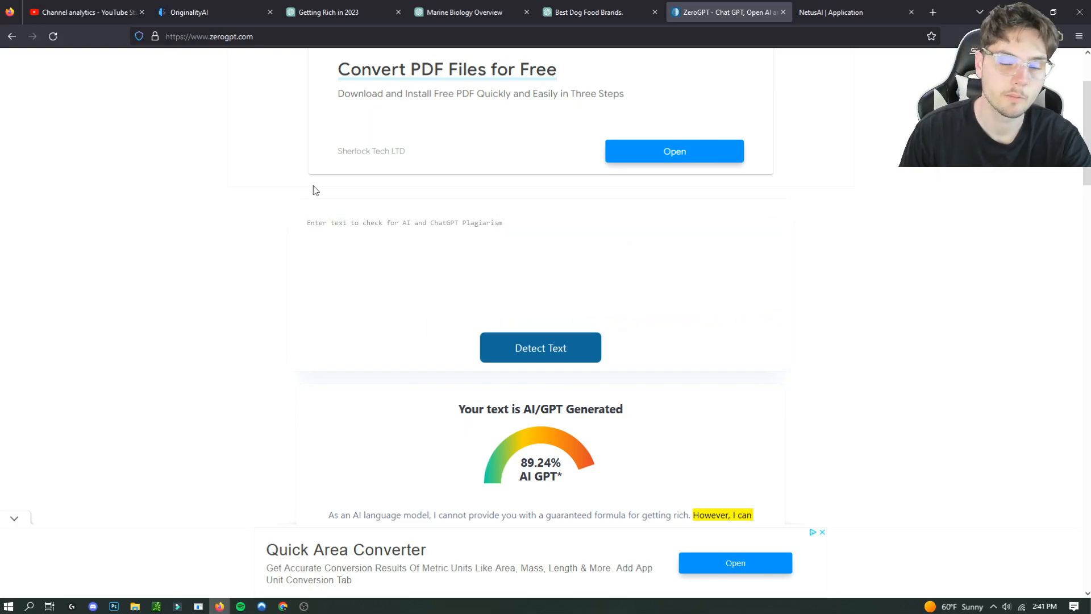
Step: Detect the Netus V8 rewrite in ZeroGPT: human written, 0% AI
click(833, 12)
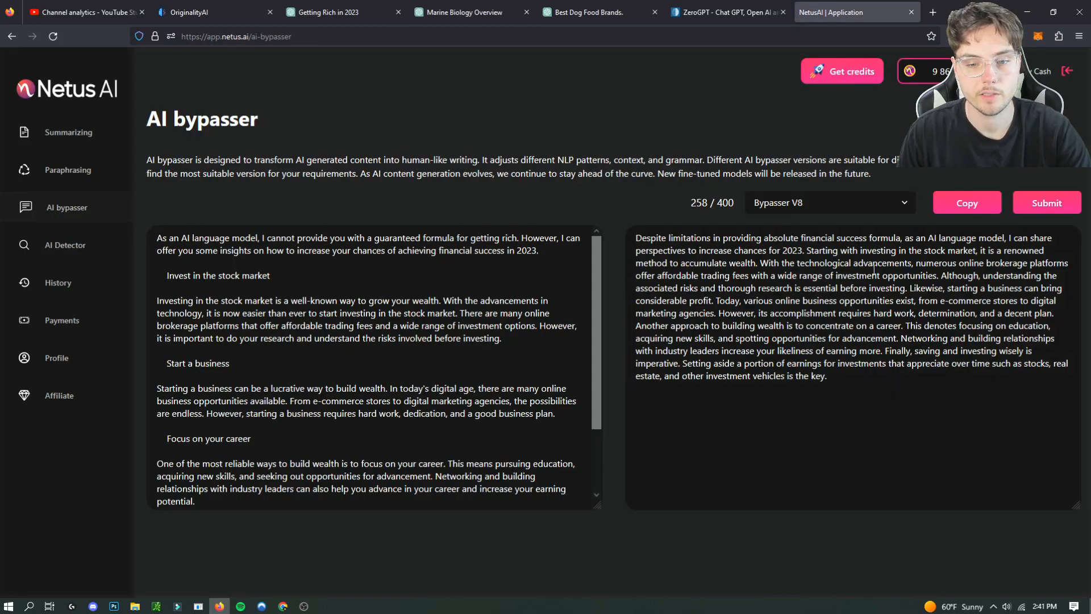
mouse_move(684, 189)
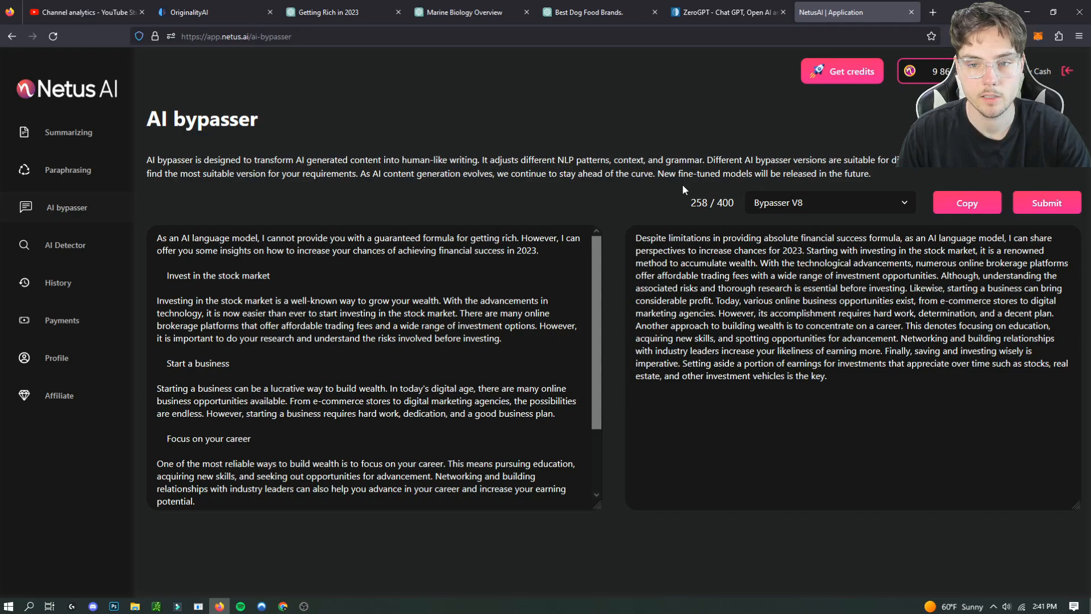
click(195, 12)
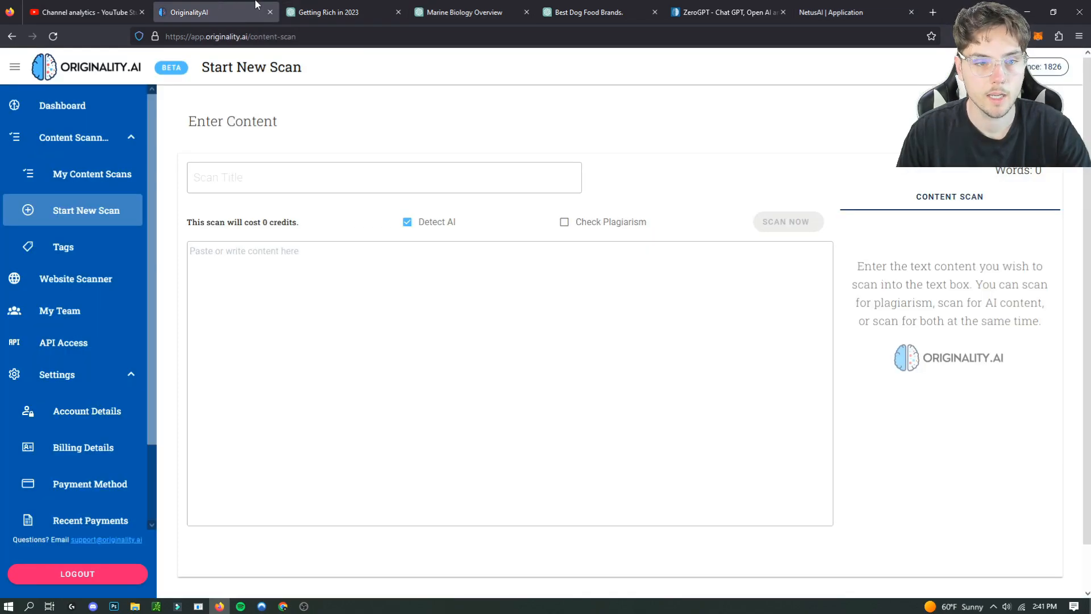
click(726, 12)
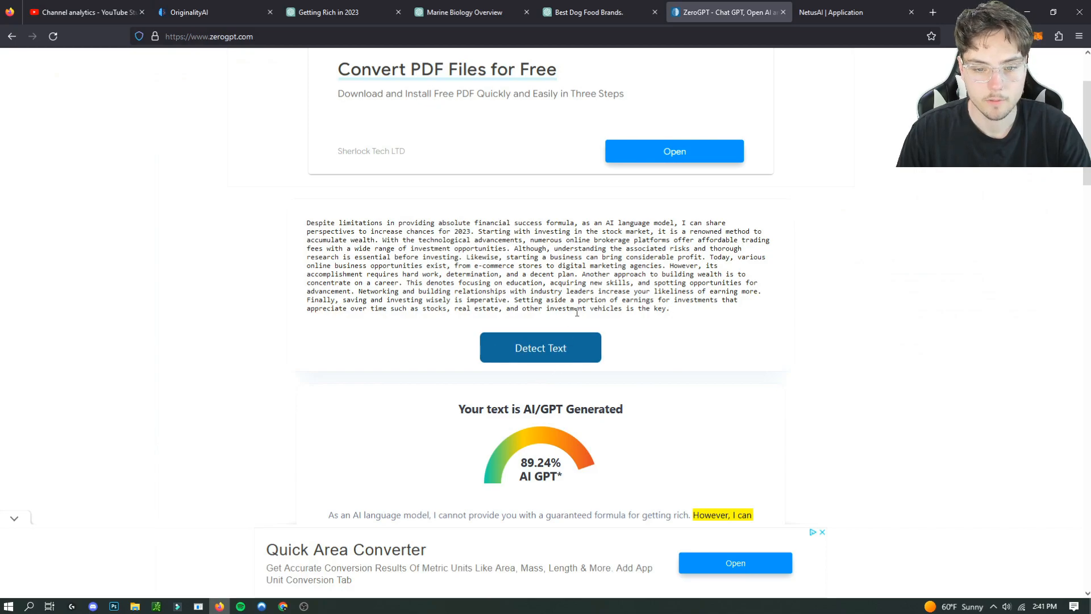
click(541, 347)
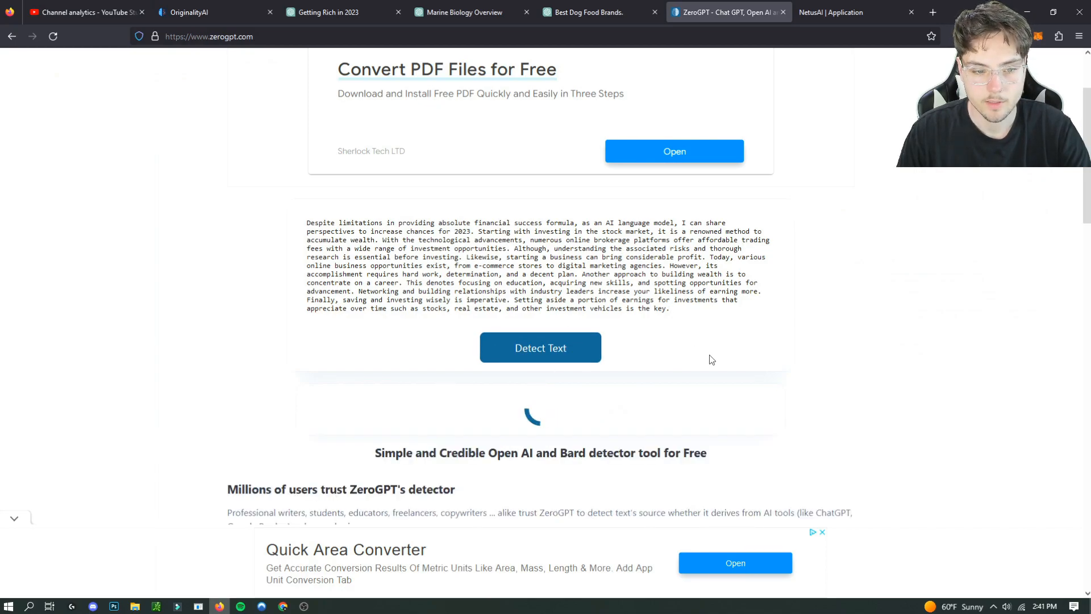
click(540, 347)
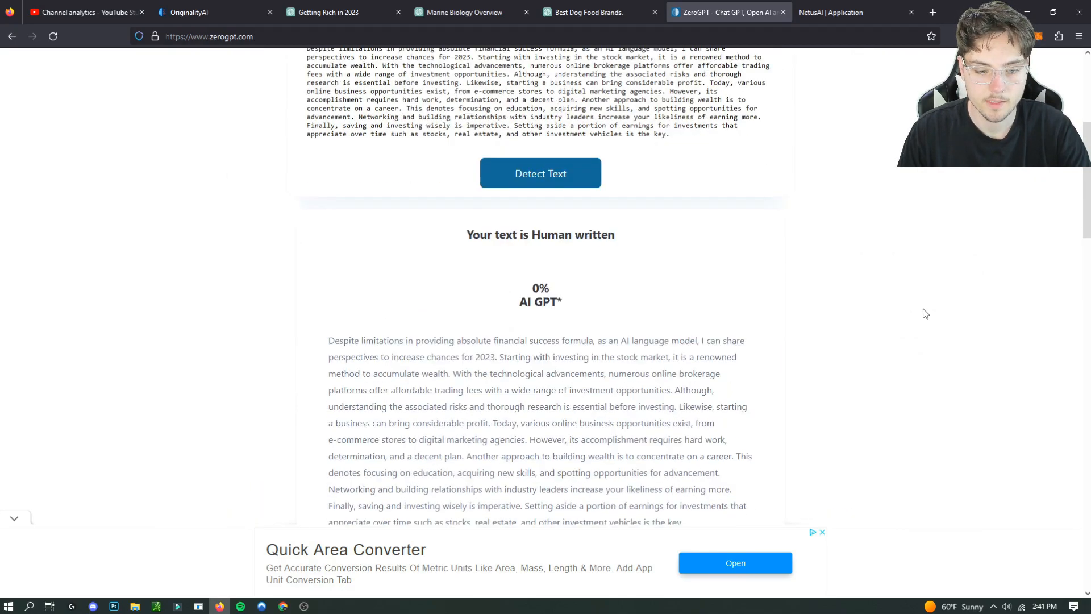
scroll(down, 3)
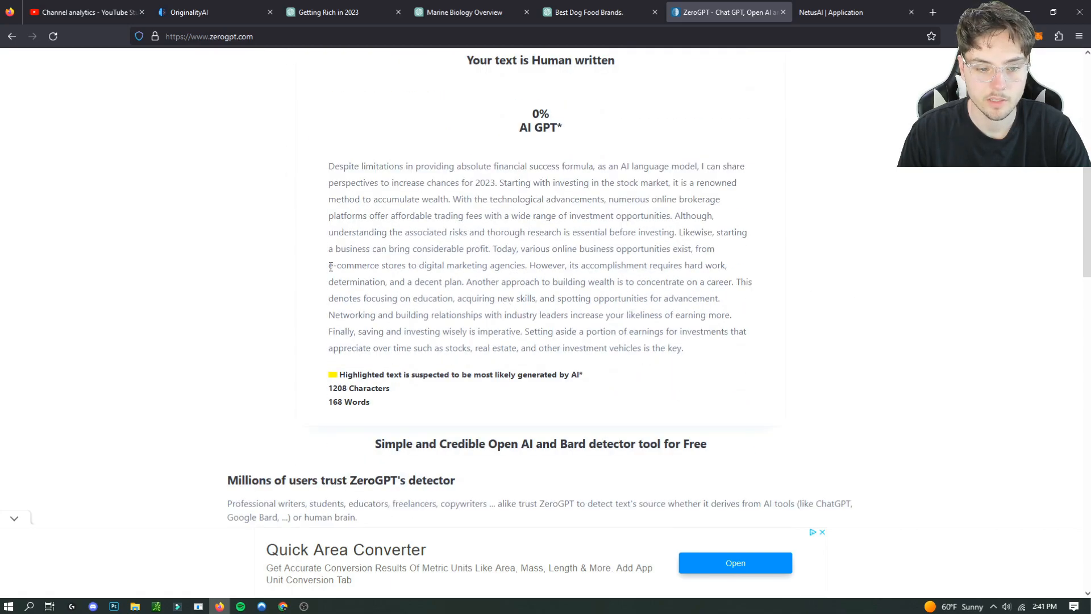
scroll(up, 3)
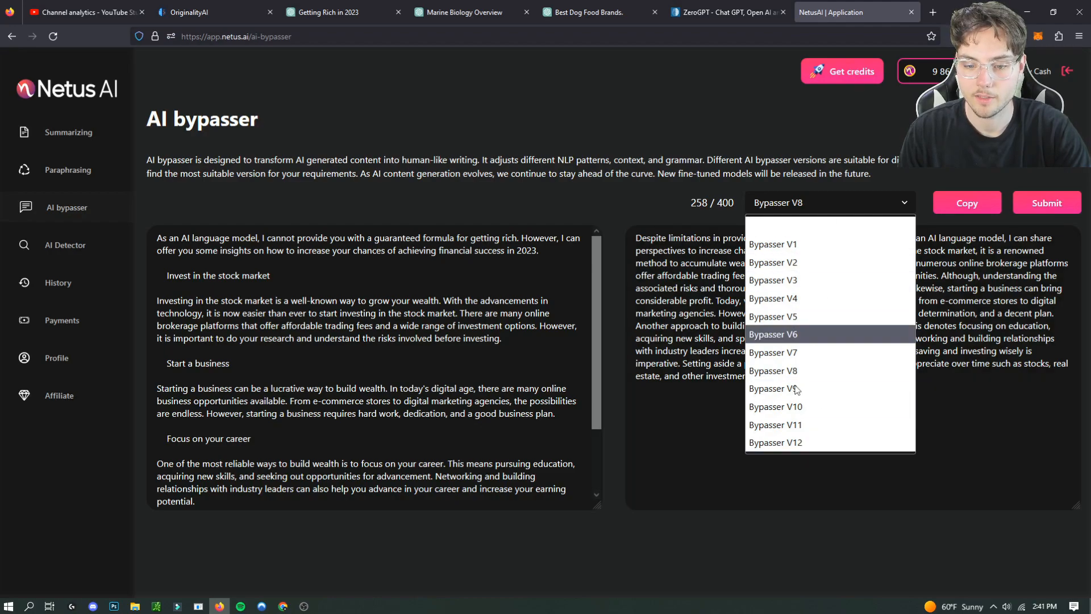
Step: Bring the marine biology paragraph into Netus AI and copy its Bypasser V10 rewrite
click(465, 12)
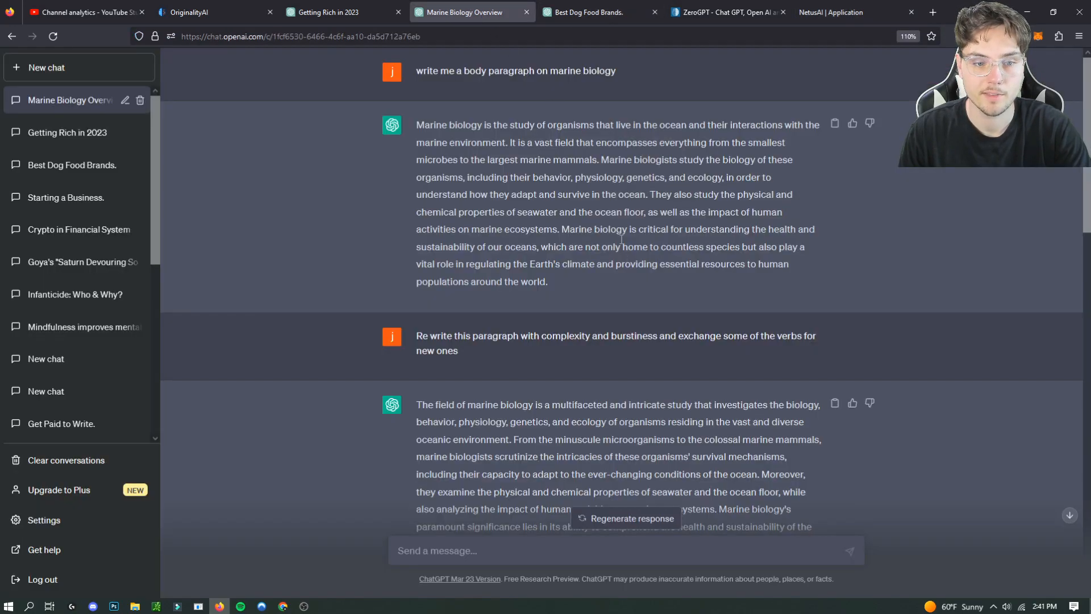
drag(416, 125, 548, 281)
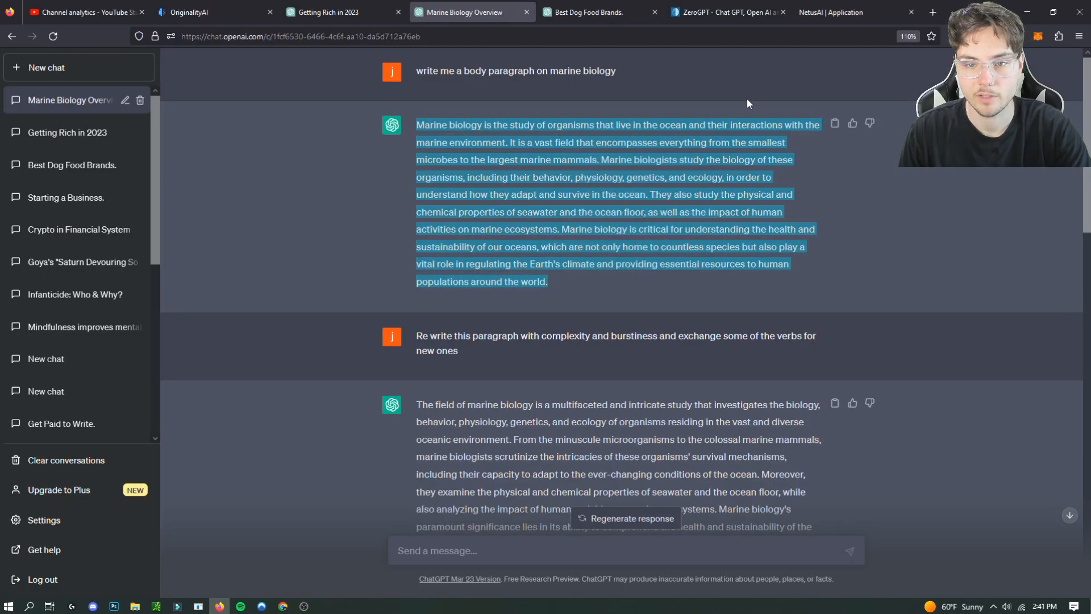
click(829, 12)
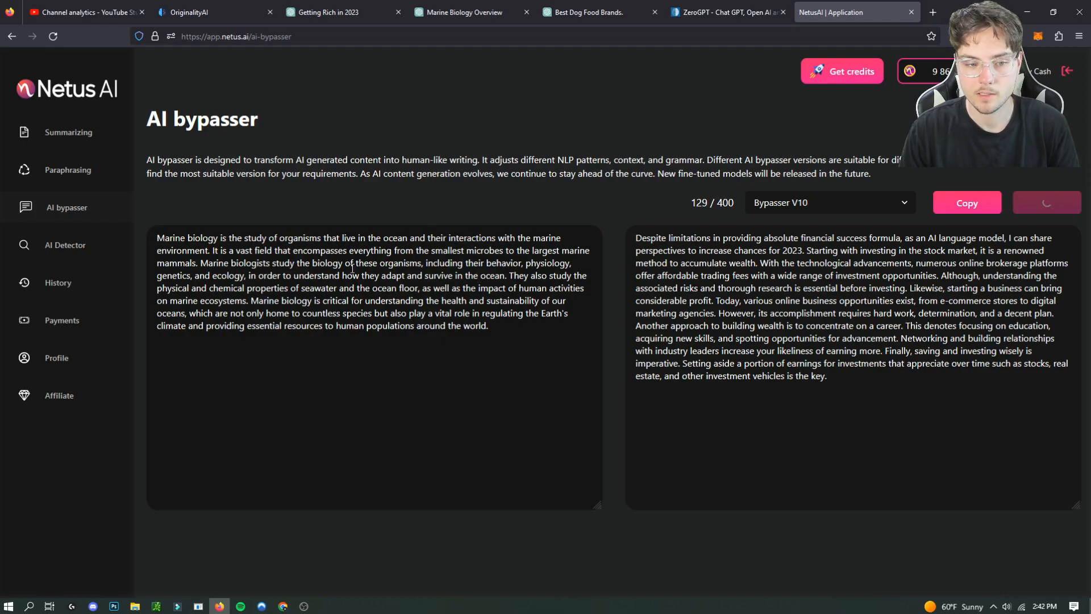
mouse_move(582, 95)
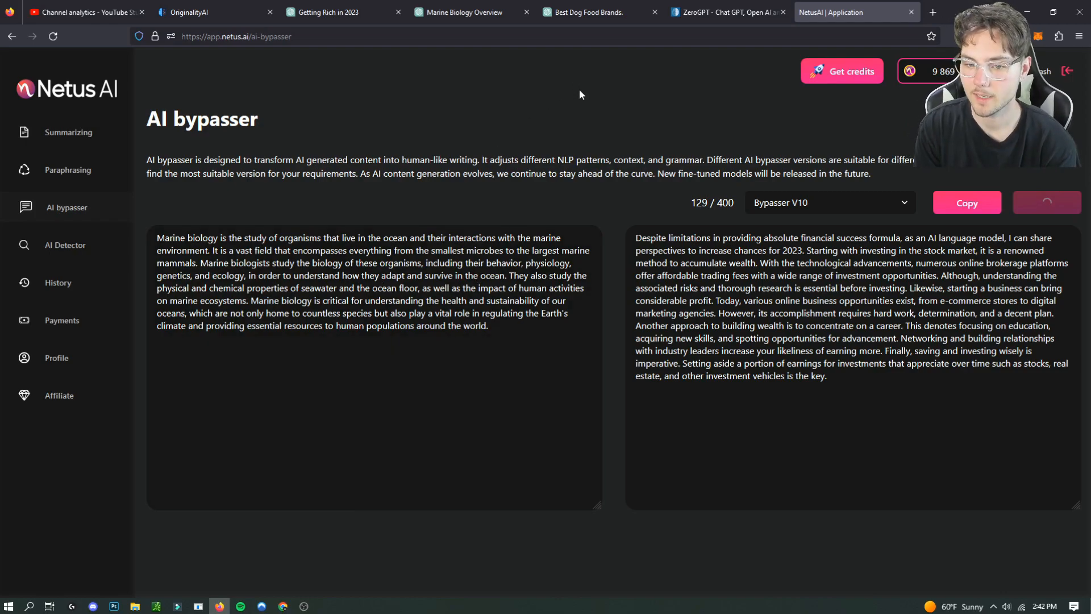
click(1047, 202)
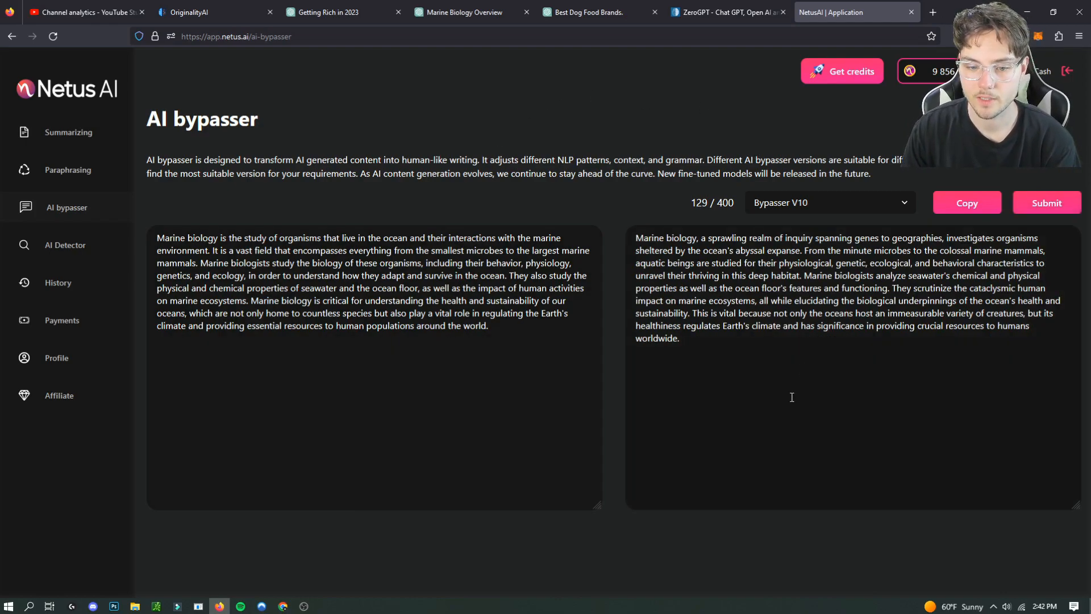
right_click(500, 291)
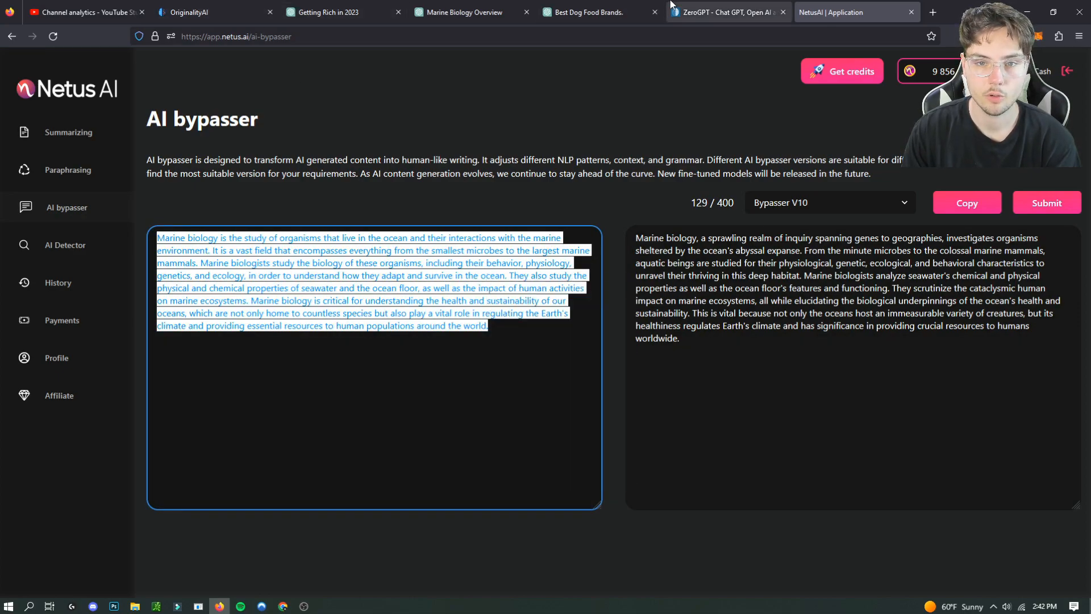
Step: Detect the original marine paragraph (100% AI) and its V10 rewrite (0% AI, human)
click(726, 12)
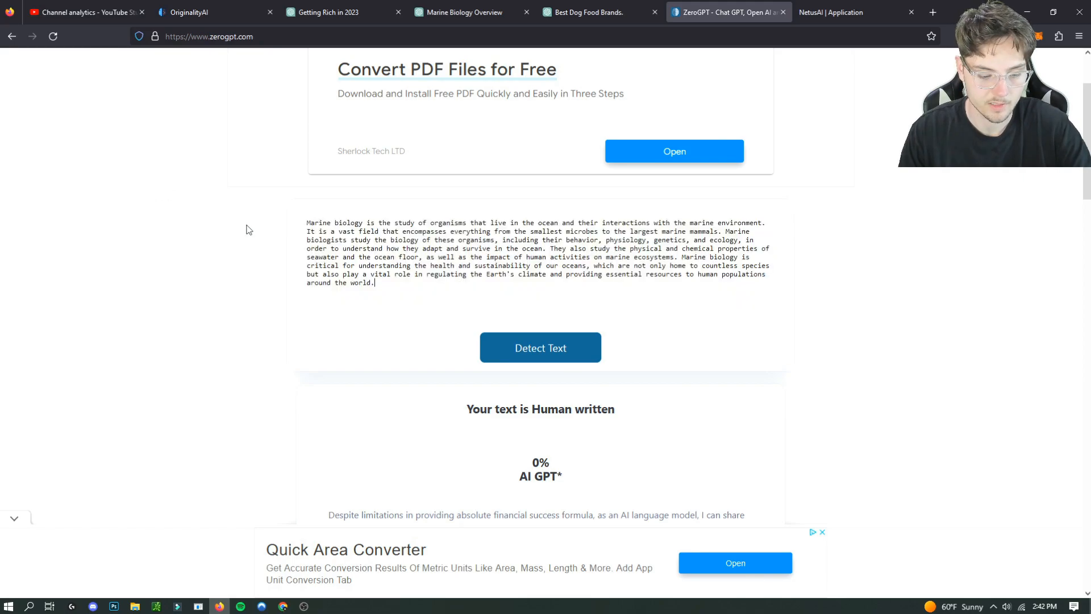
click(541, 347)
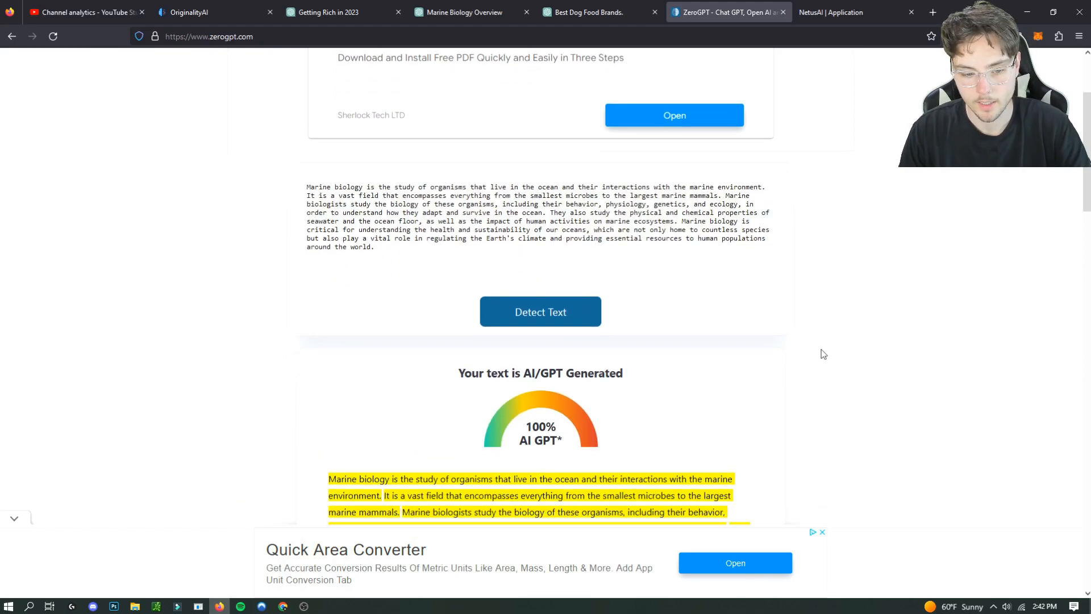
click(830, 12)
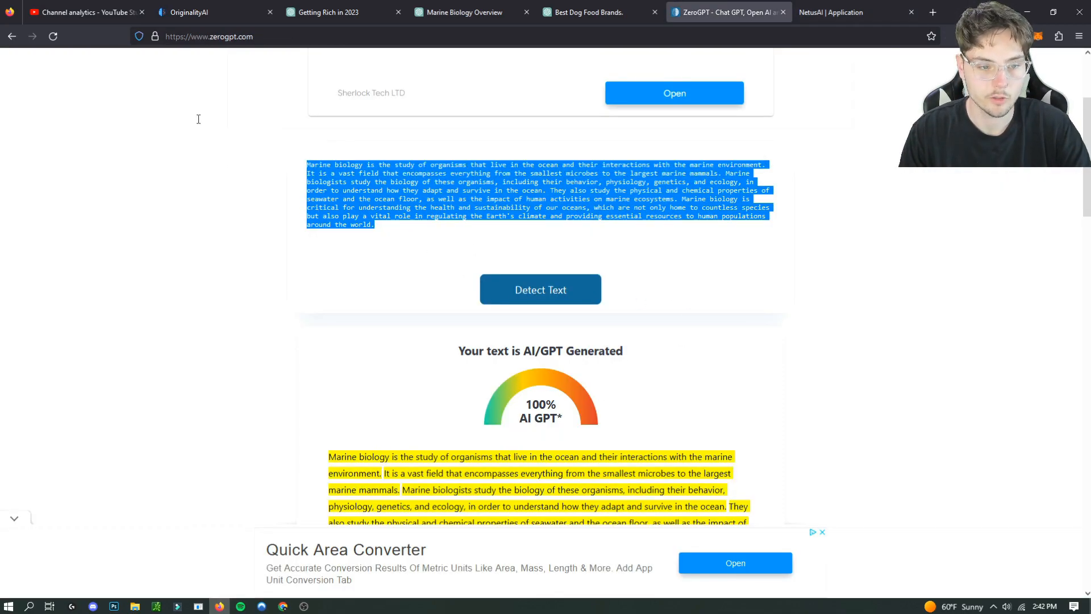
click(541, 289)
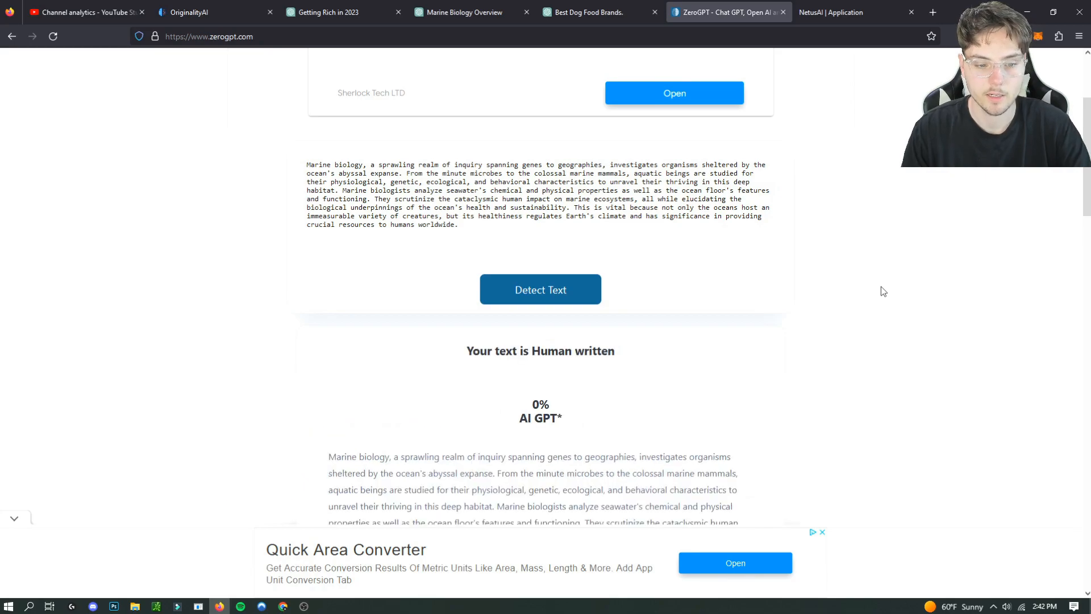
scroll(down, 3)
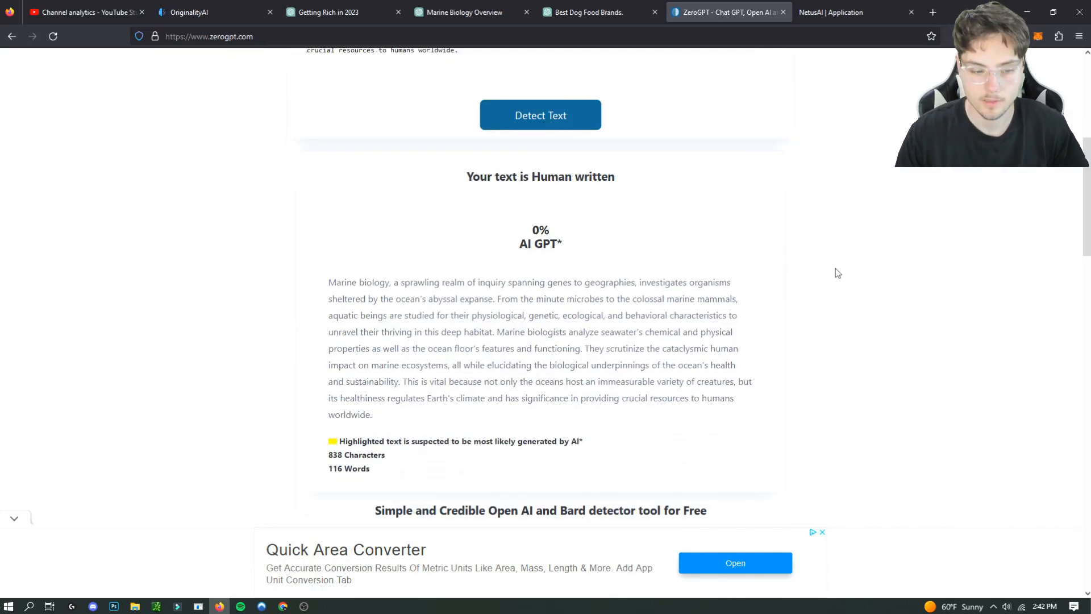
Step: Review bypasser versions V1–V12 while keeping V10, then bring up the dog food brands chat
click(846, 12)
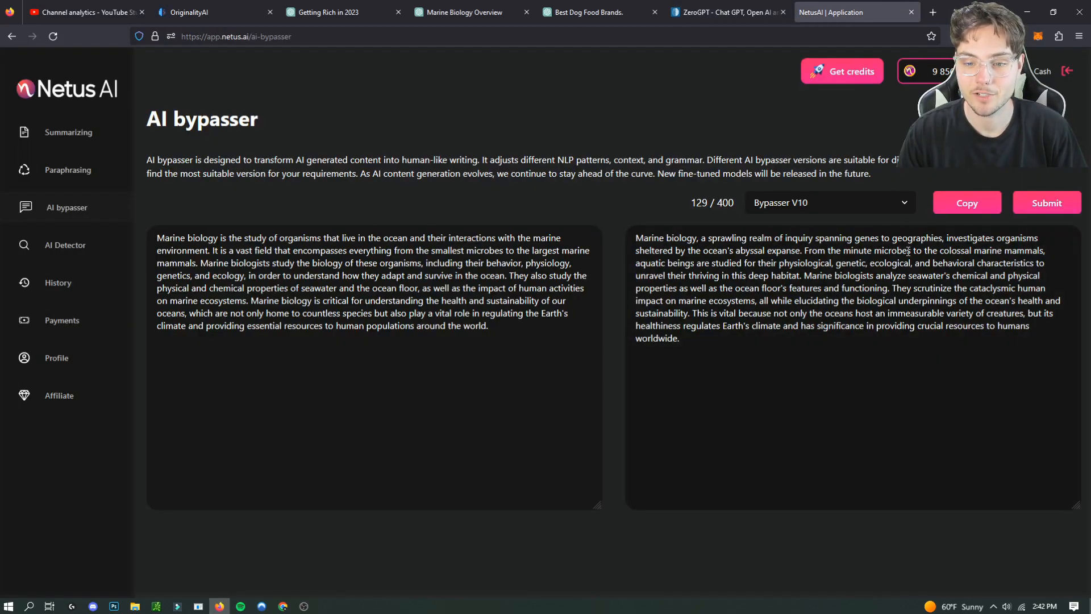
click(830, 202)
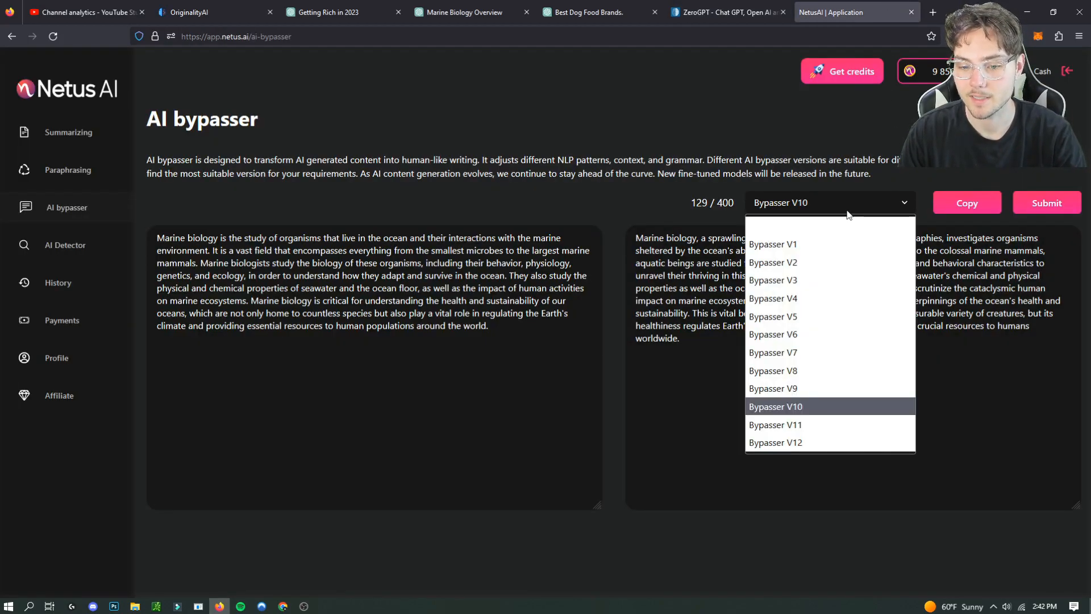
click(775, 407)
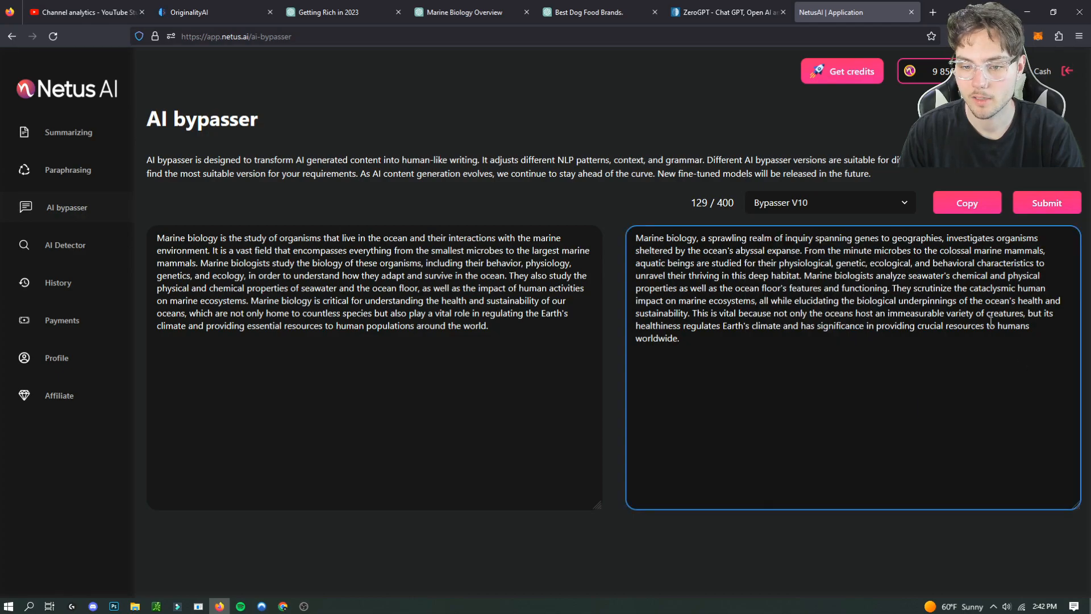
mouse_move(603, 32)
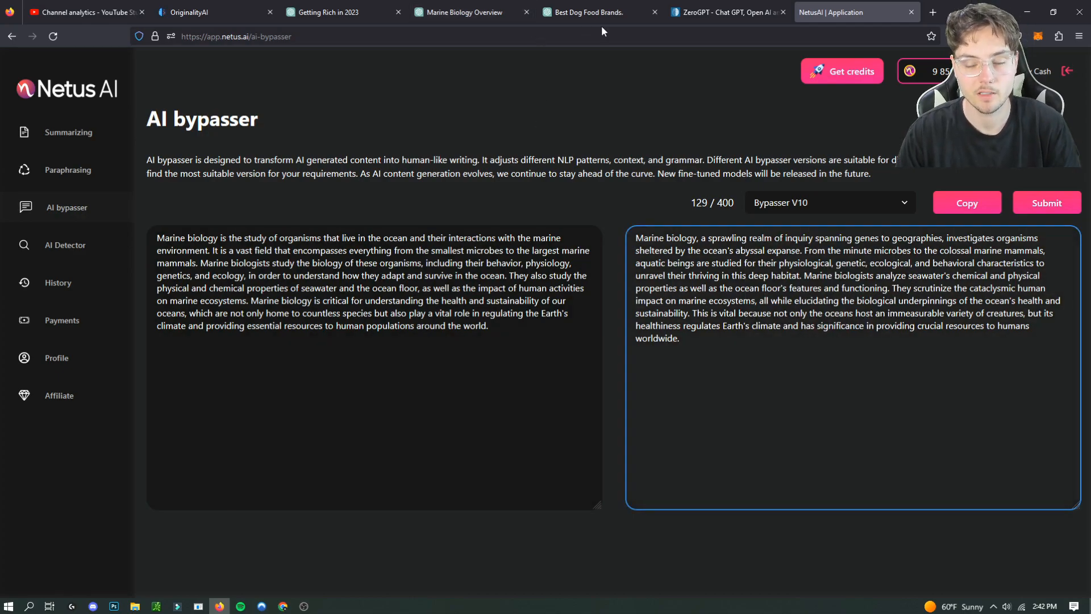
click(830, 202)
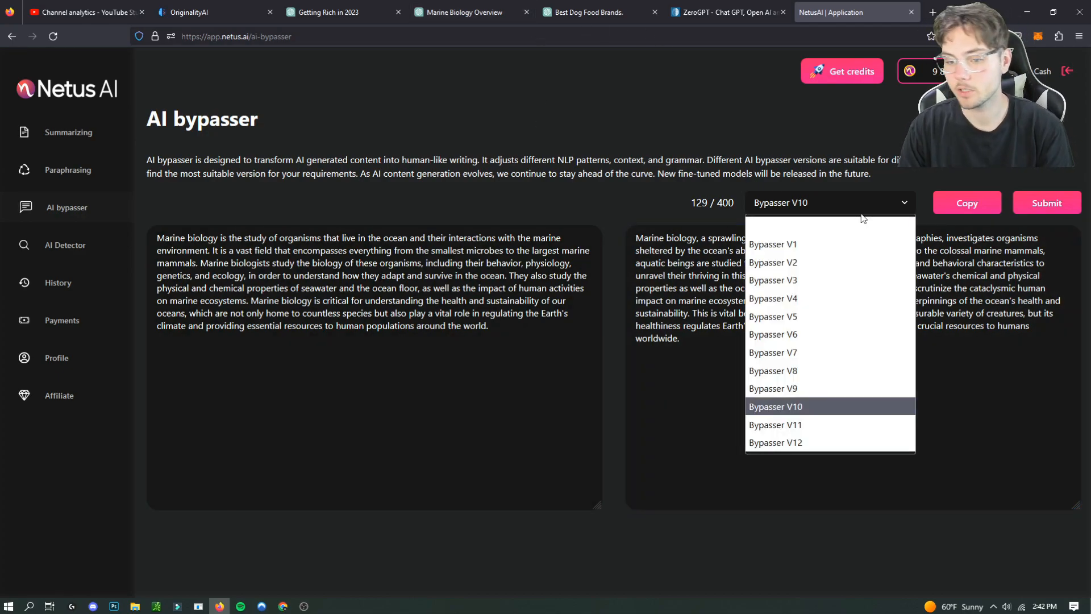
click(586, 12)
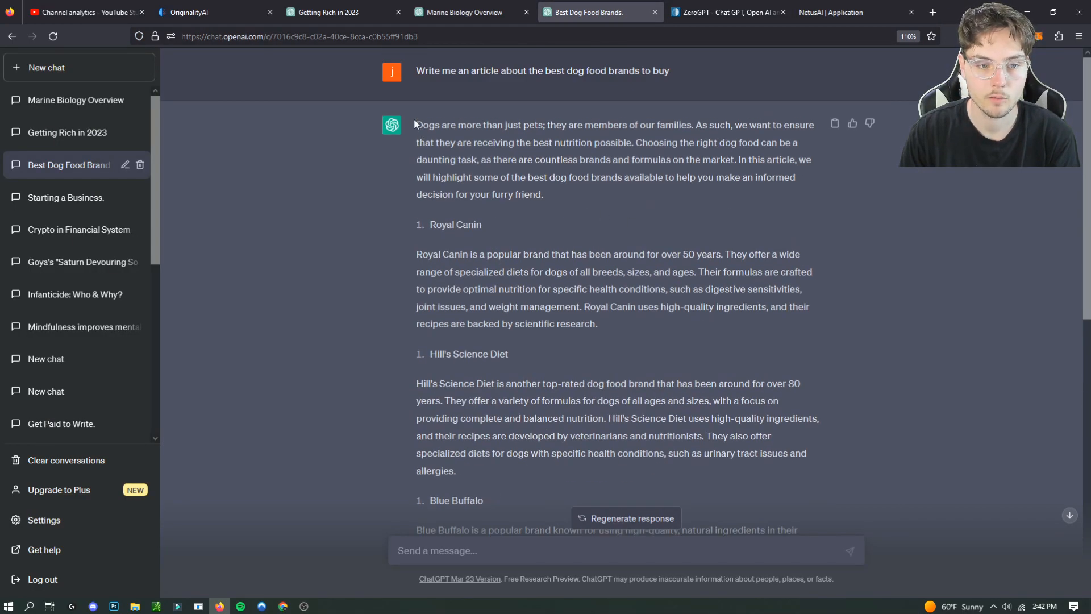
Step: Select the entire best dog food brands article in ChatGPT and copy it
drag(416, 125, 674, 177)
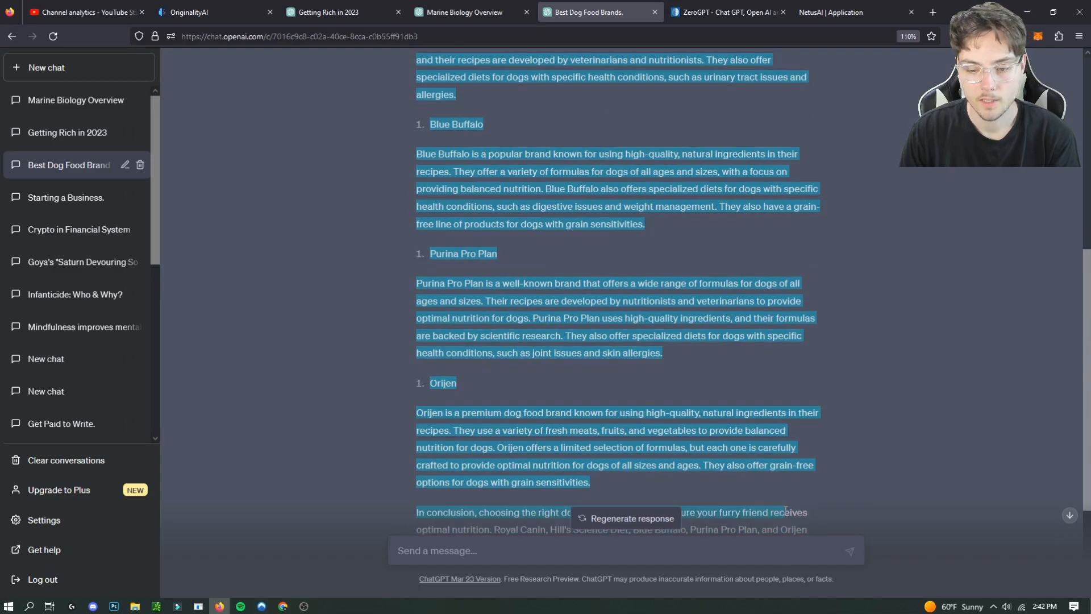
right_click(679, 385)
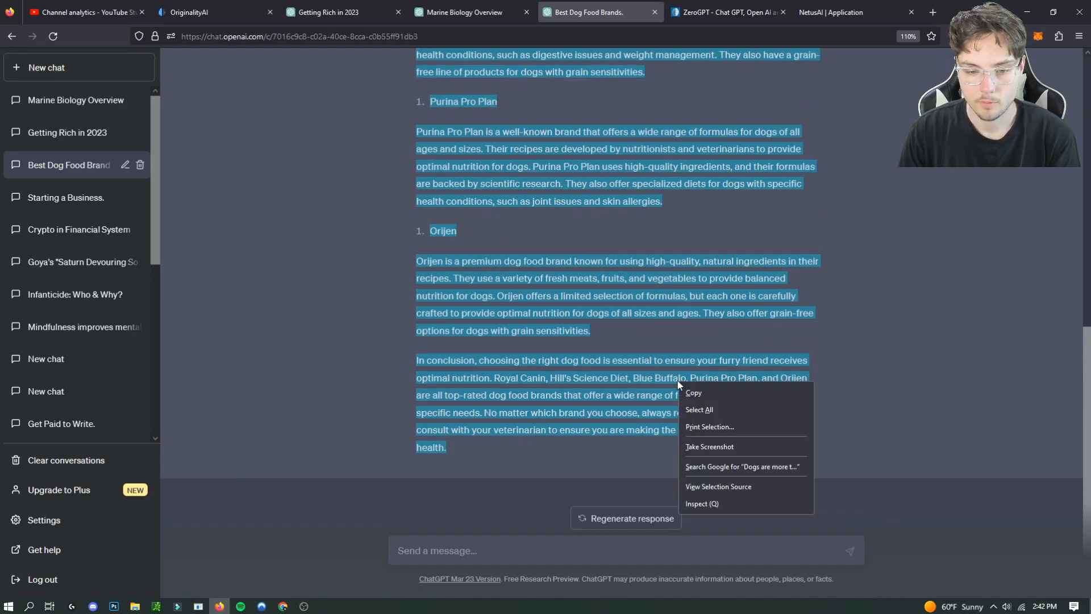
click(727, 12)
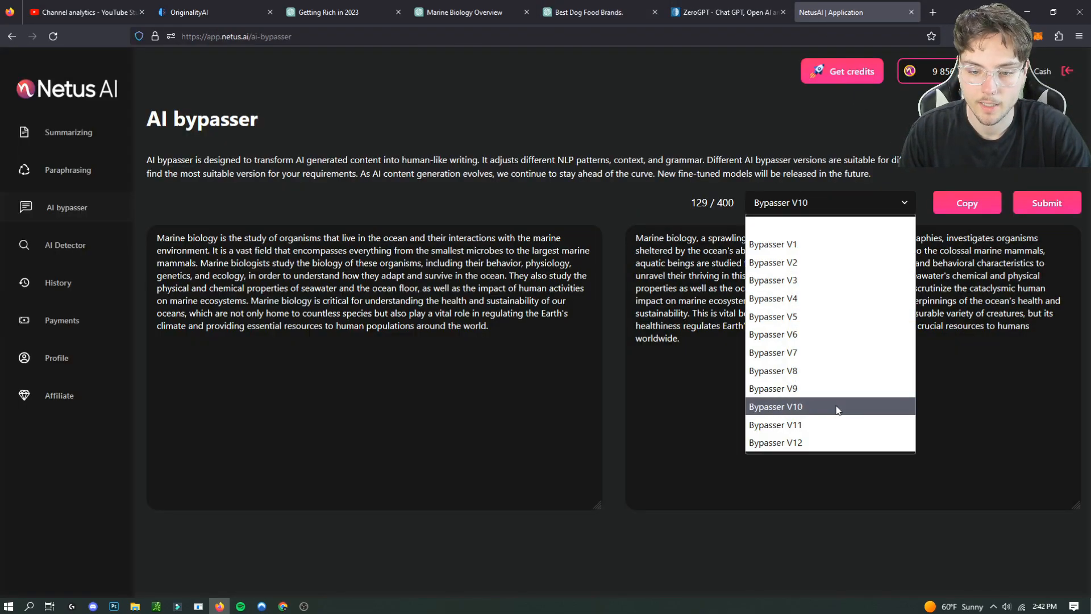
Step: Set the bypasser to V9 and paste the dog food article into the input box
click(773, 389)
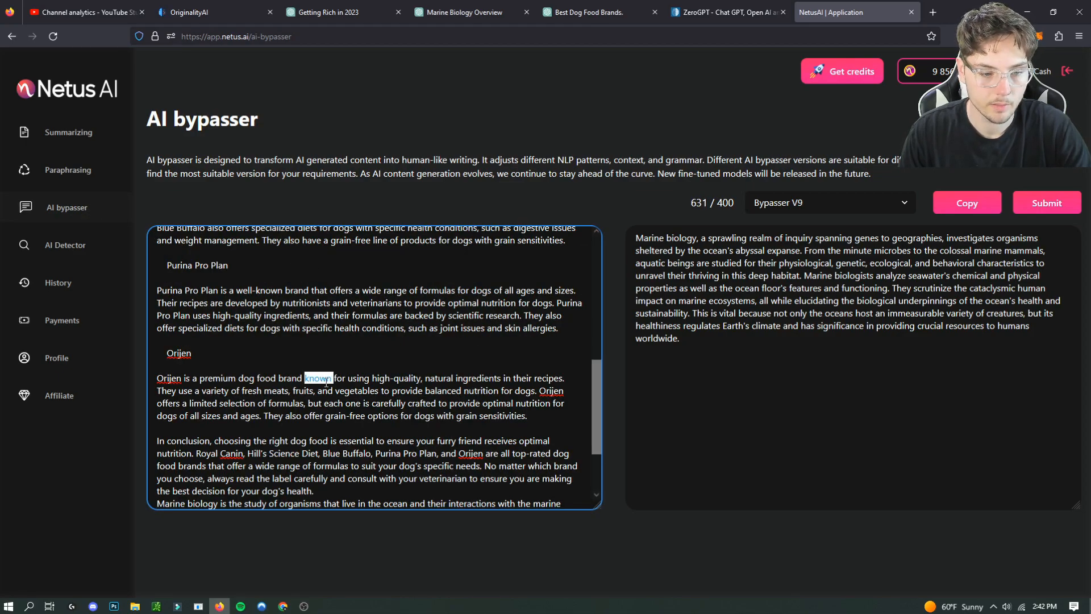
click(586, 11)
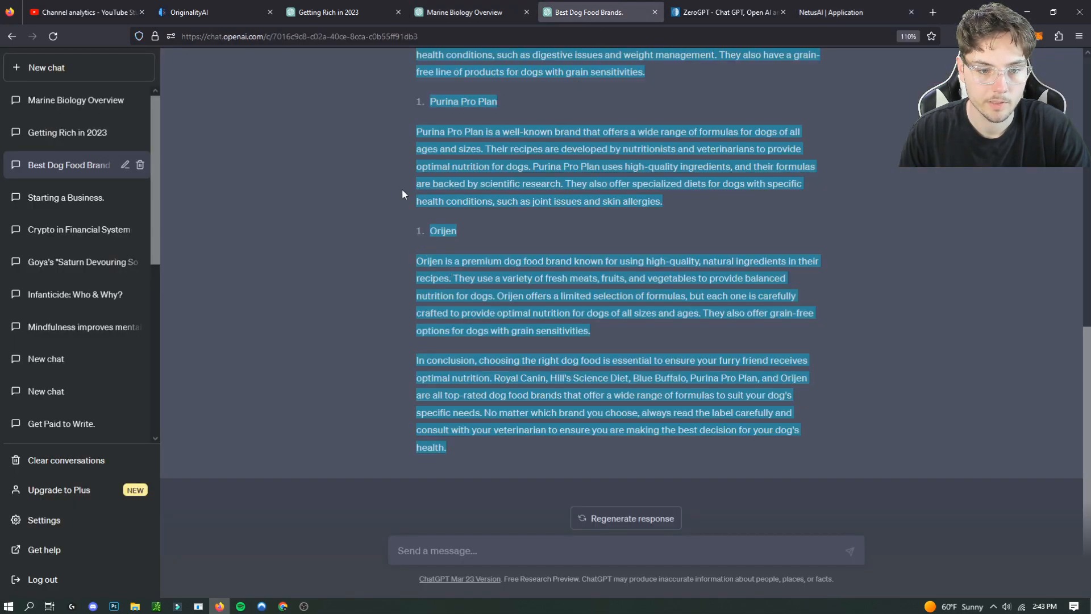
click(723, 12)
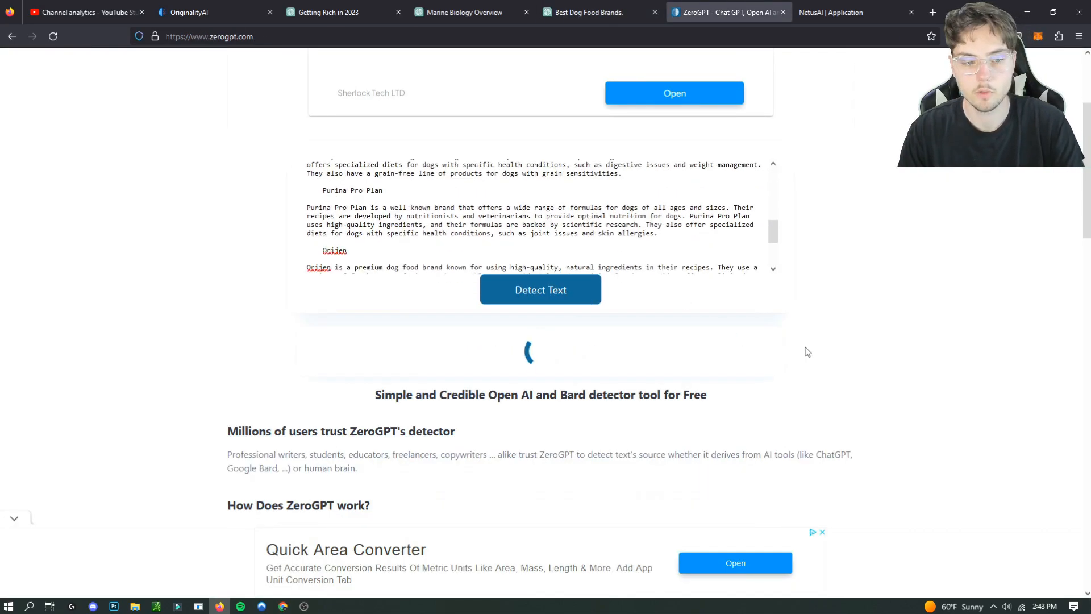
Step: Detect the original dog food article in ZeroGPT, judged AI/GPT generated
click(541, 289)
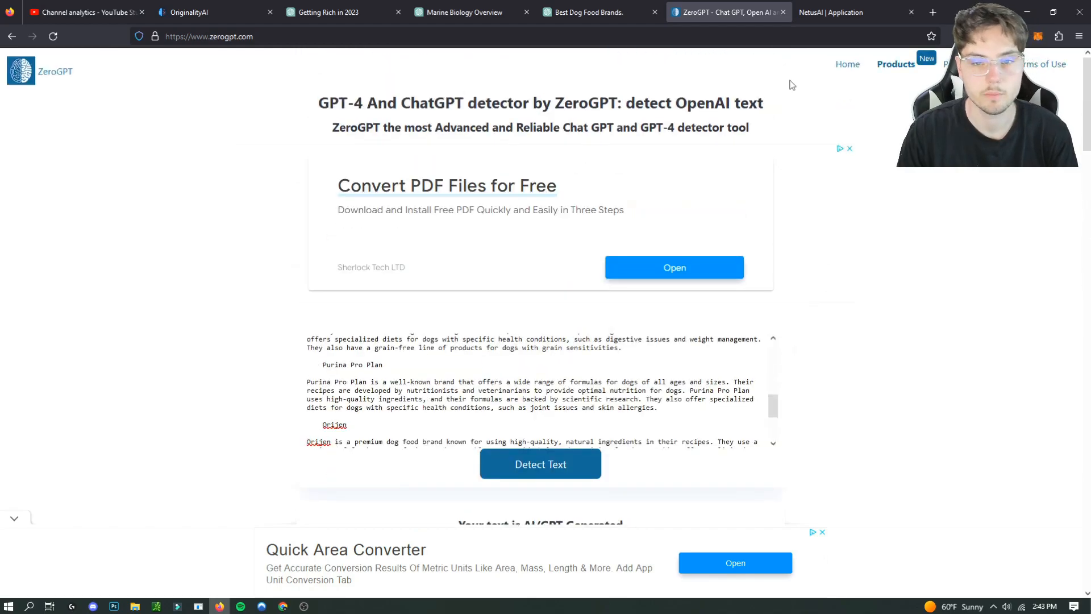
mouse_move(815, 154)
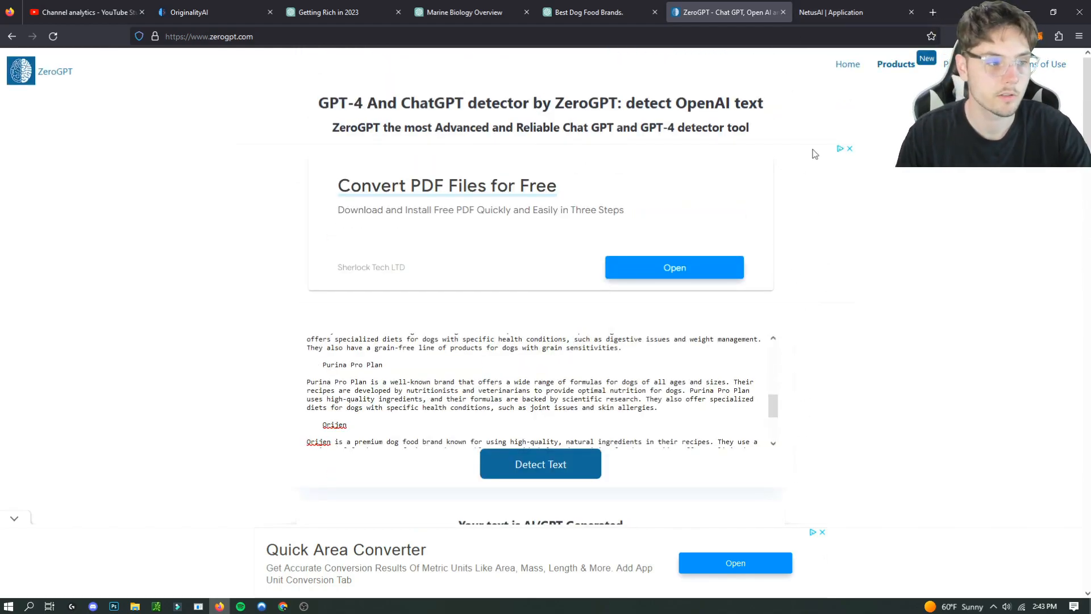
click(833, 11)
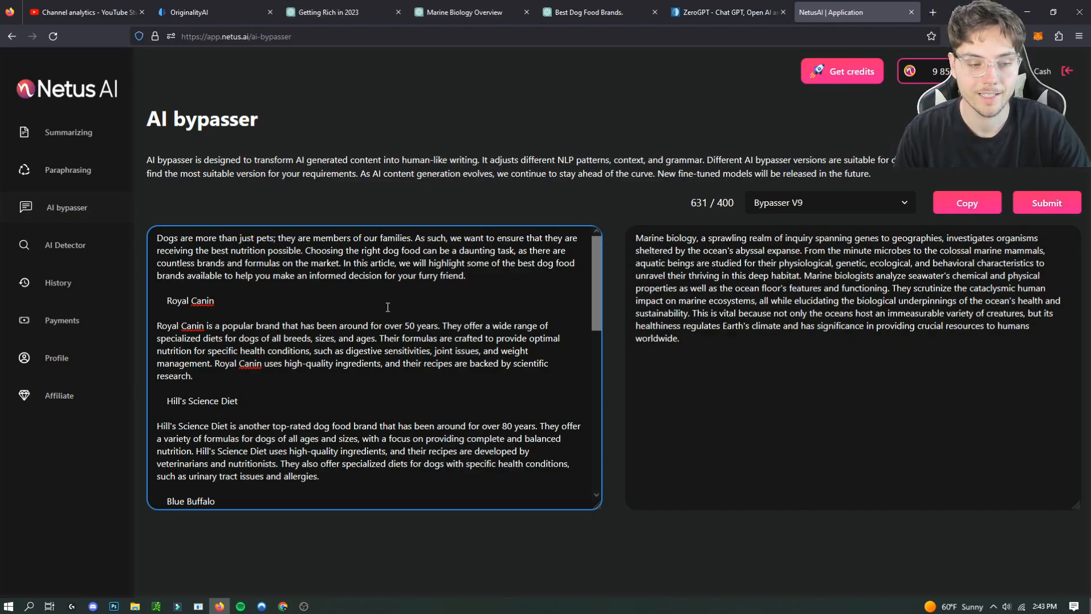
Step: Clear the marine biology text, rewrite the dog food article with Bypasser V9, and copy it
scroll(down, 3)
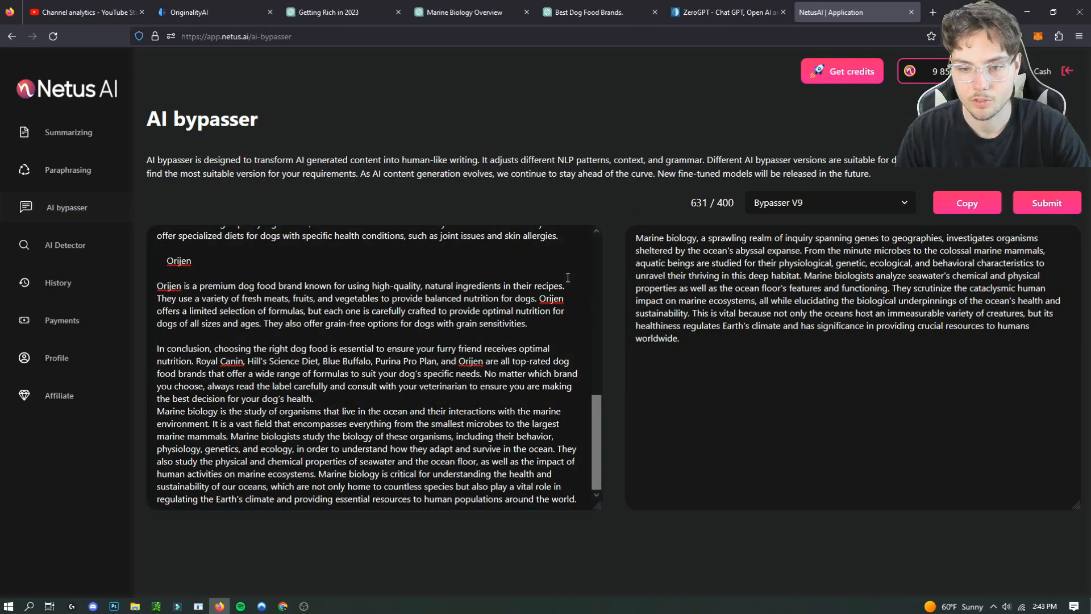
click(830, 202)
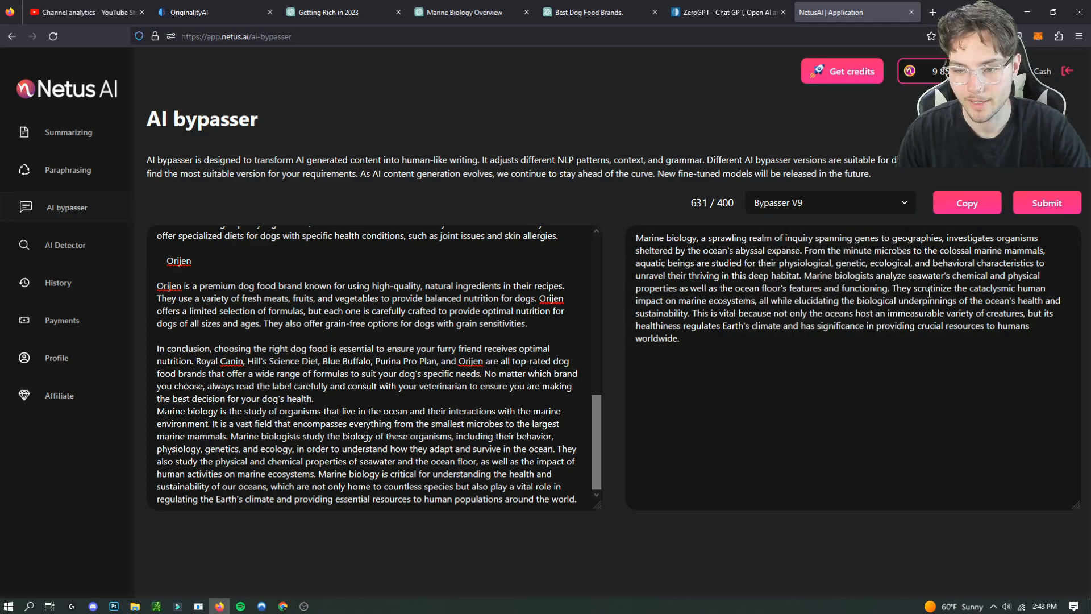
click(1047, 203)
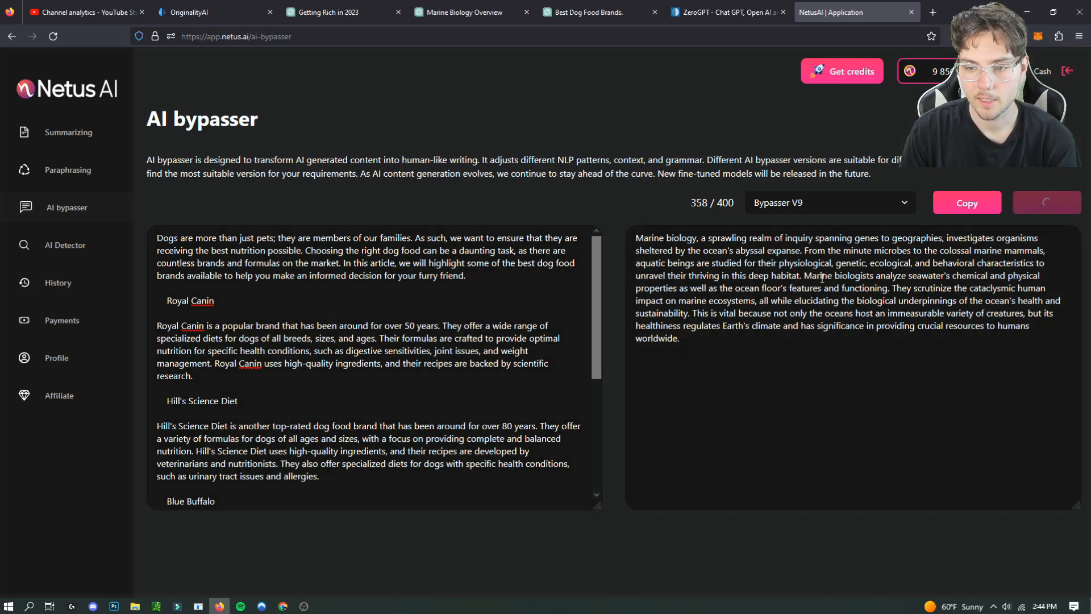
click(1047, 202)
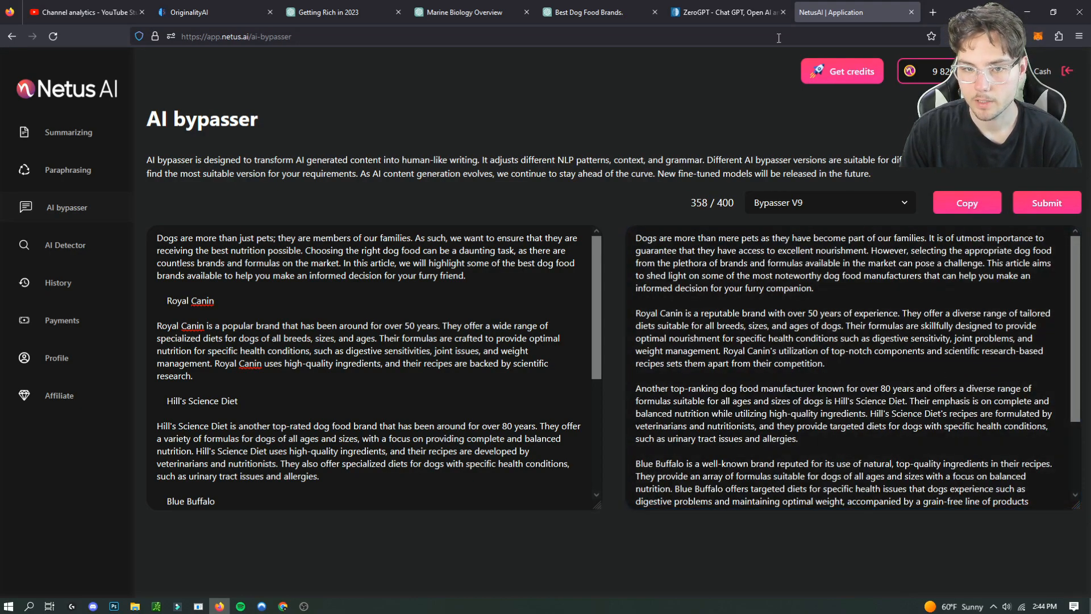
click(725, 11)
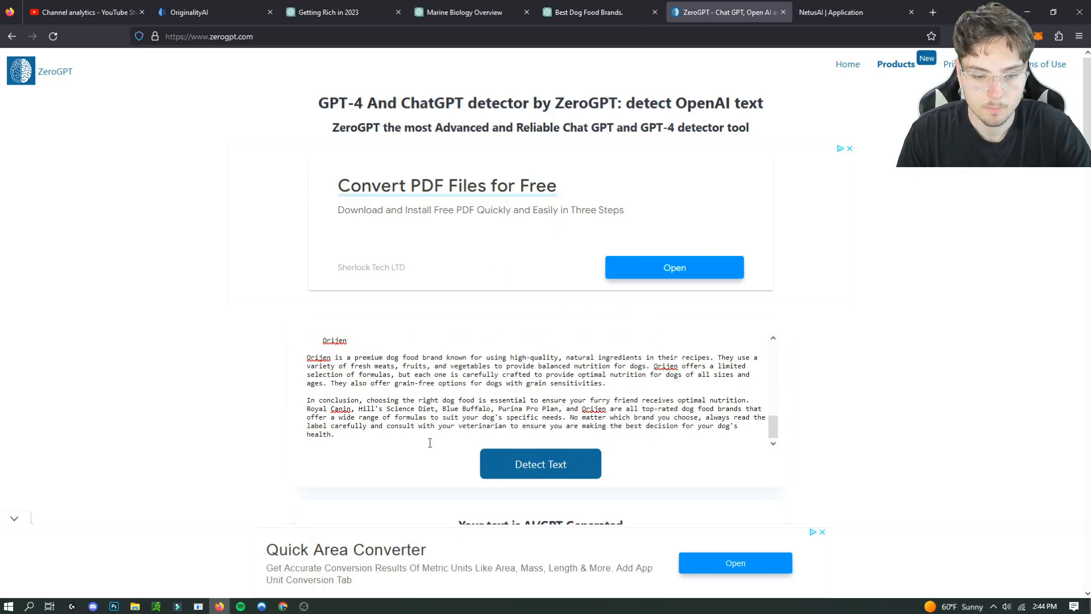
Step: Detect the V9 dog food rewrite in ZeroGPT, which scores 27.32% AI GPT
scroll(down, 3)
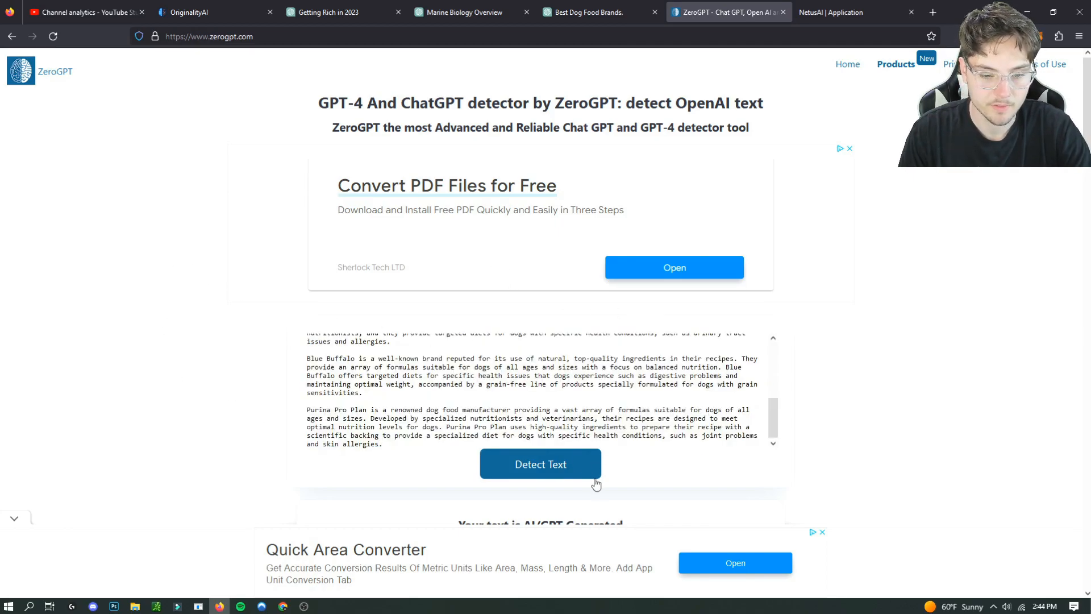
click(540, 464)
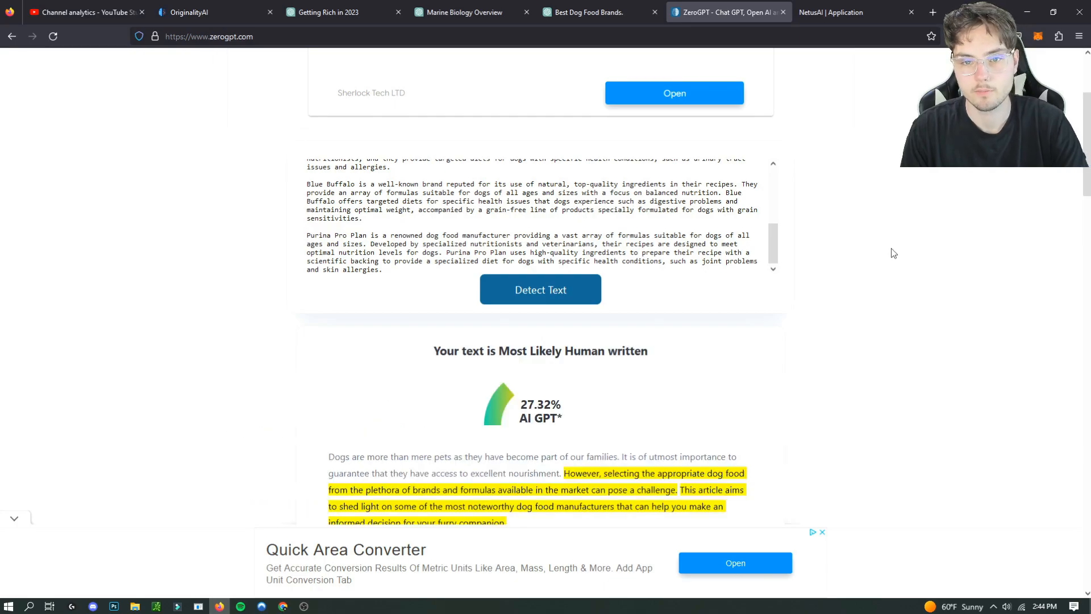
scroll(down, 3)
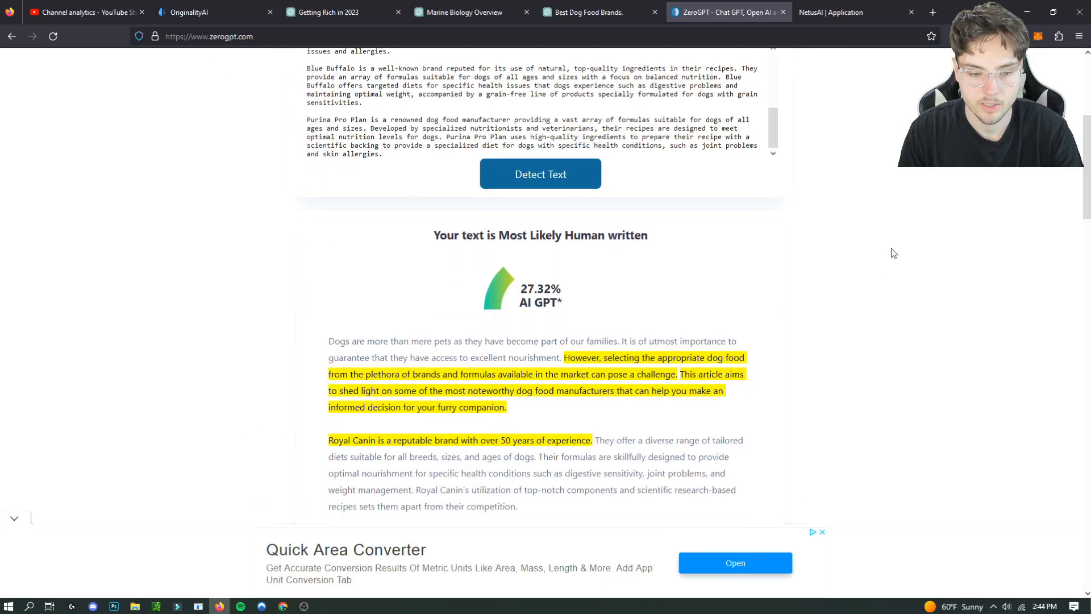
mouse_move(625, 282)
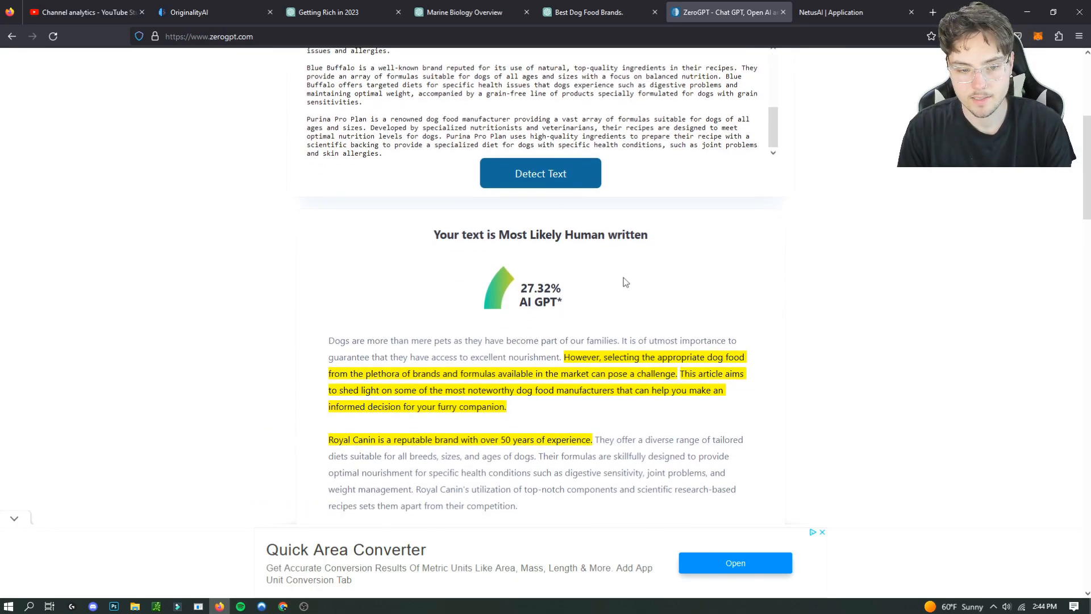
mouse_move(963, 359)
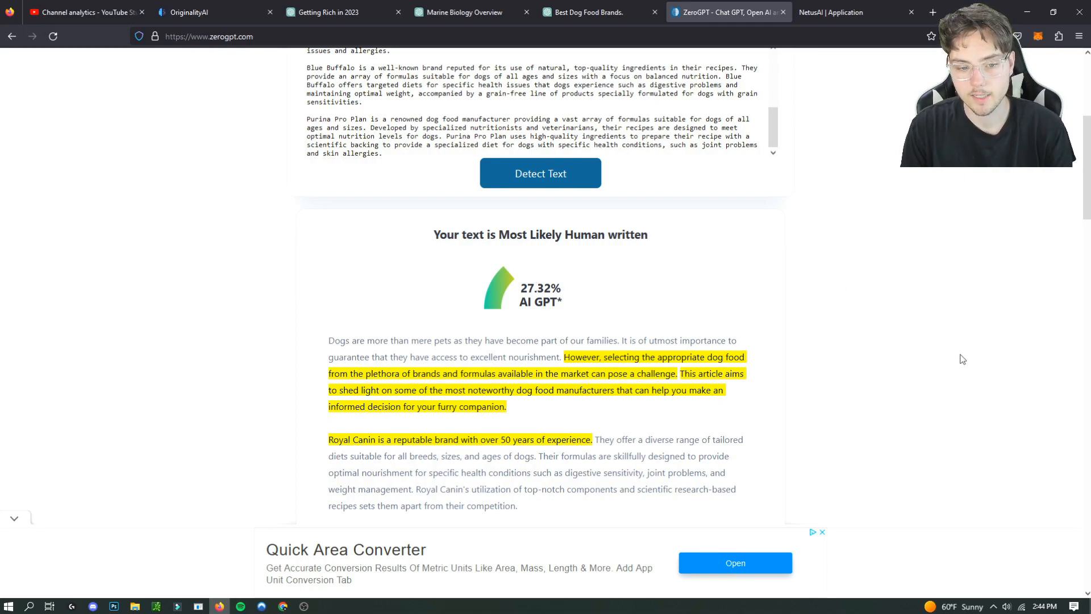
mouse_move(937, 362)
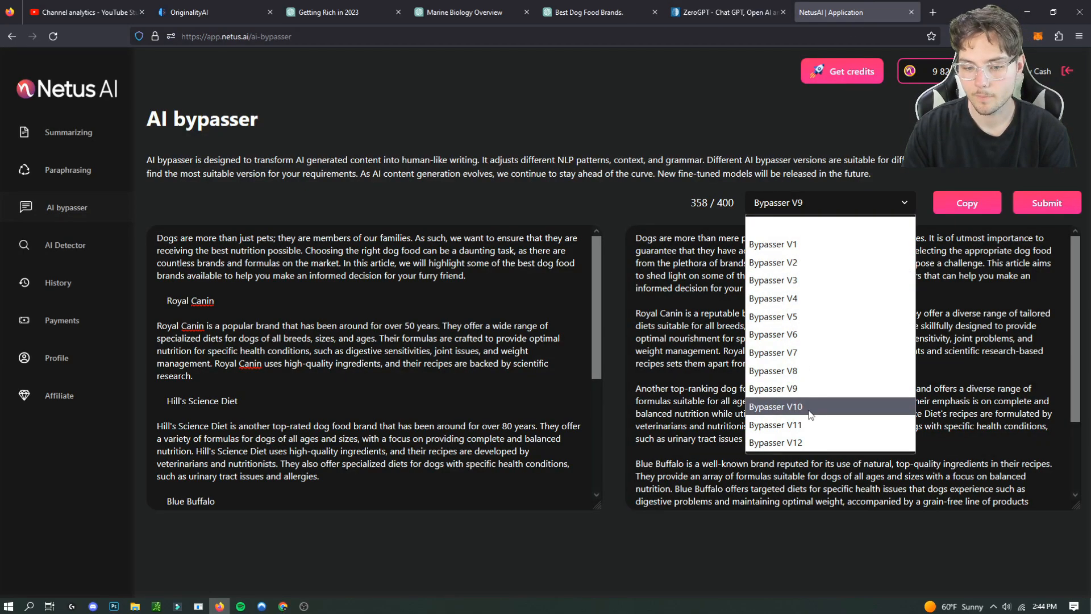
Step: Resubmit the dog food article with Bypasser V10 and copy the new rewrite
click(775, 406)
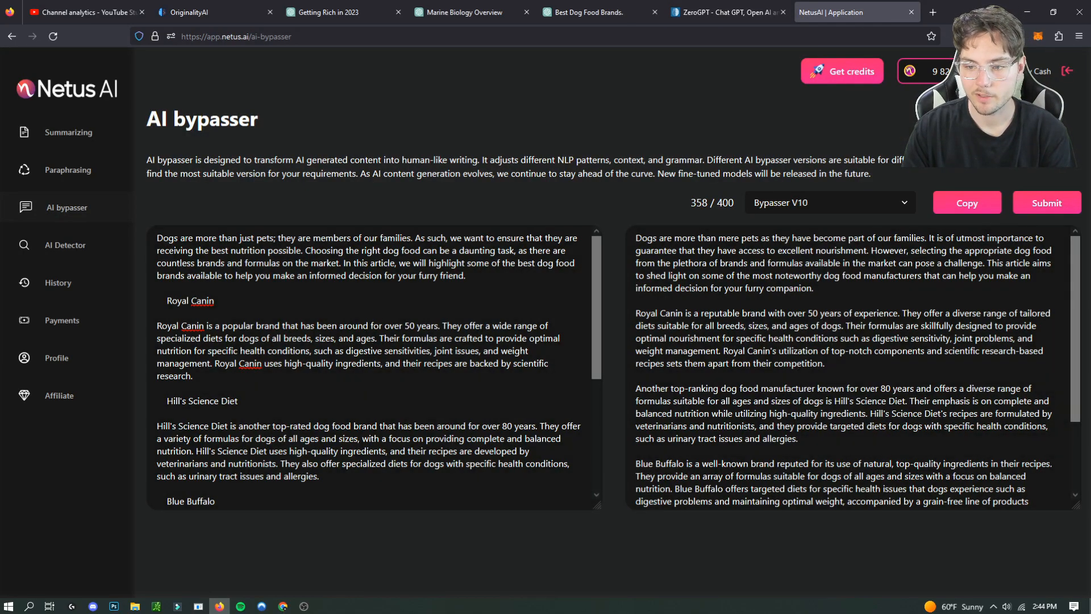
click(1047, 203)
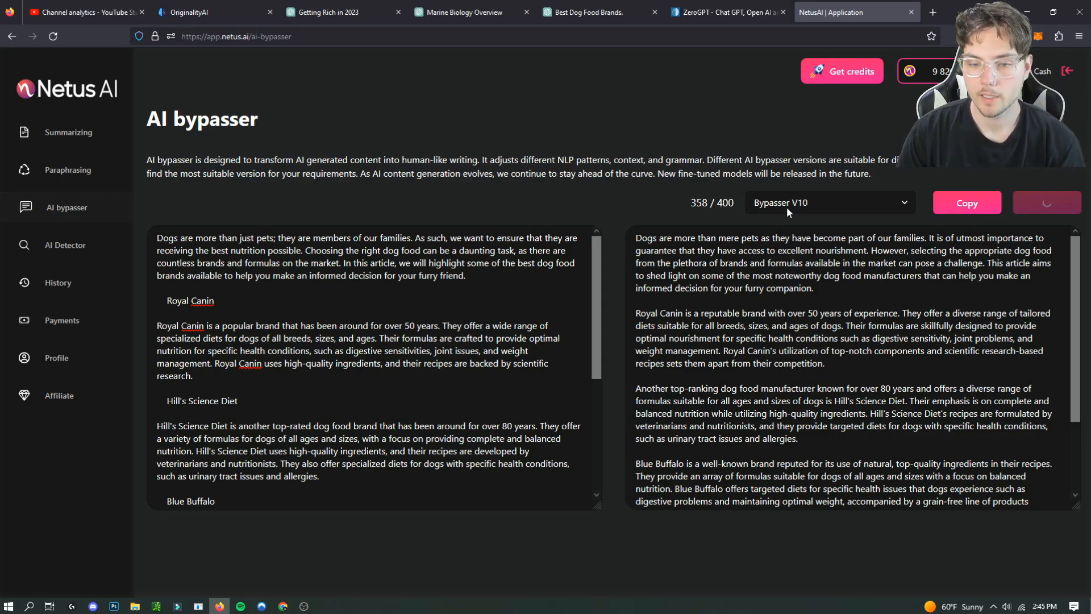
click(1047, 203)
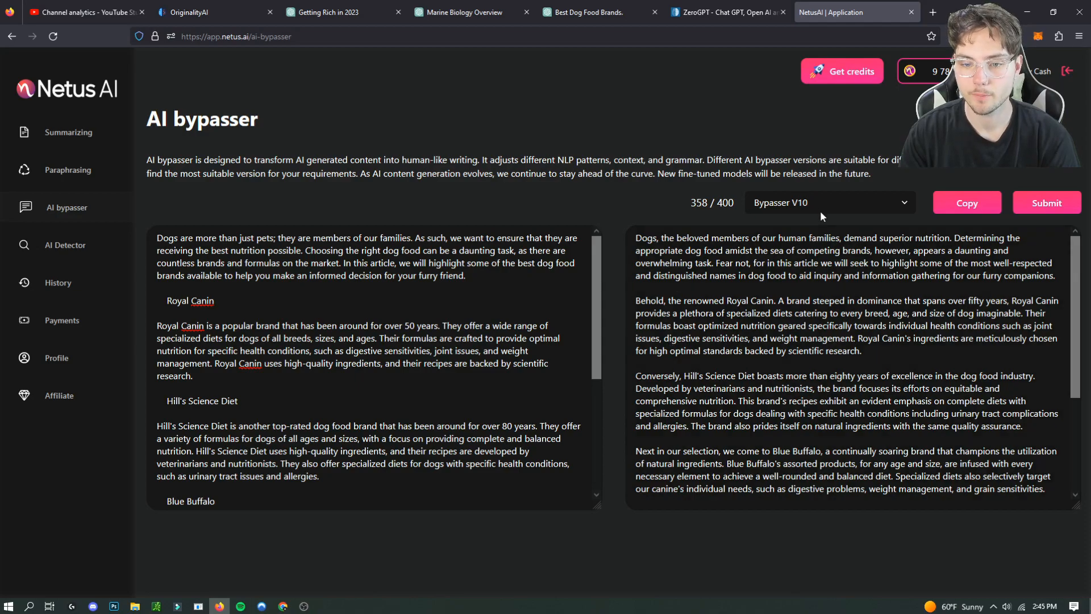
click(721, 12)
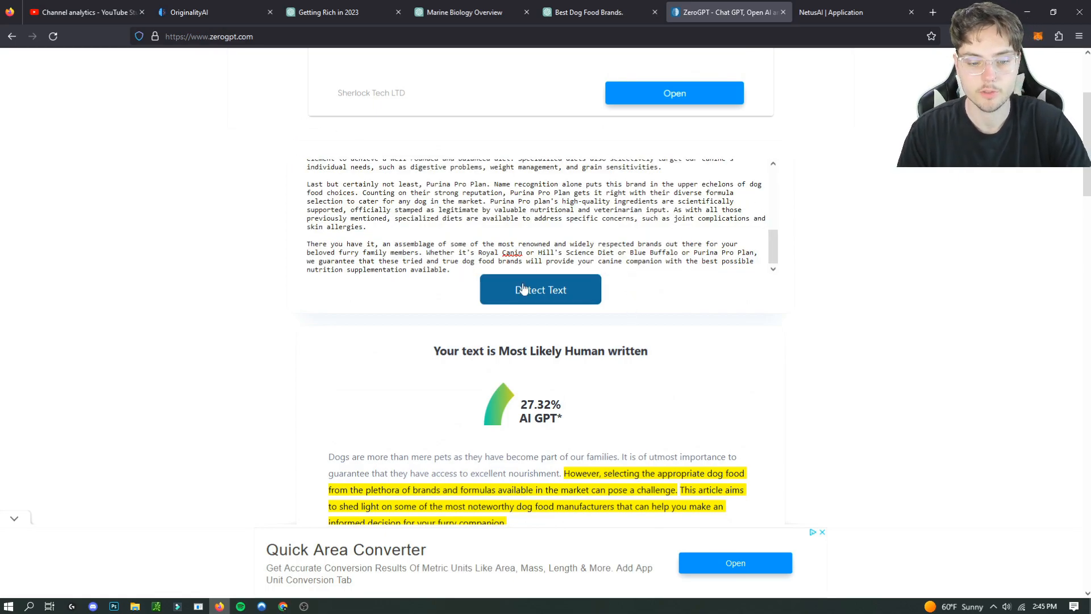
Step: Detect the V10 rewrite in ZeroGPT, rated human written at 0% AI GPT
click(541, 289)
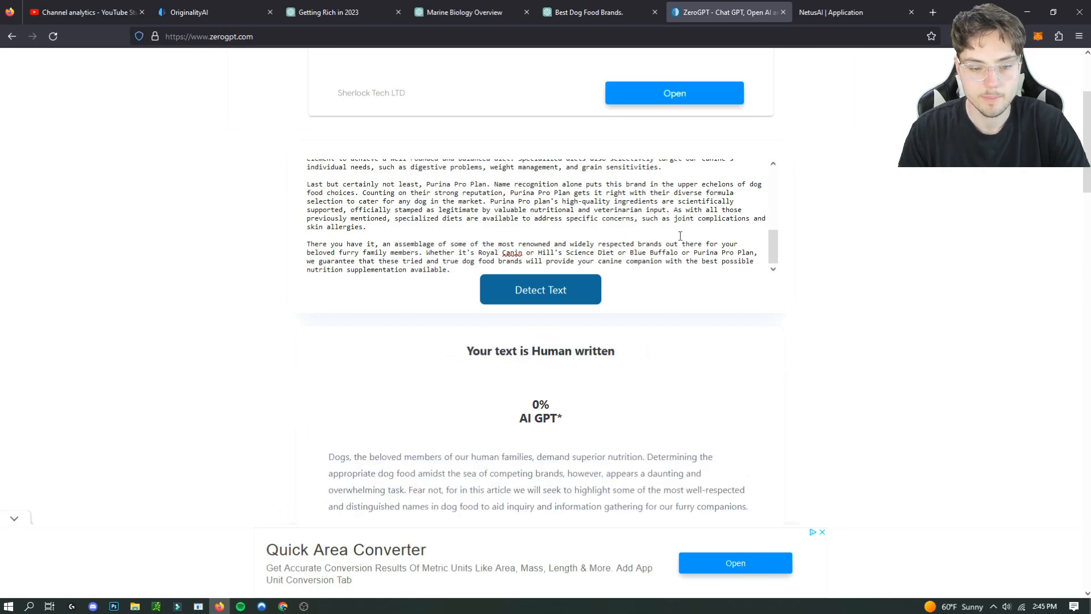
scroll(down, 3)
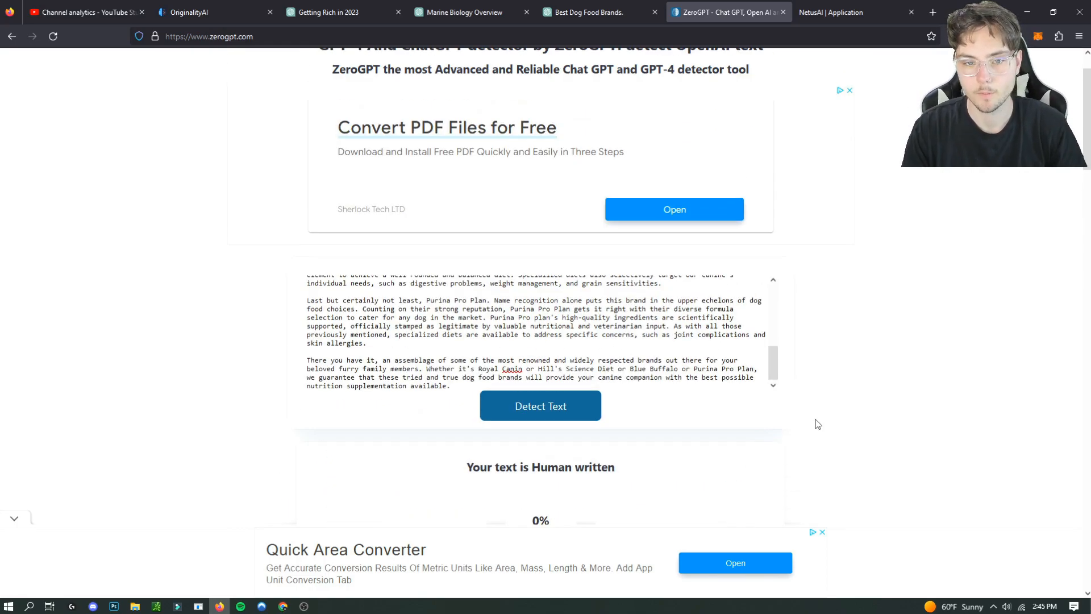
click(833, 12)
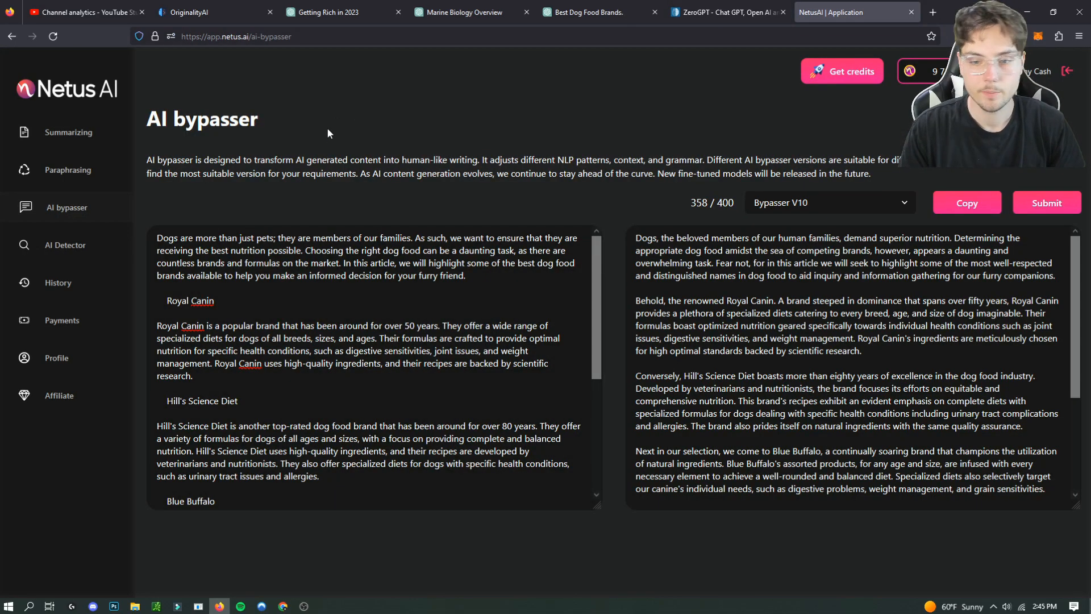
mouse_move(102, 245)
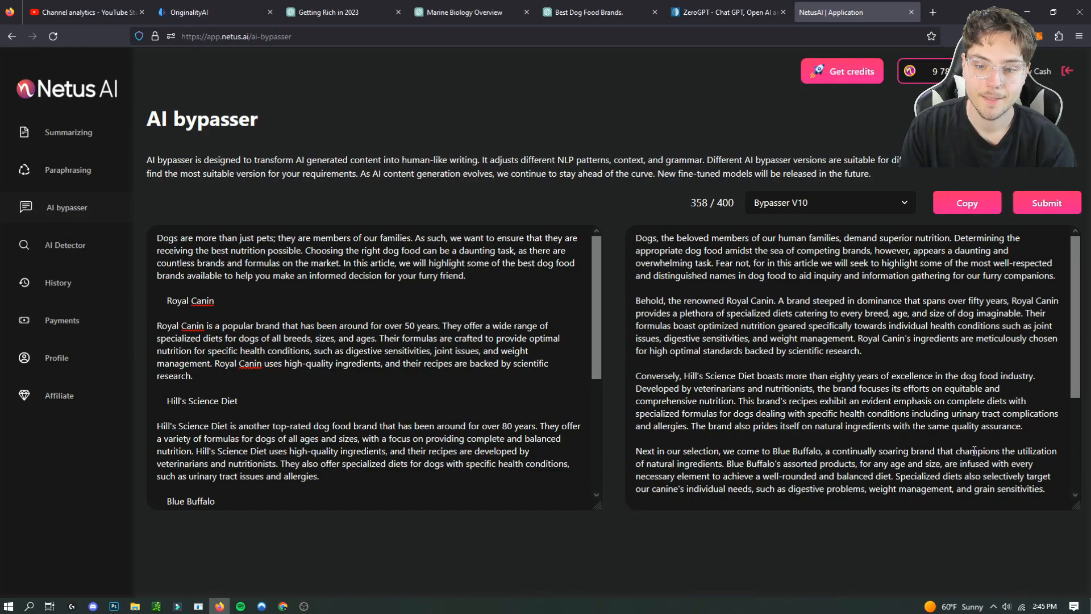
Step: Copy the V10 output into Originality.AI's Enter Content box (399 words)
click(931, 368)
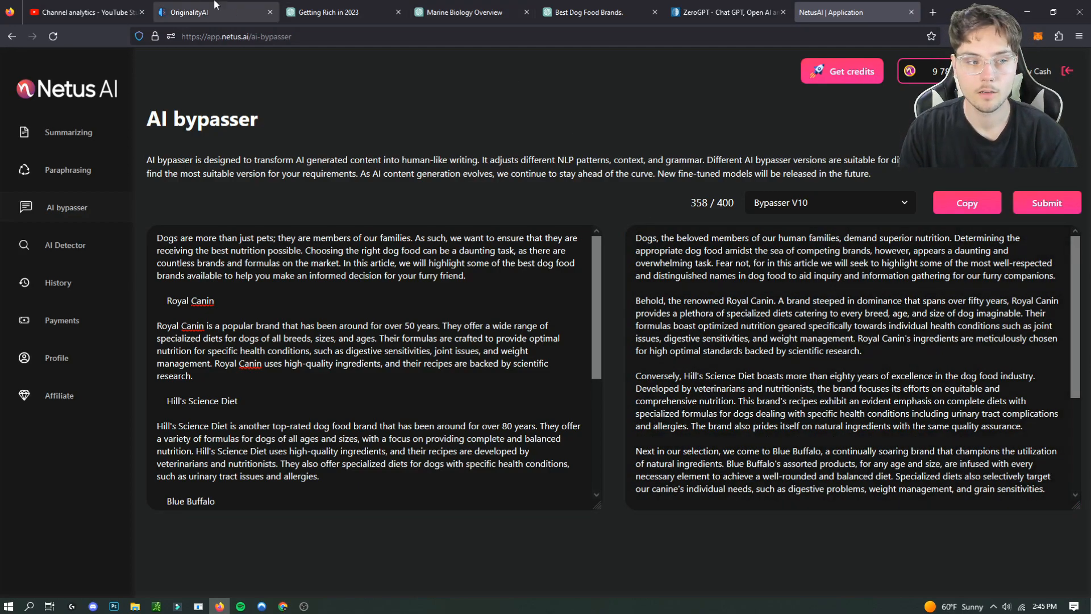
click(192, 12)
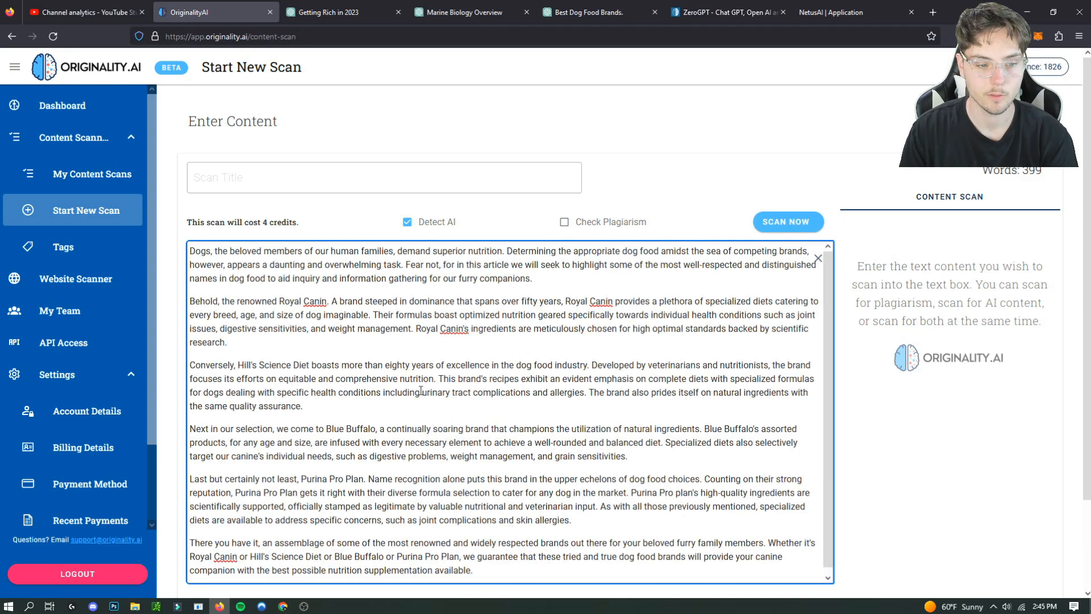
click(726, 12)
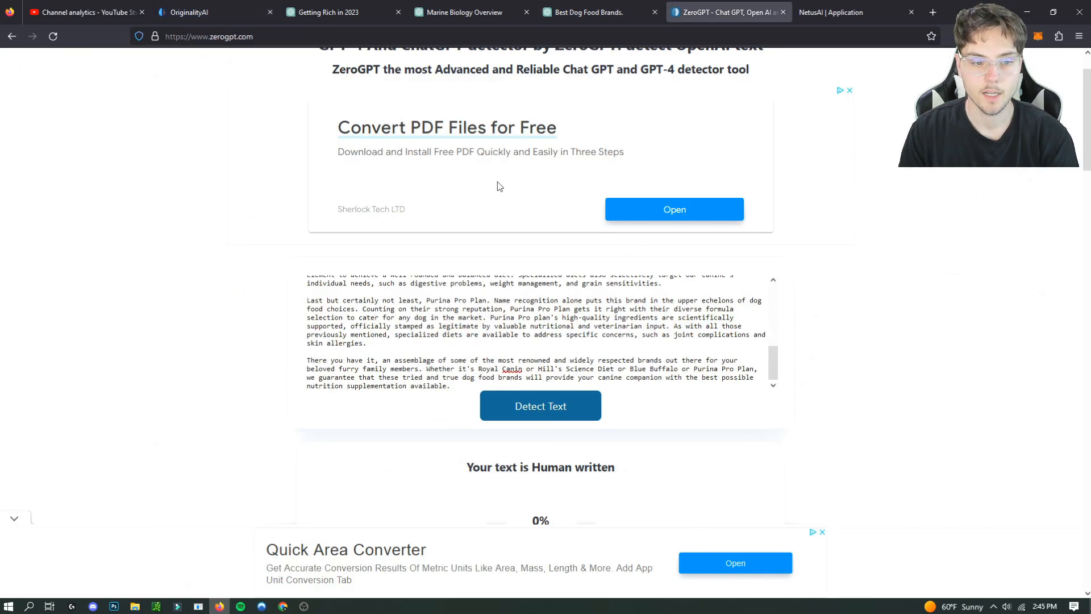
scroll(down, 3)
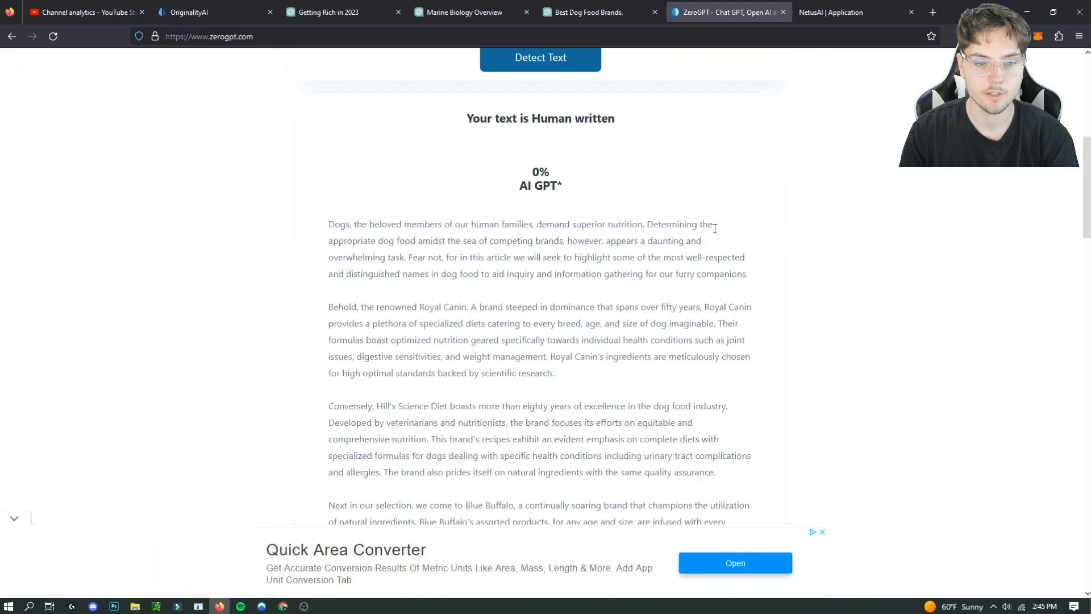
scroll(up, 3)
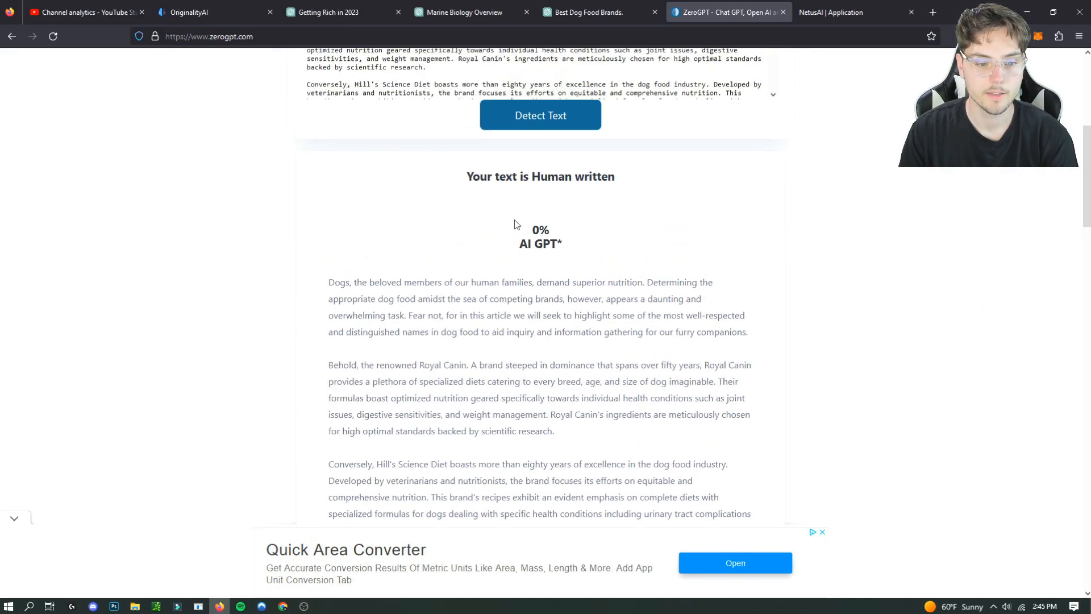
click(192, 12)
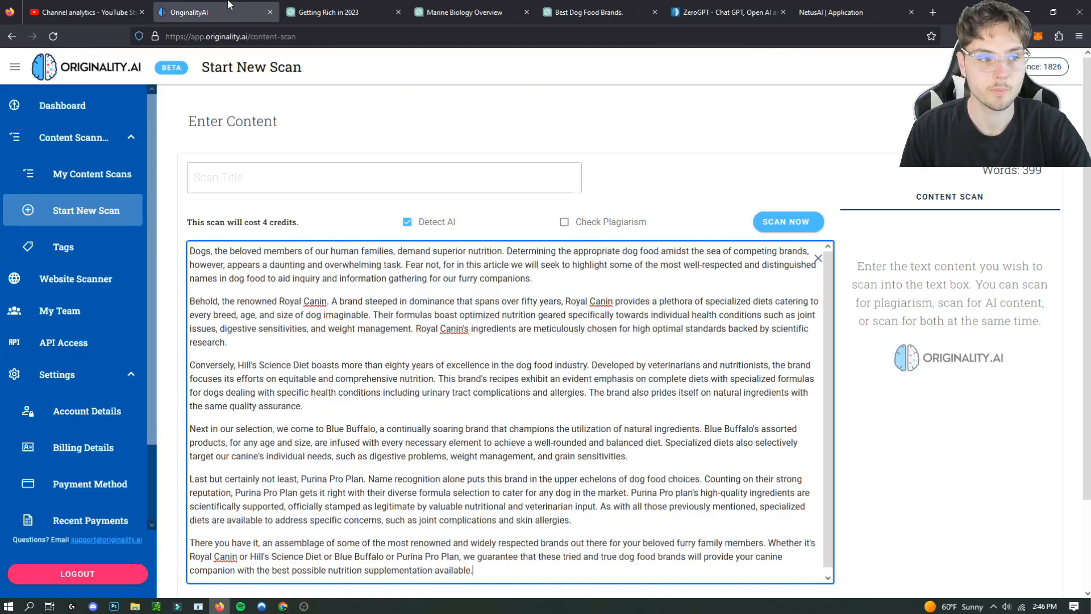
Step: Scan the V10 rewrite in Originality.AI, rated 93% AI and 7% original
click(787, 222)
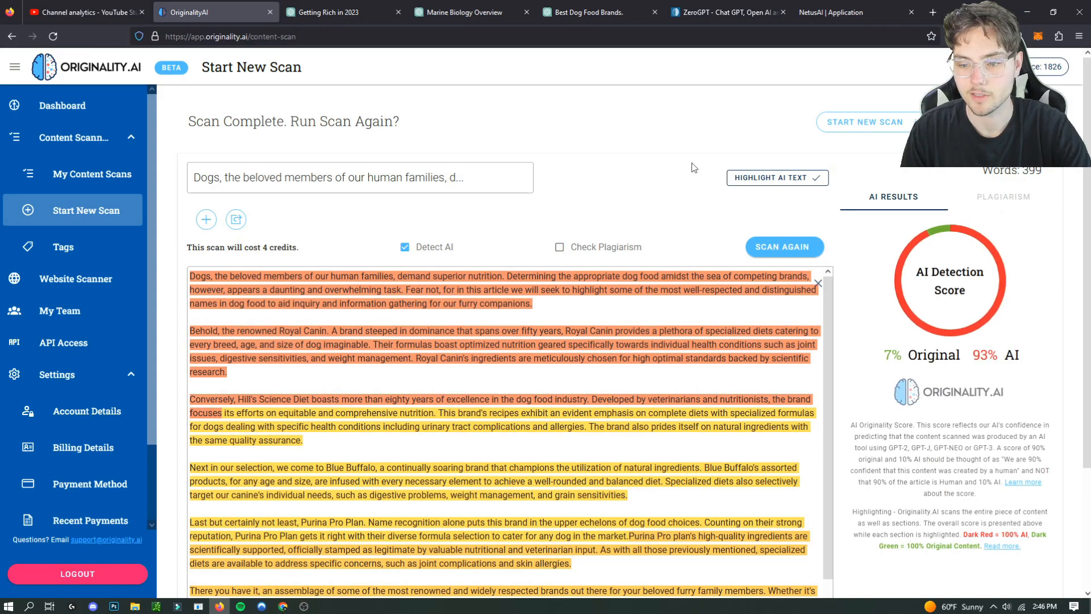
mouse_move(994, 382)
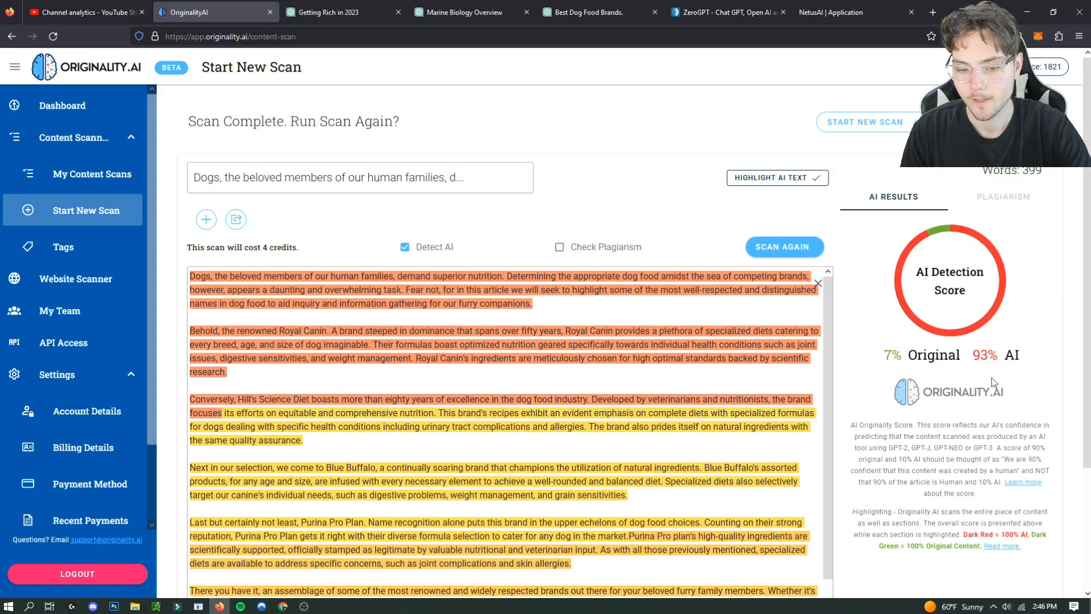
mouse_move(1010, 360)
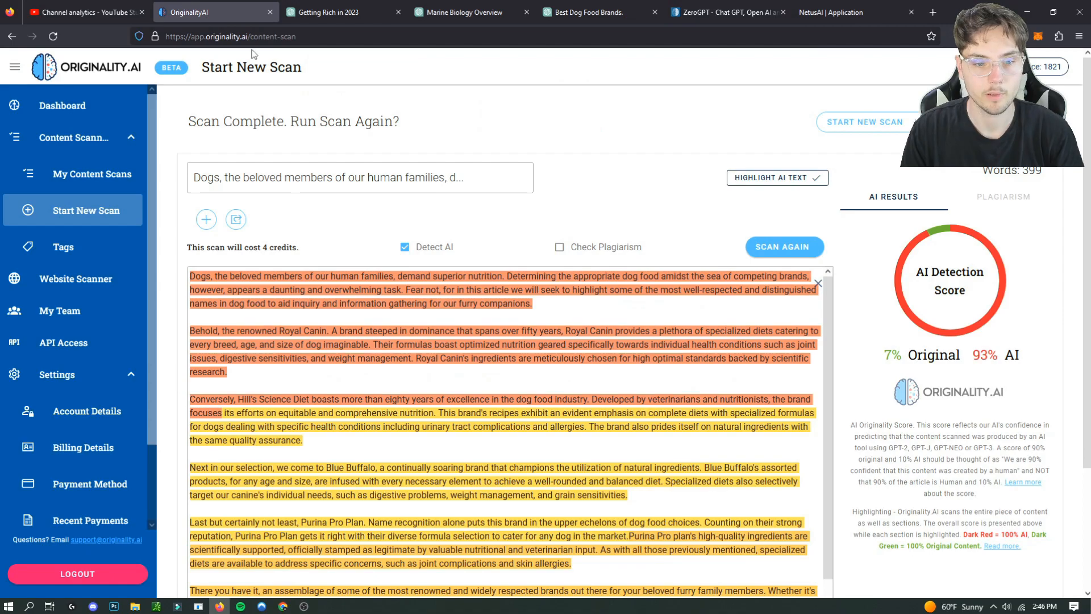
mouse_move(710, 444)
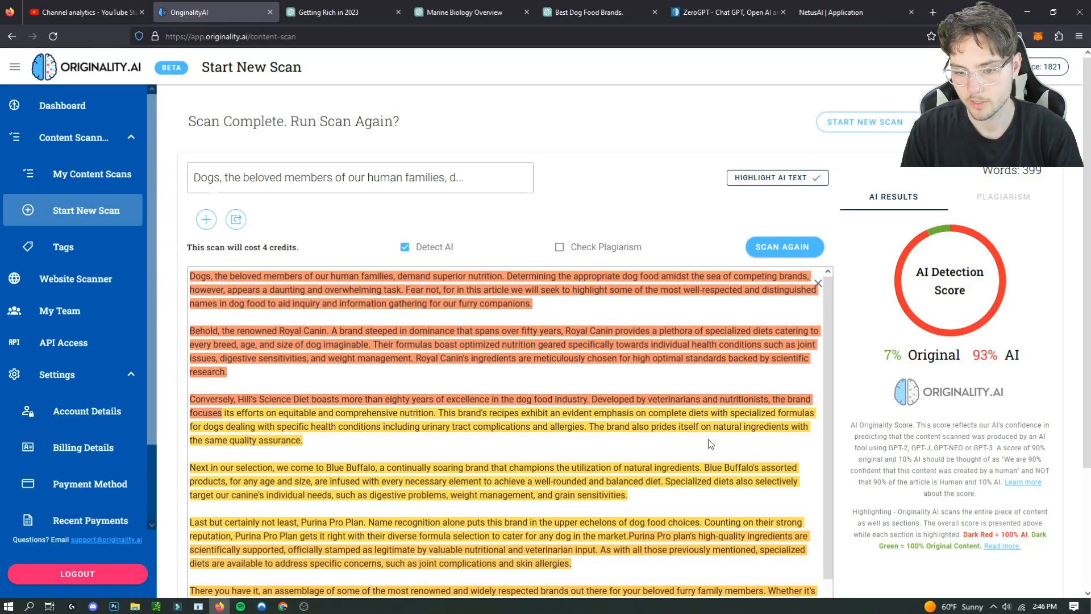
mouse_move(692, 209)
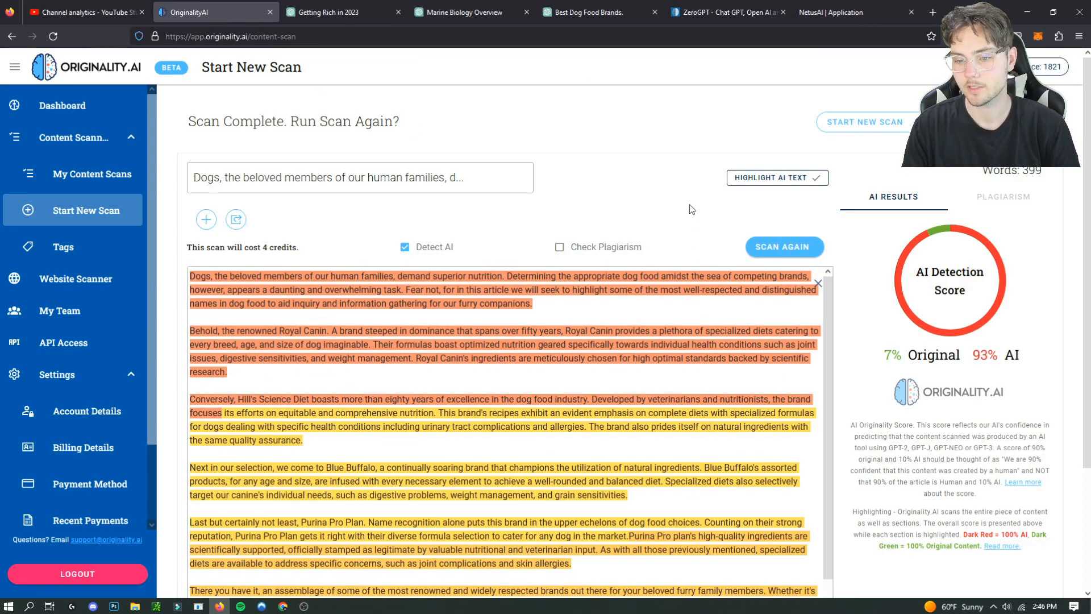
mouse_move(631, 508)
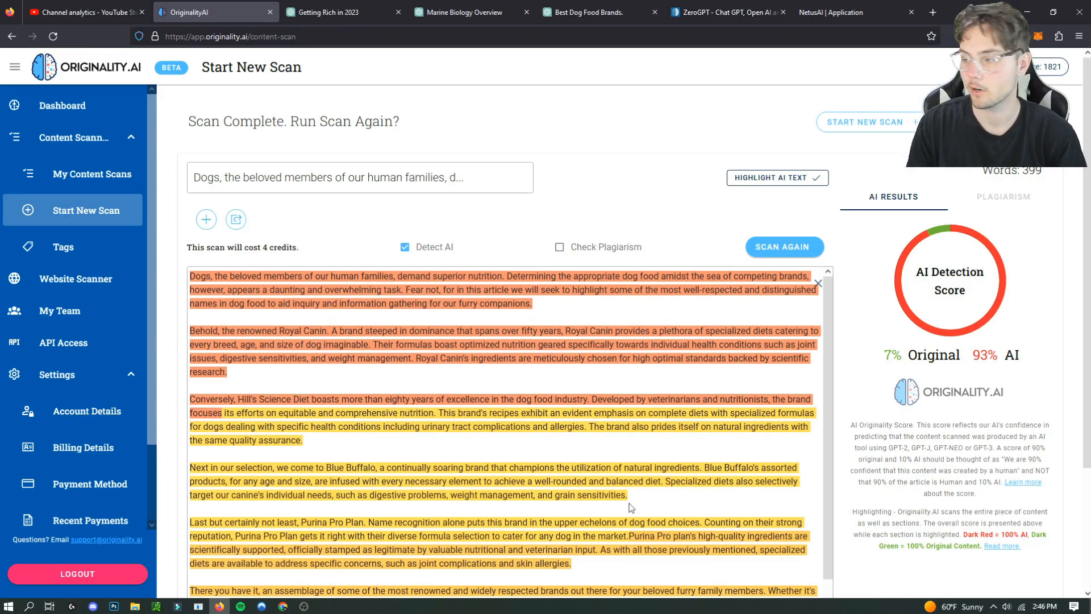
mouse_move(990, 380)
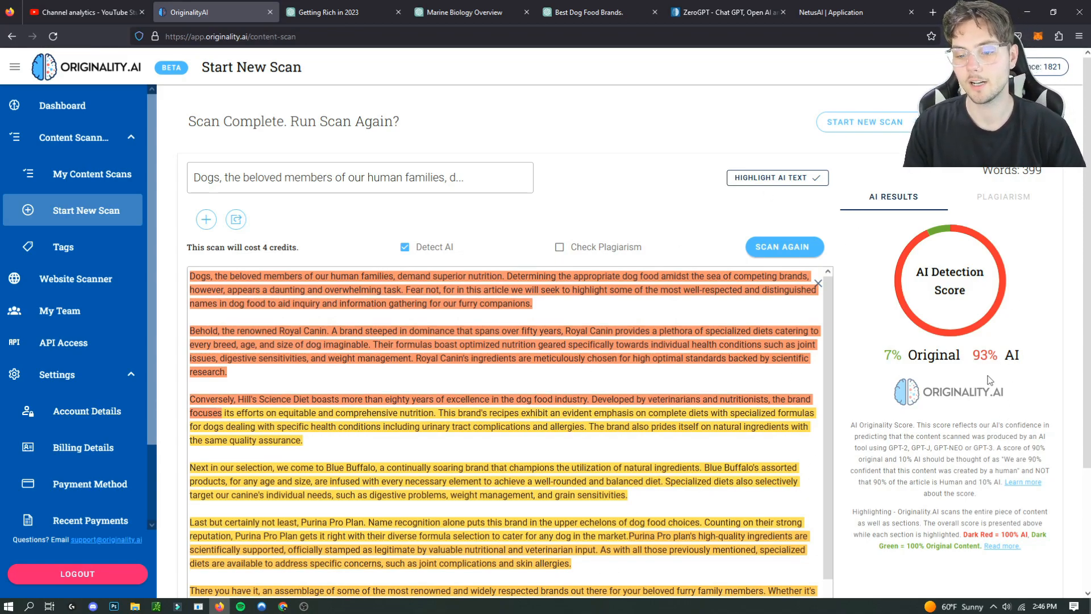
scroll(down, 3)
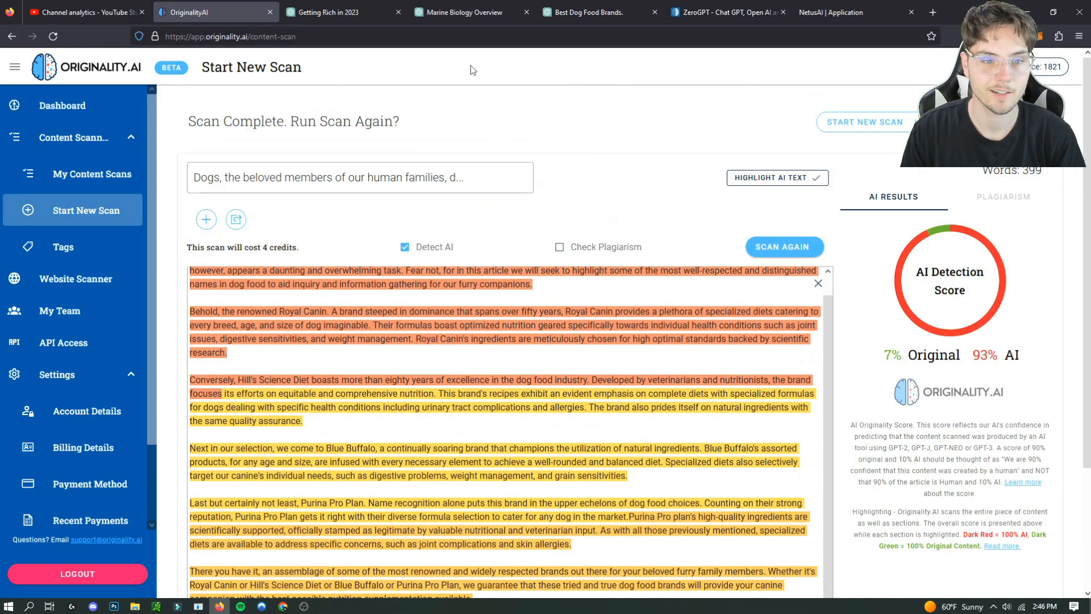
scroll(down, 3)
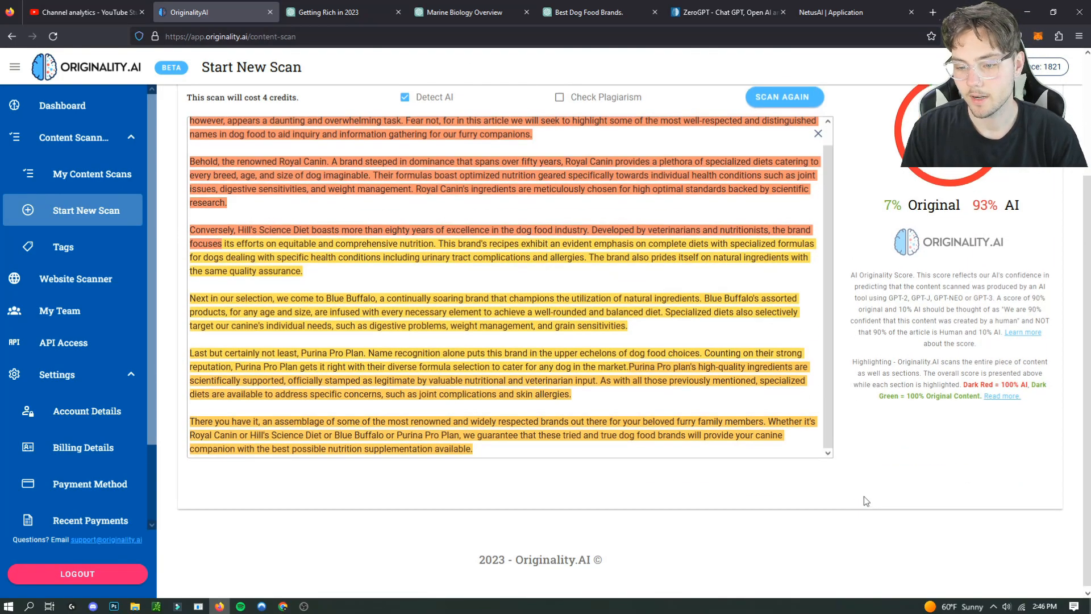
click(723, 12)
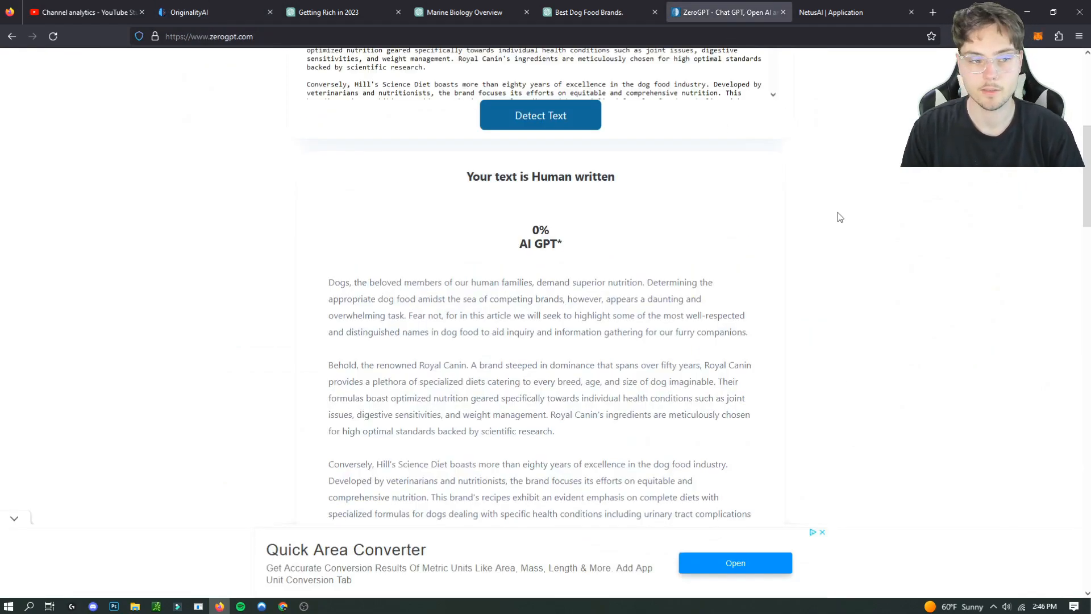
mouse_move(756, 178)
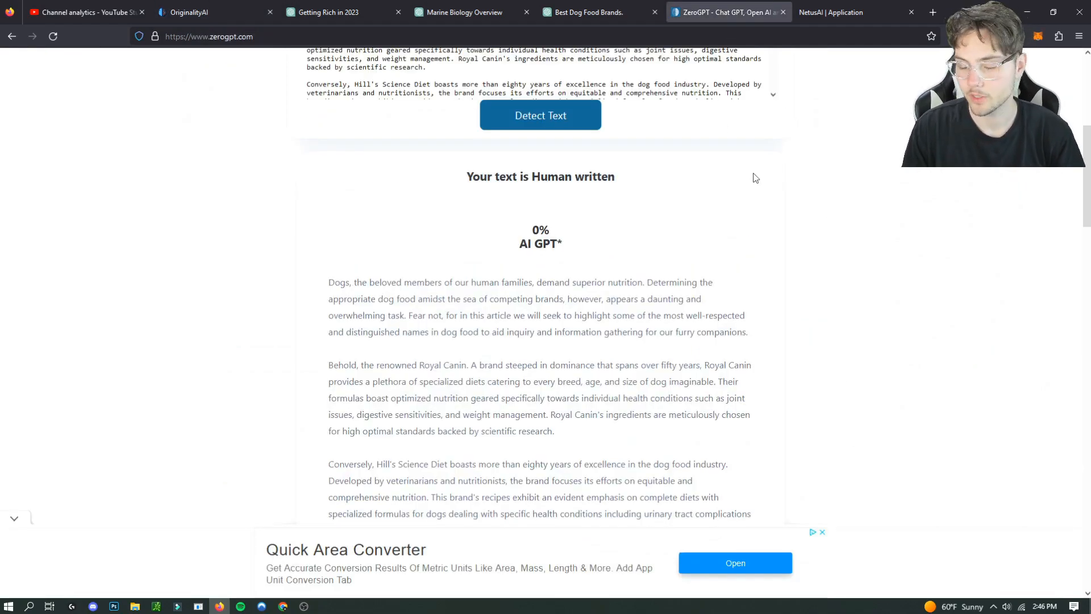